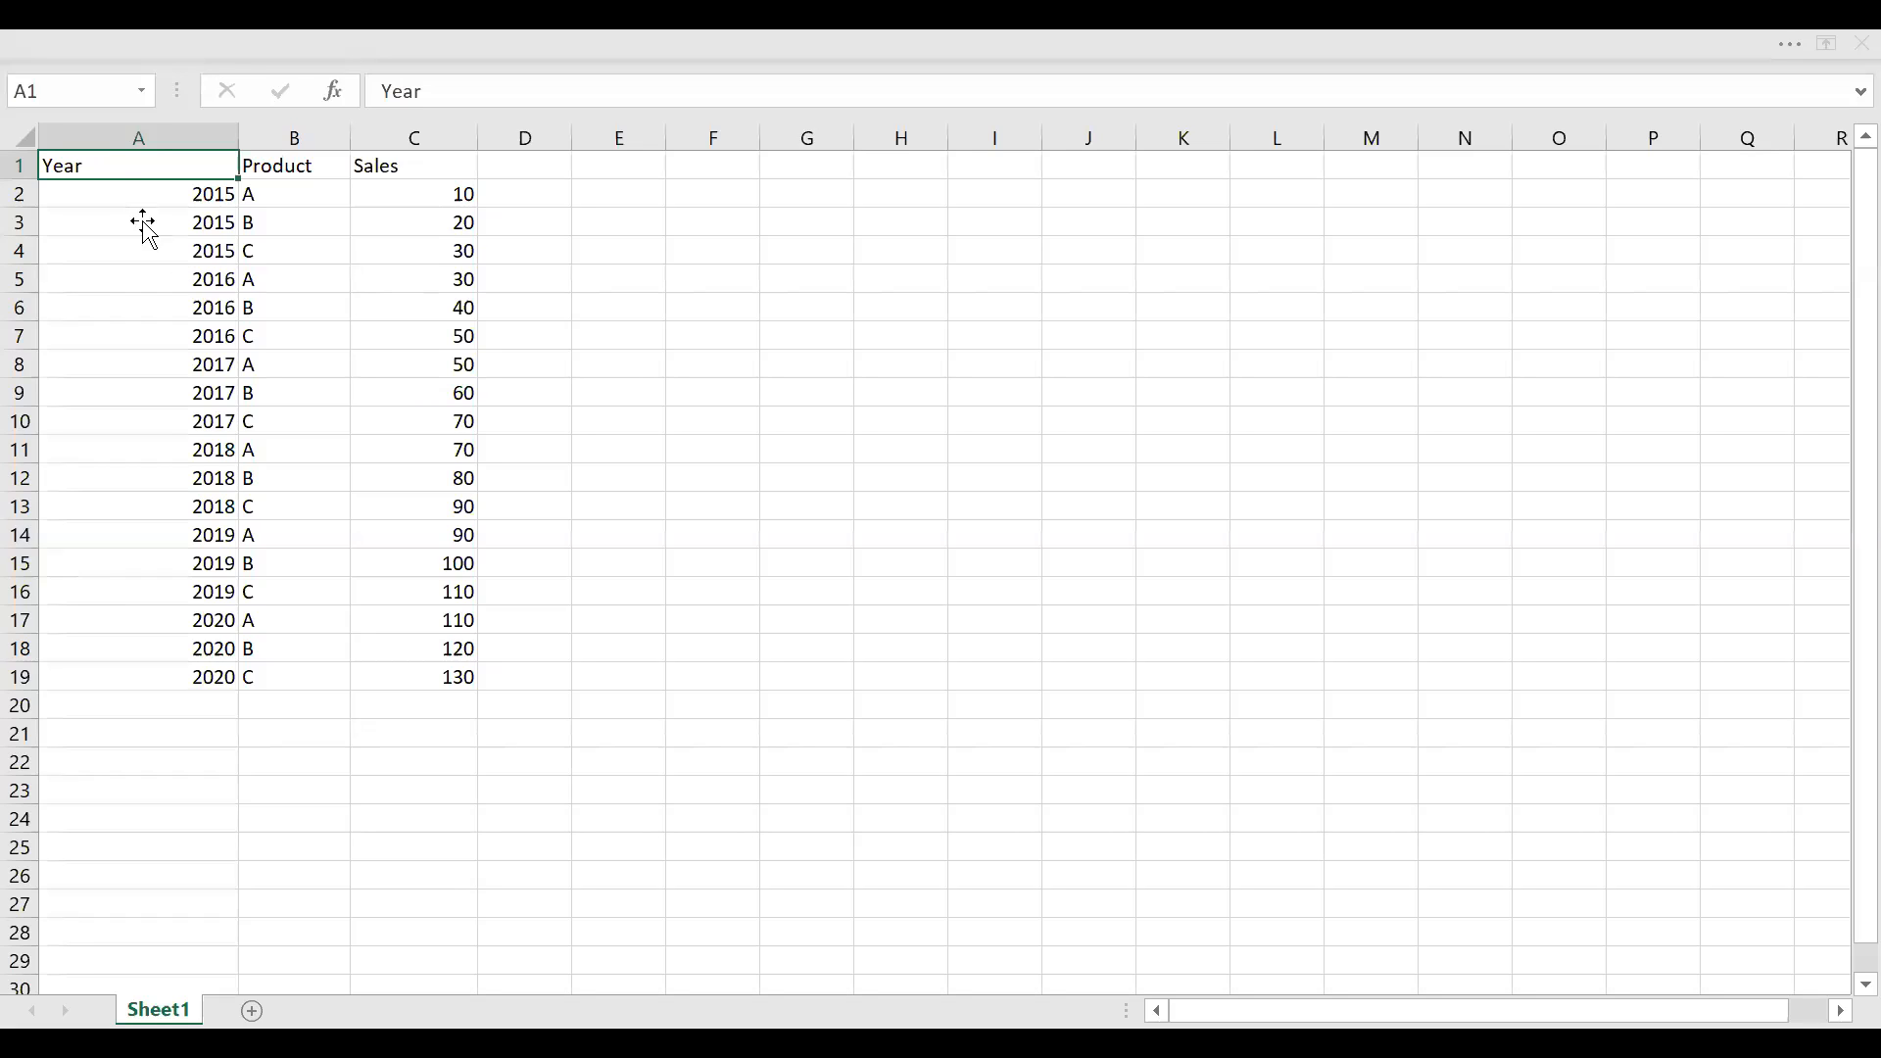
# - Add a matrix visual with Year rows (2015-2020) and Sales as its values
pyautogui.moveTo(138, 194); pyautogui.dragTo(137, 249)
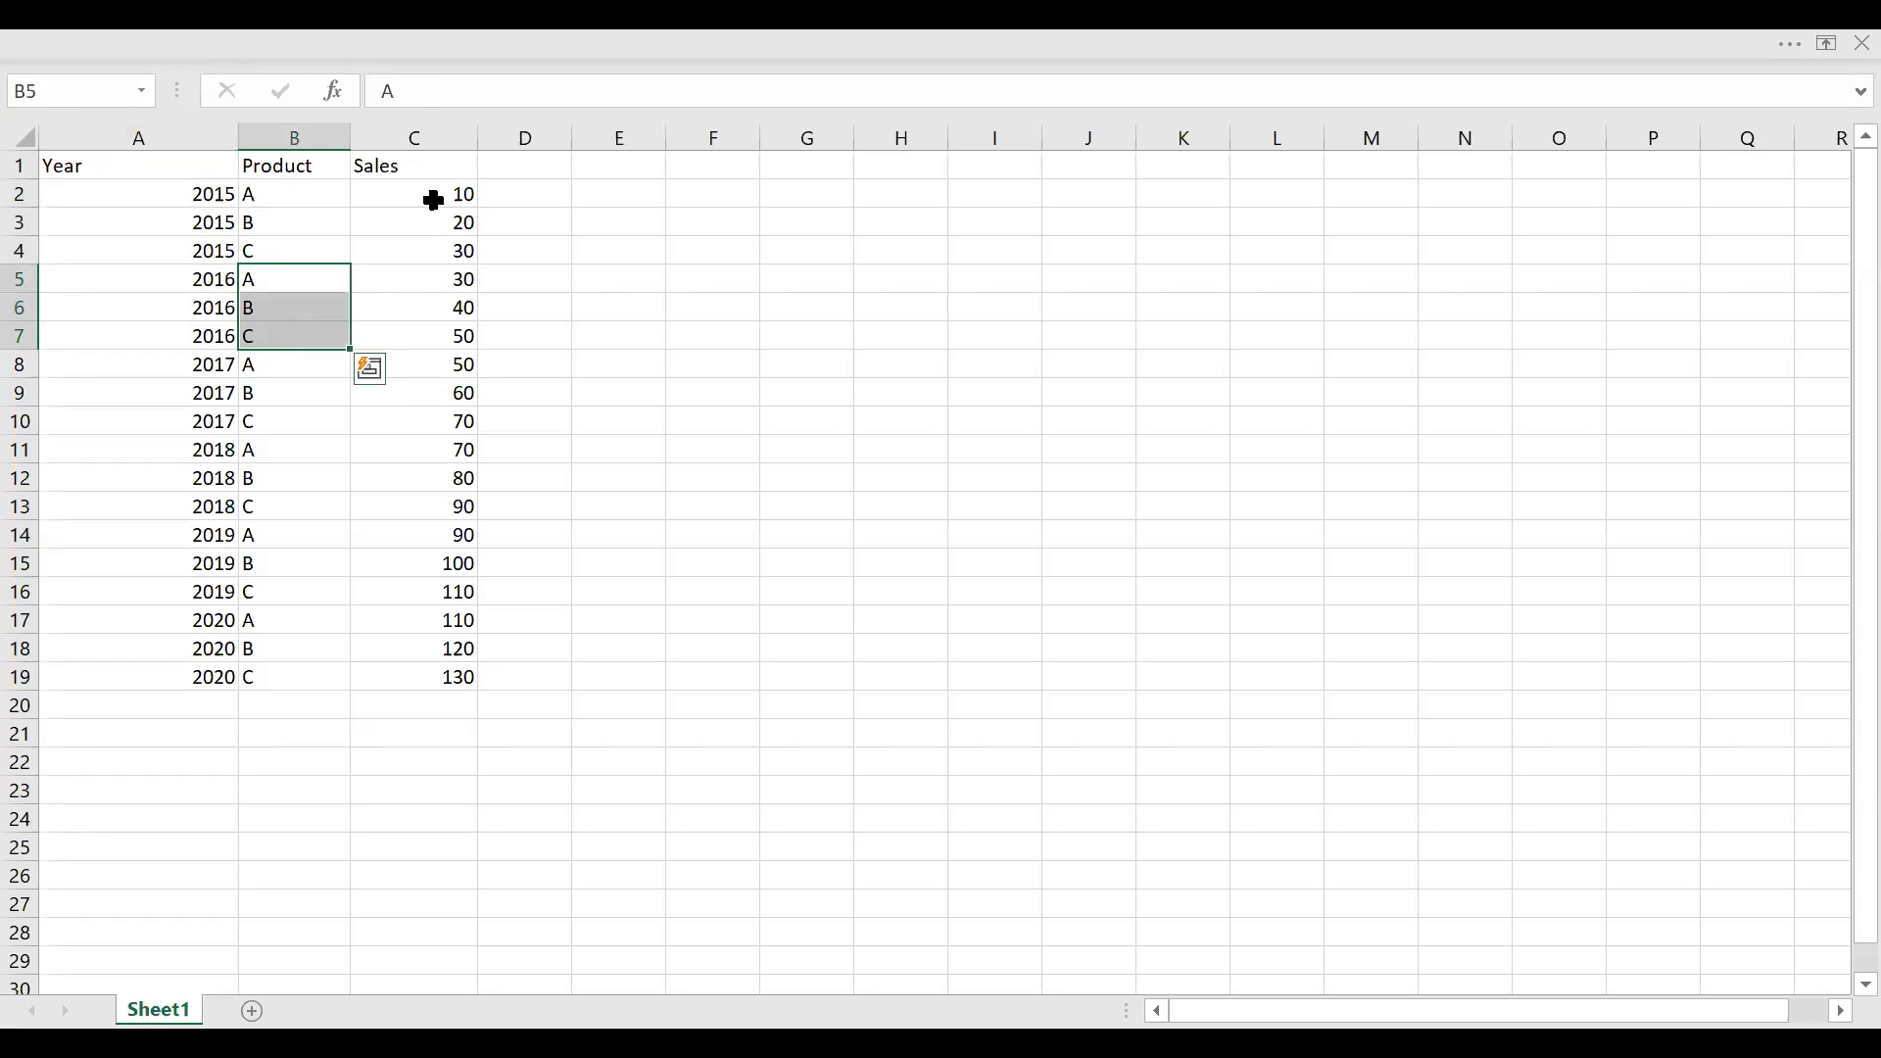
pyautogui.moveTo(506, 276)
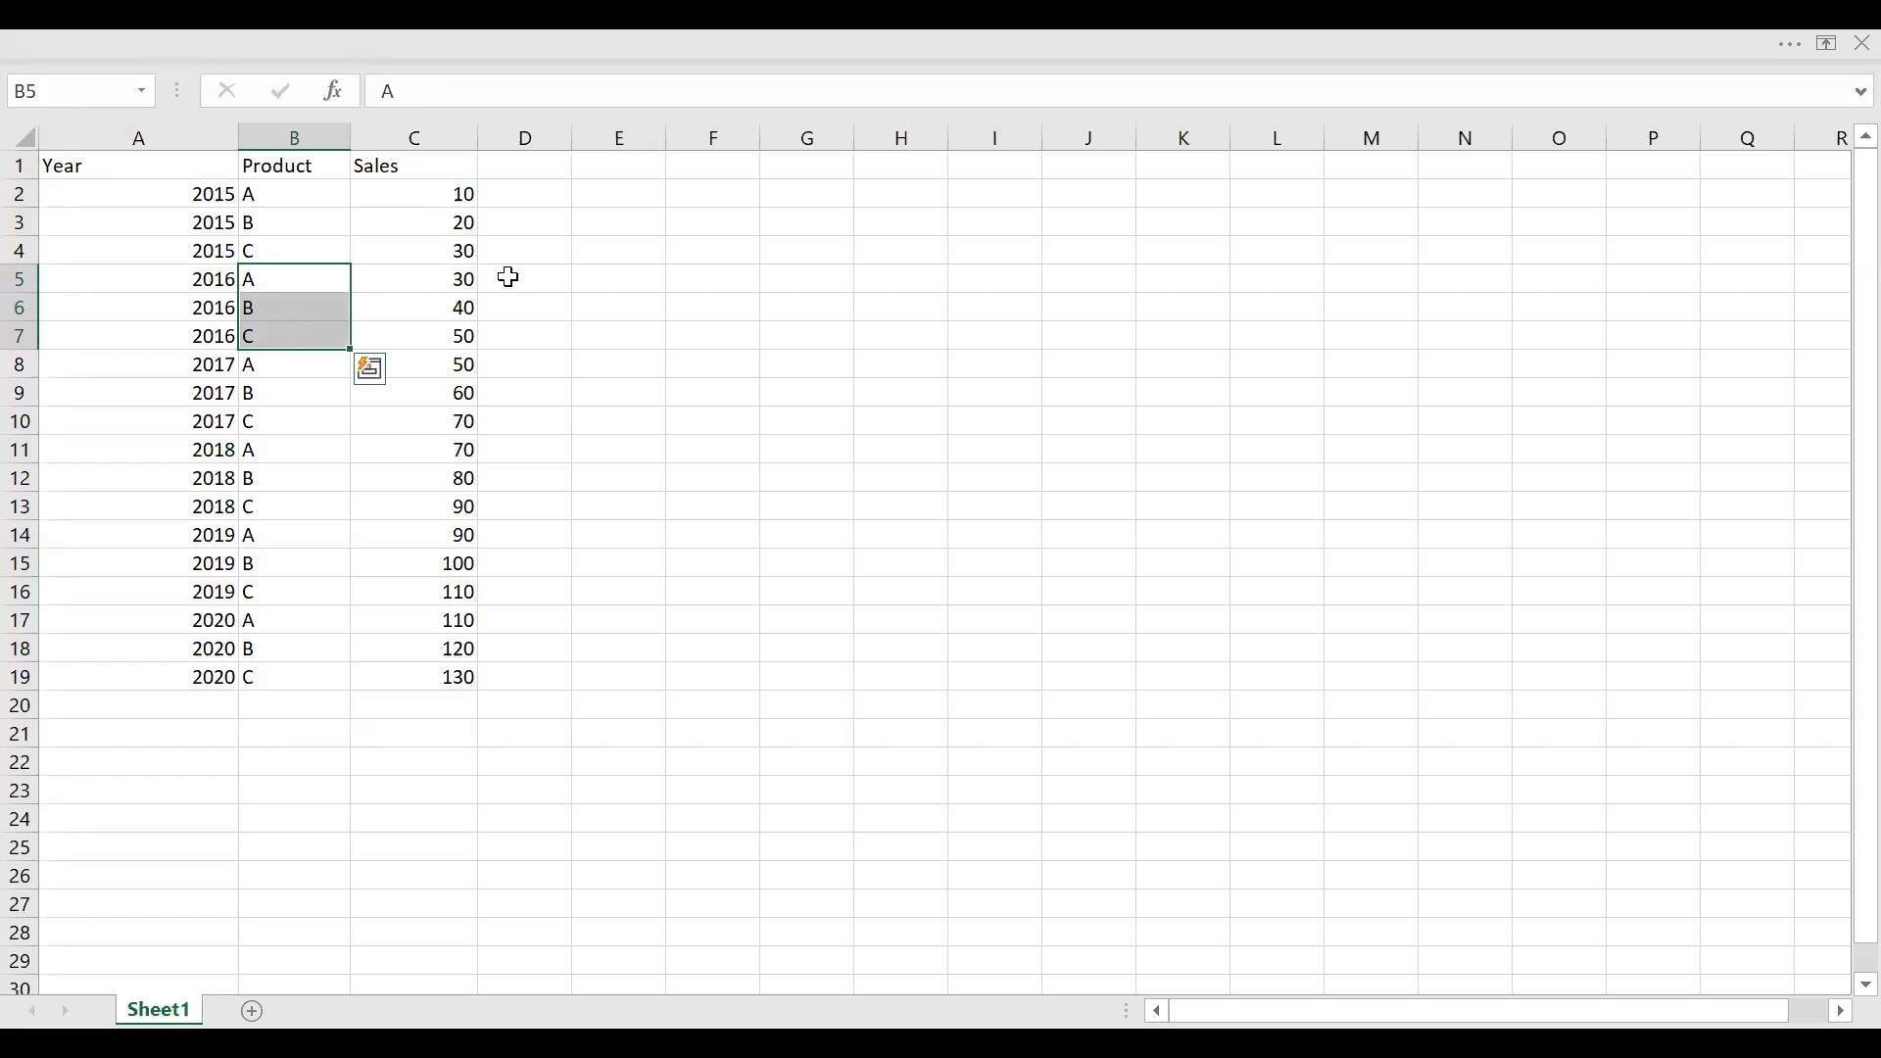
pyautogui.moveTo(356, 219)
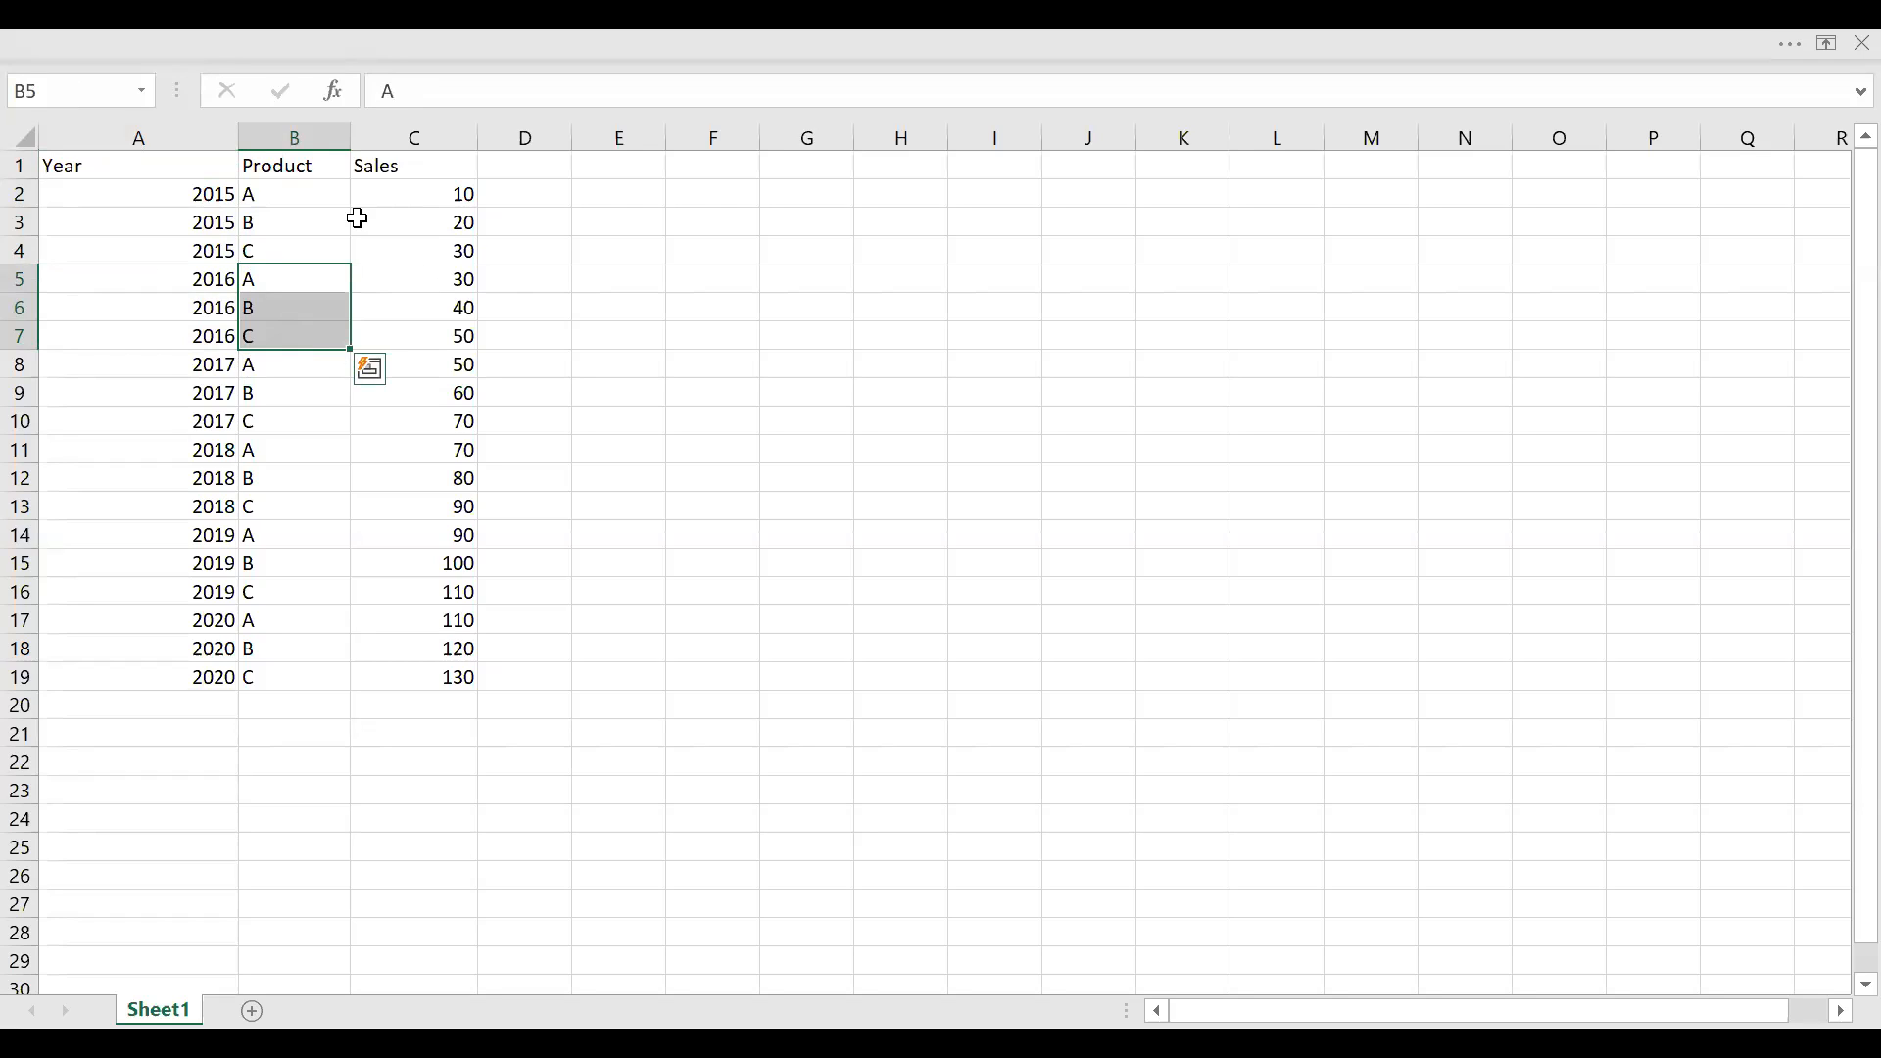
pyautogui.moveTo(316, 222)
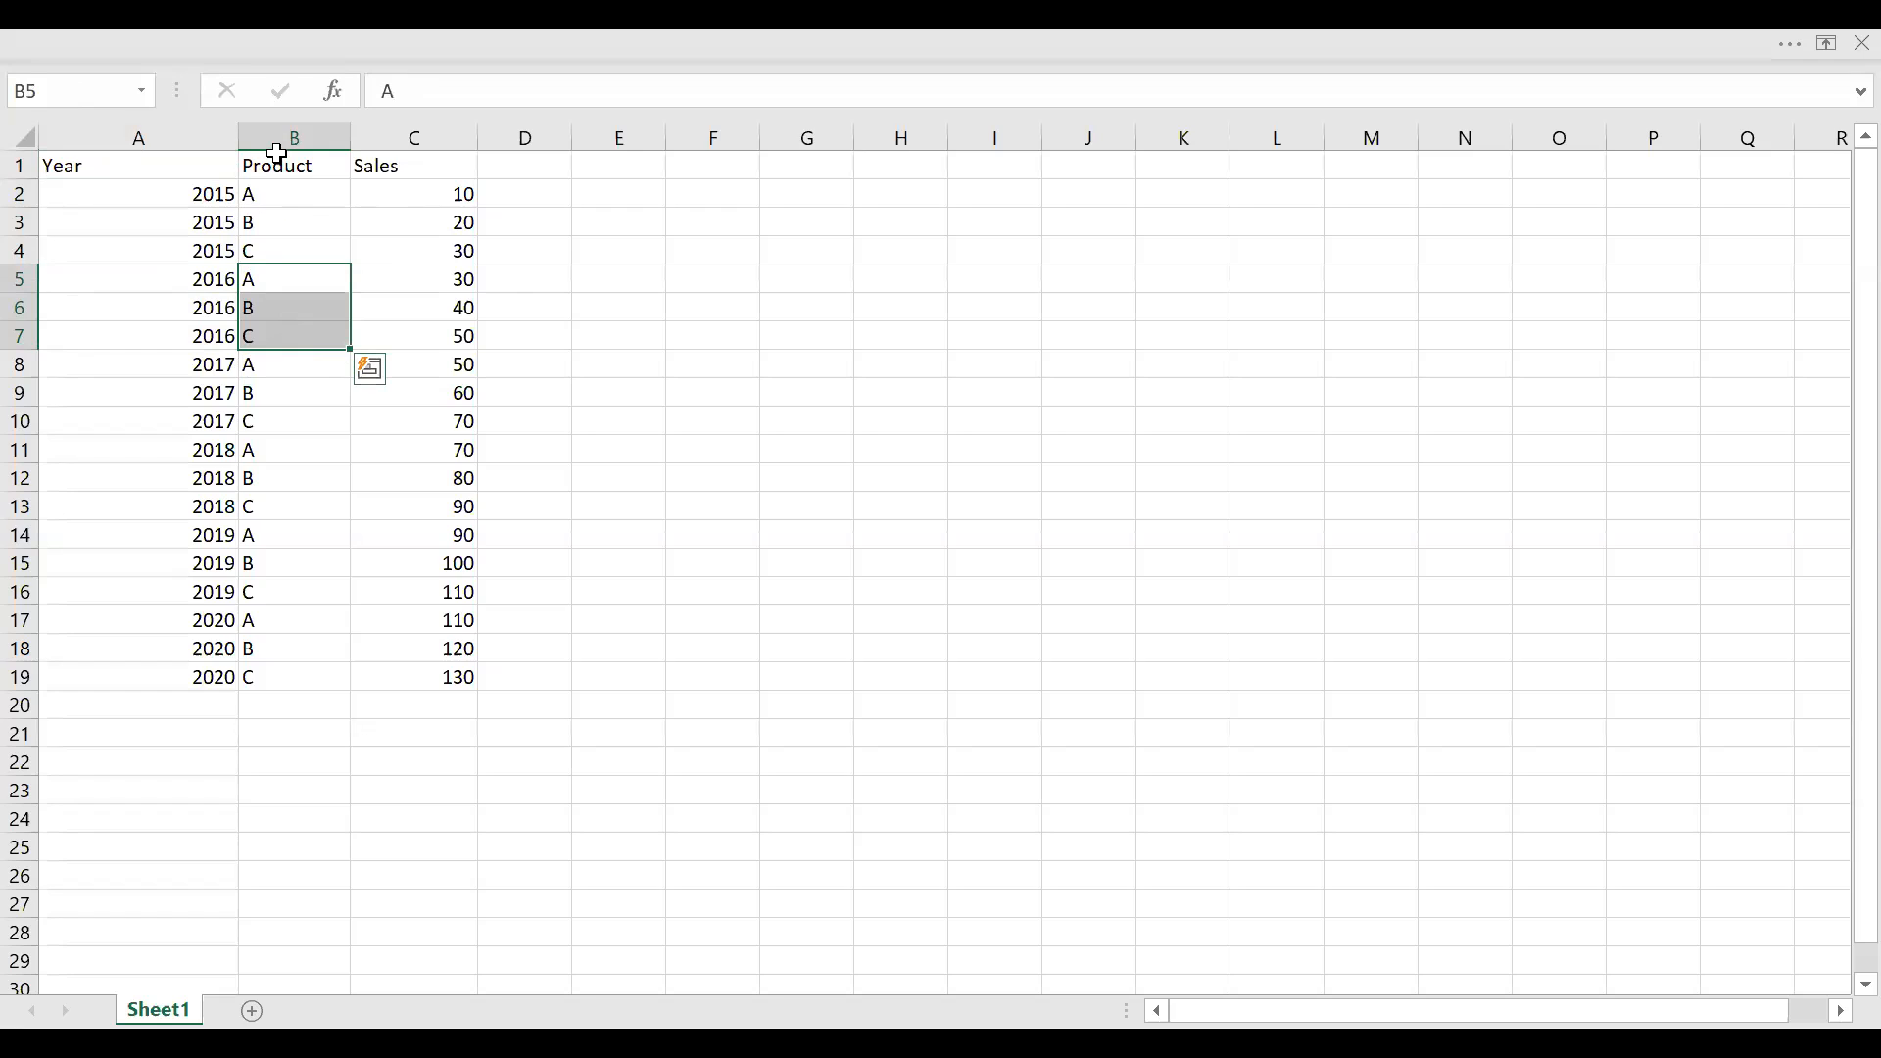
pyautogui.moveTo(446, 370)
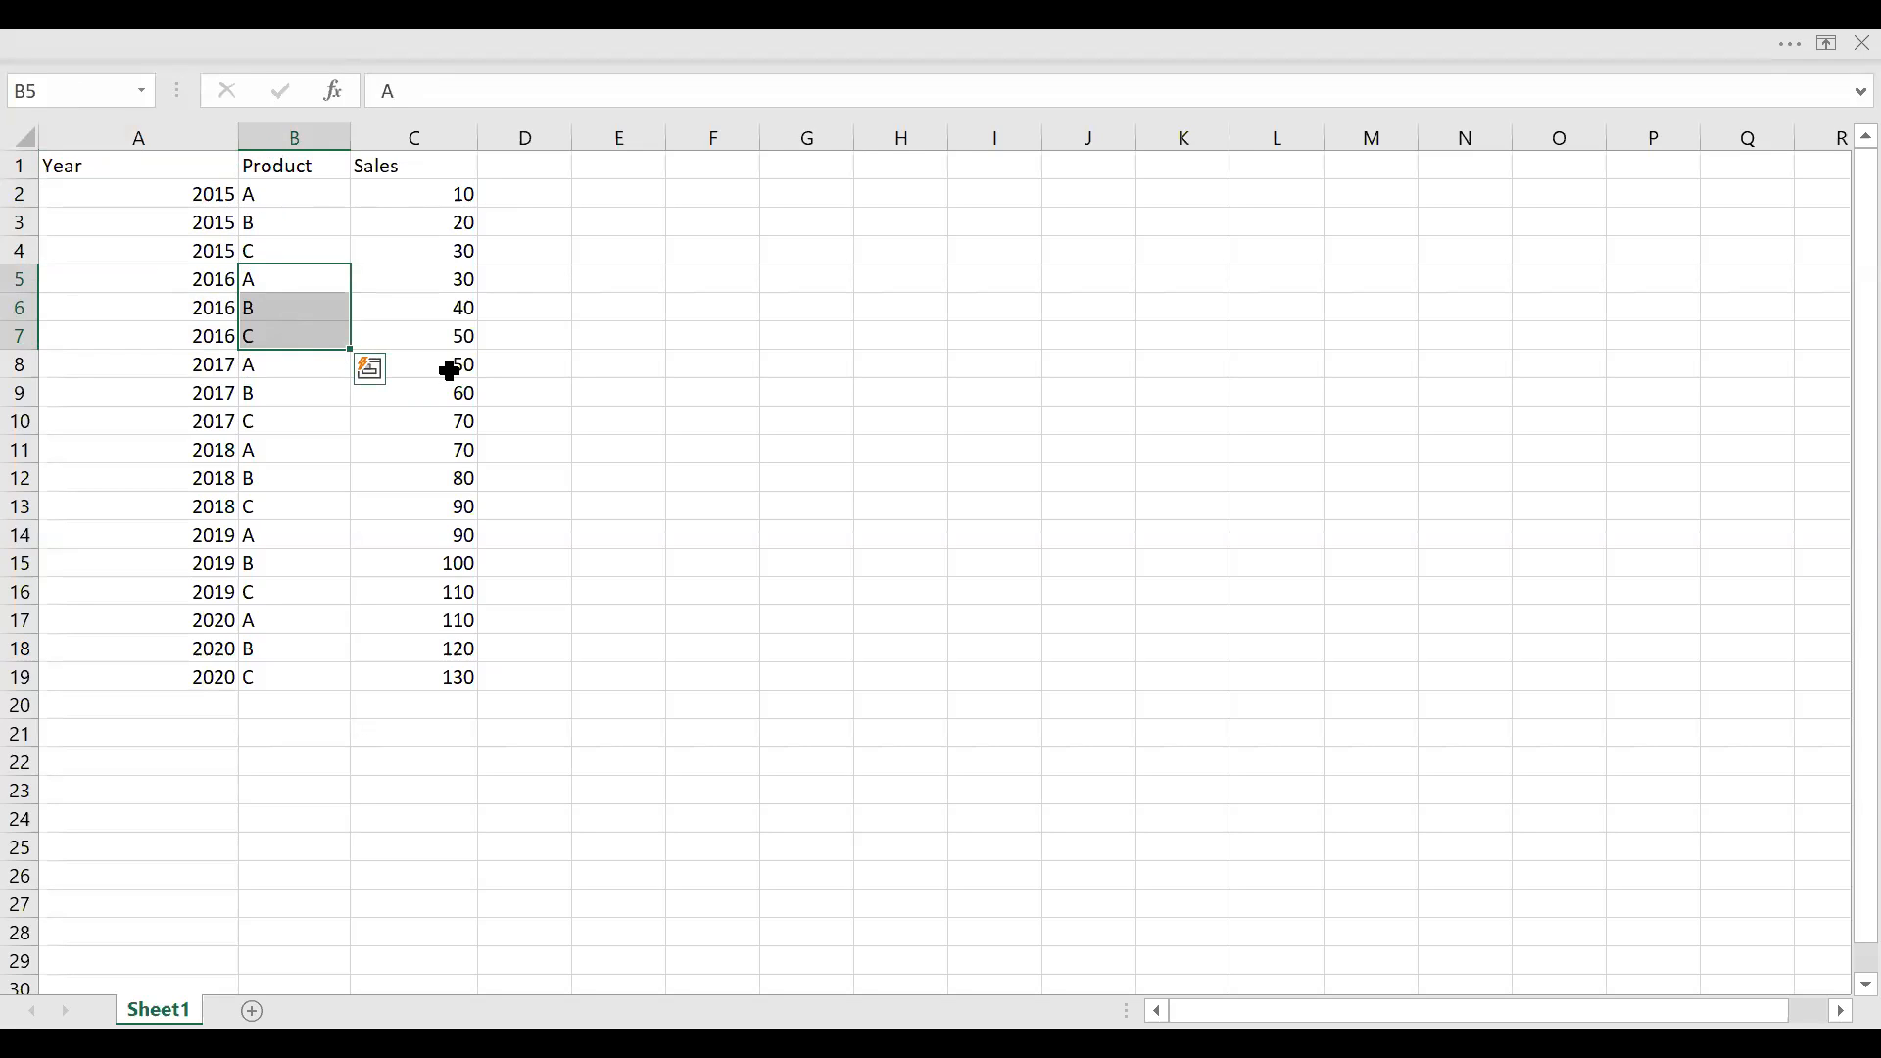
pyautogui.moveTo(634, 836)
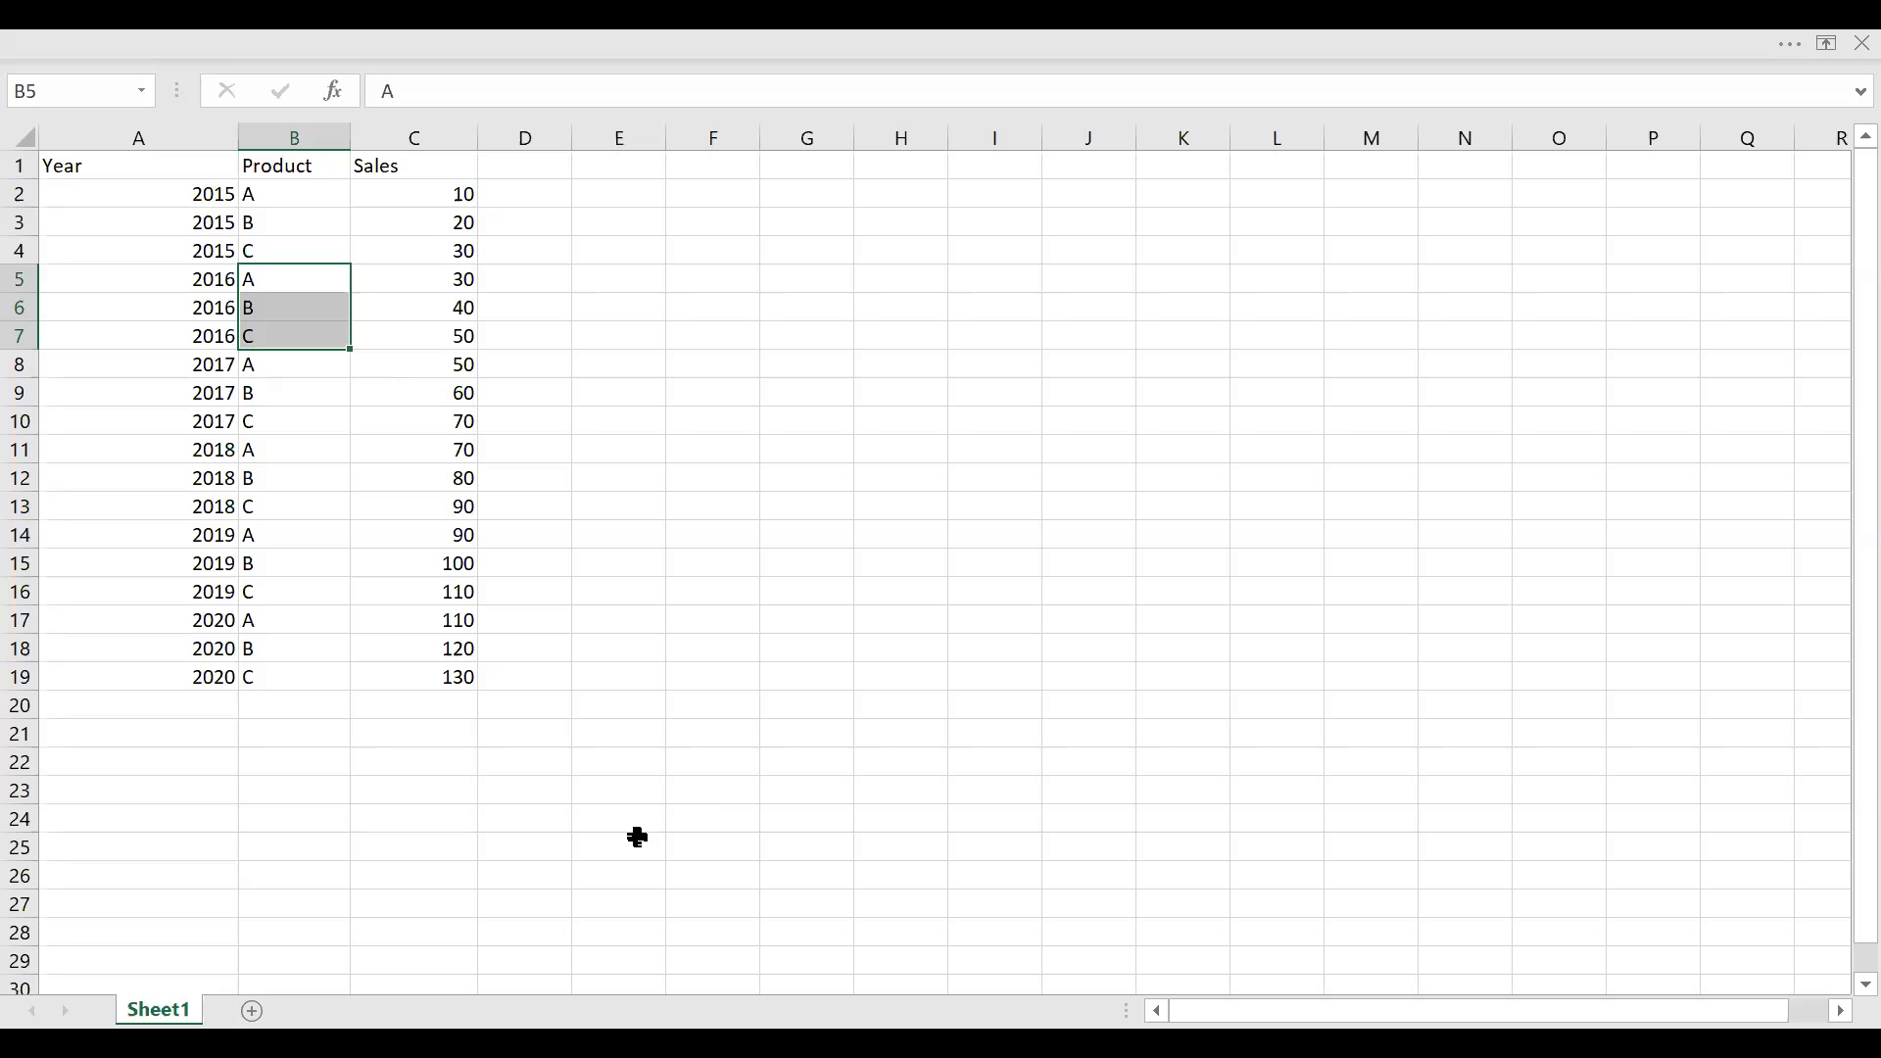
pyautogui.moveTo(956, 572)
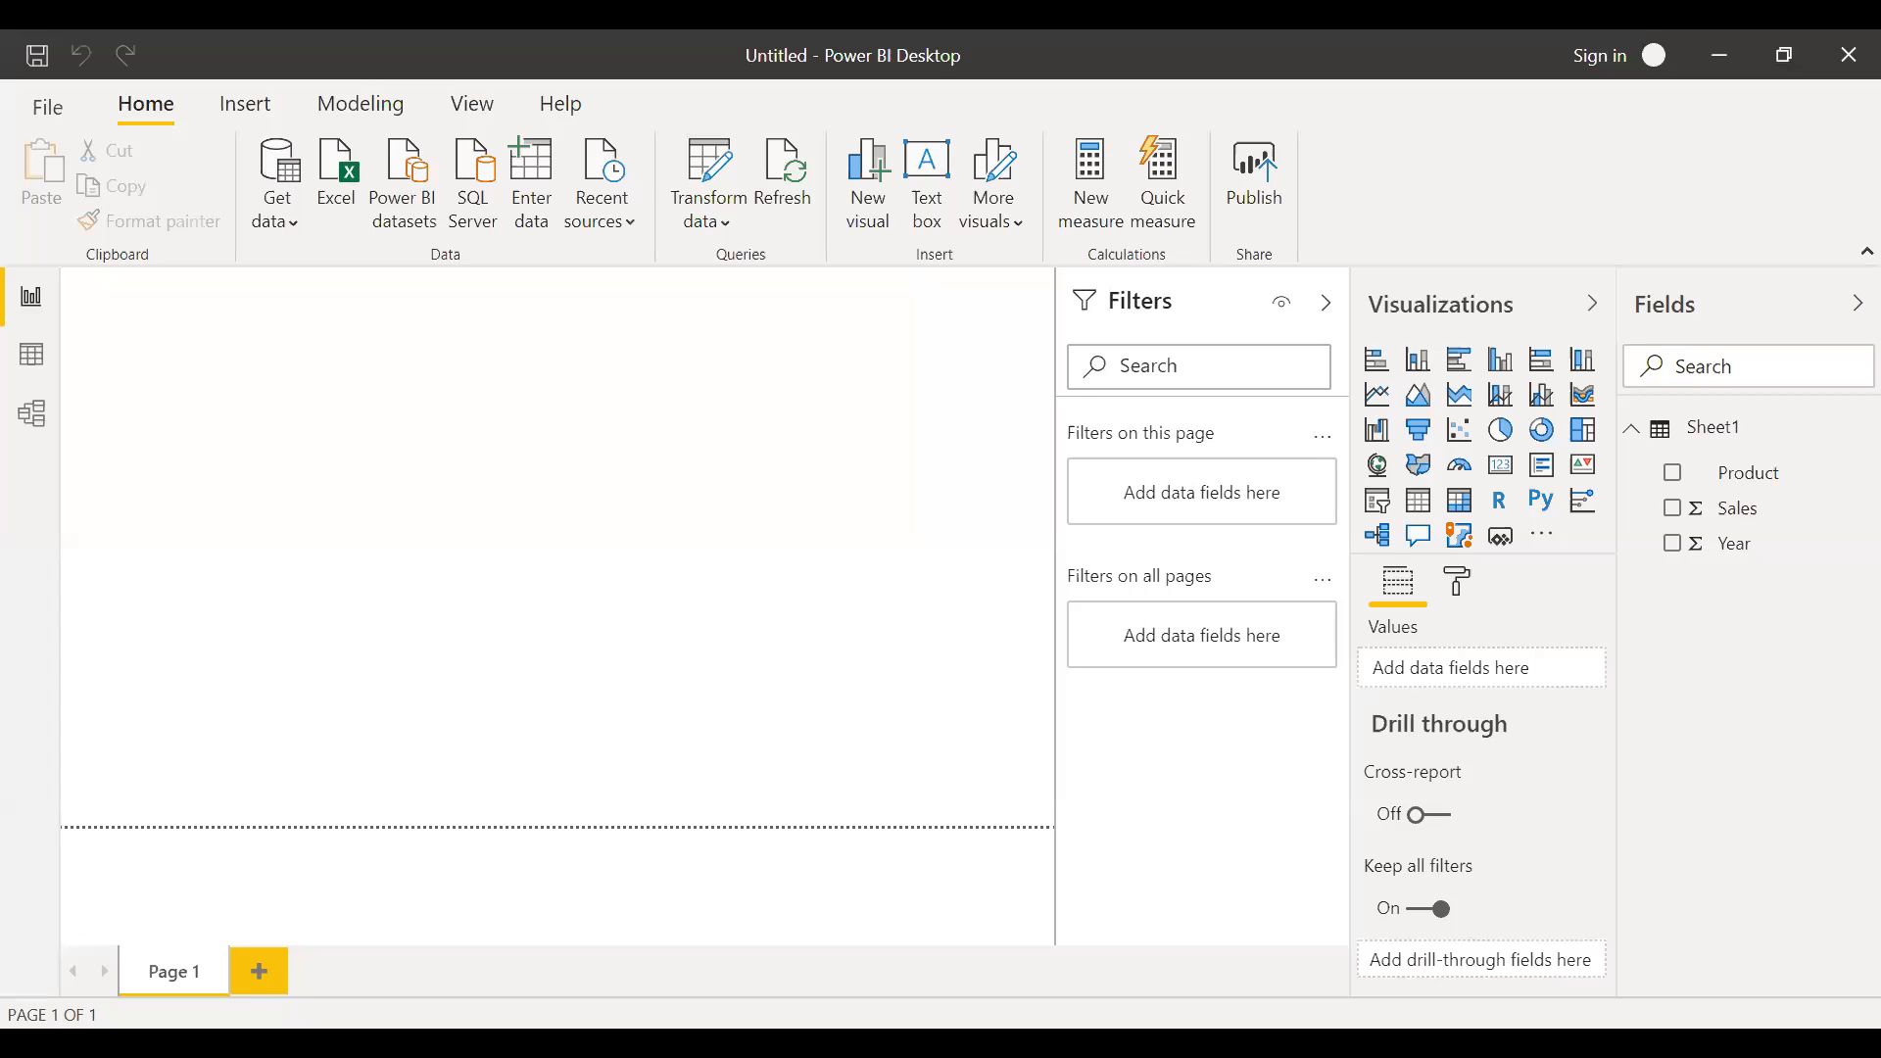
pyautogui.moveTo(1054, 711)
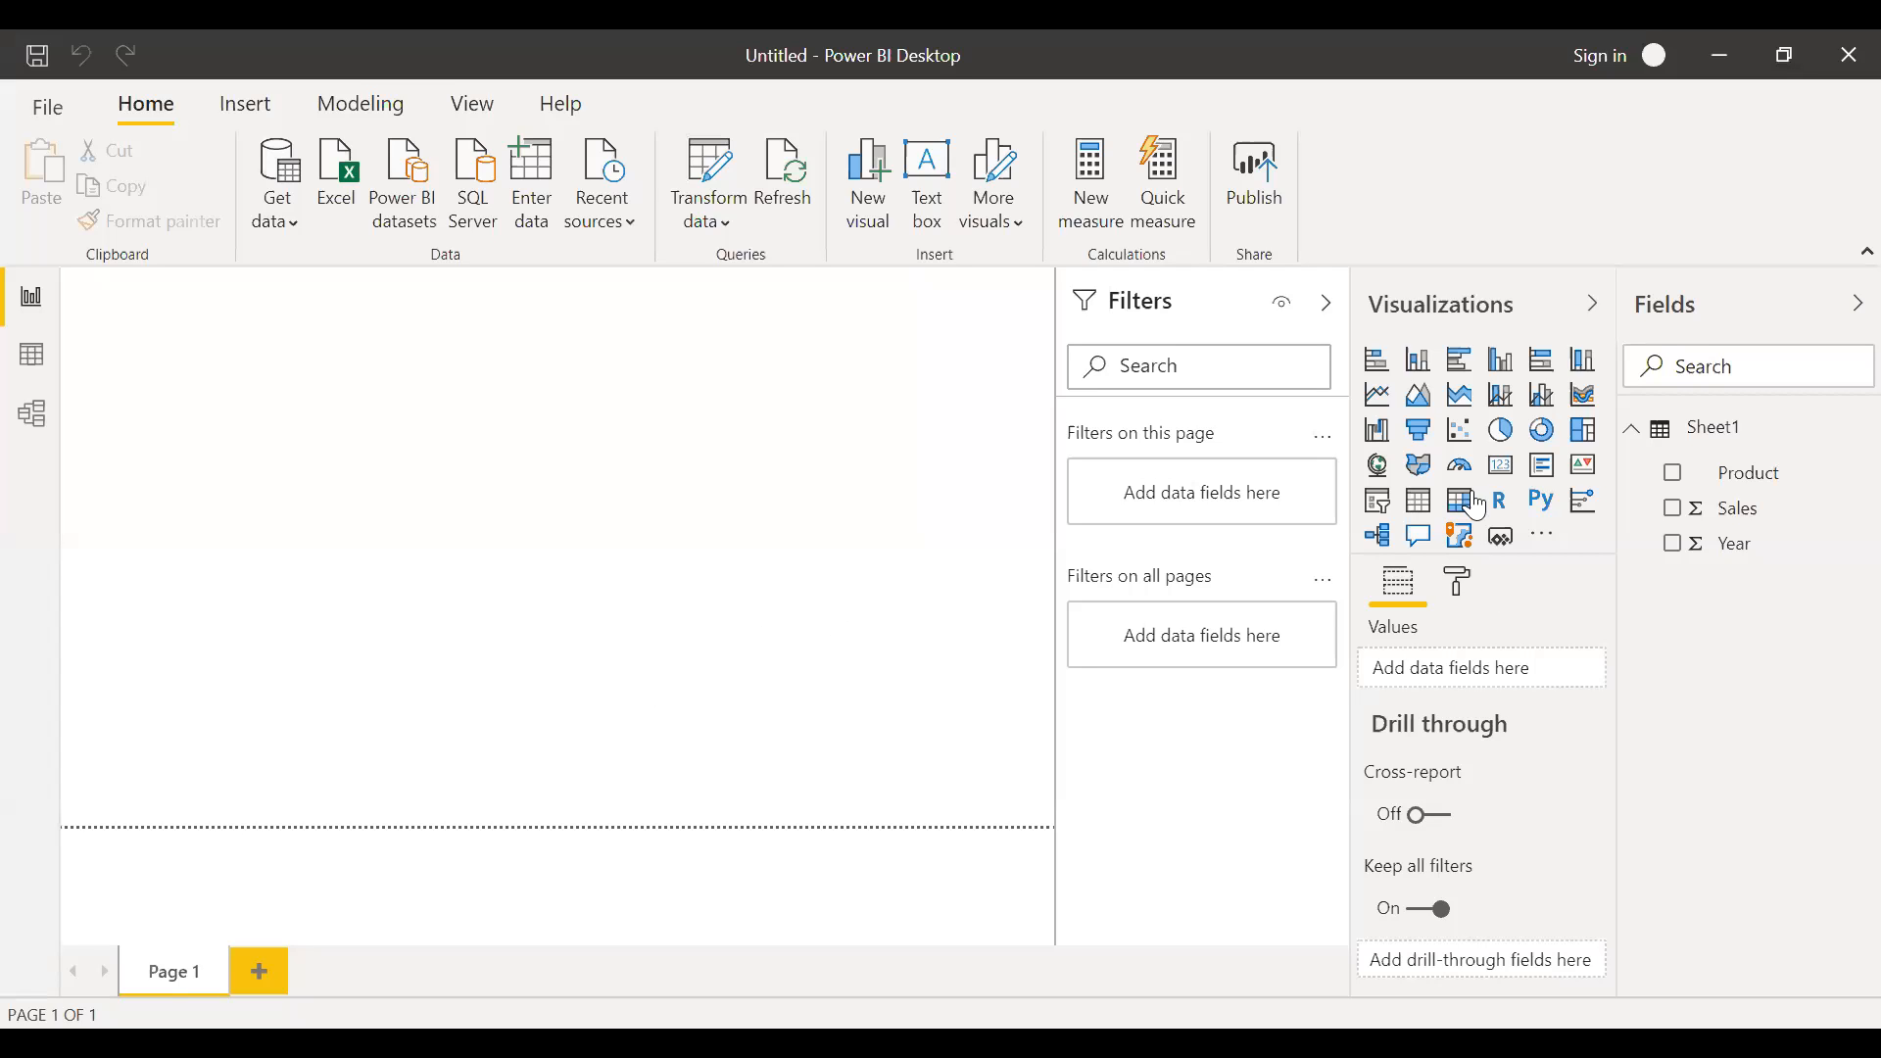
pyautogui.click(1458, 500)
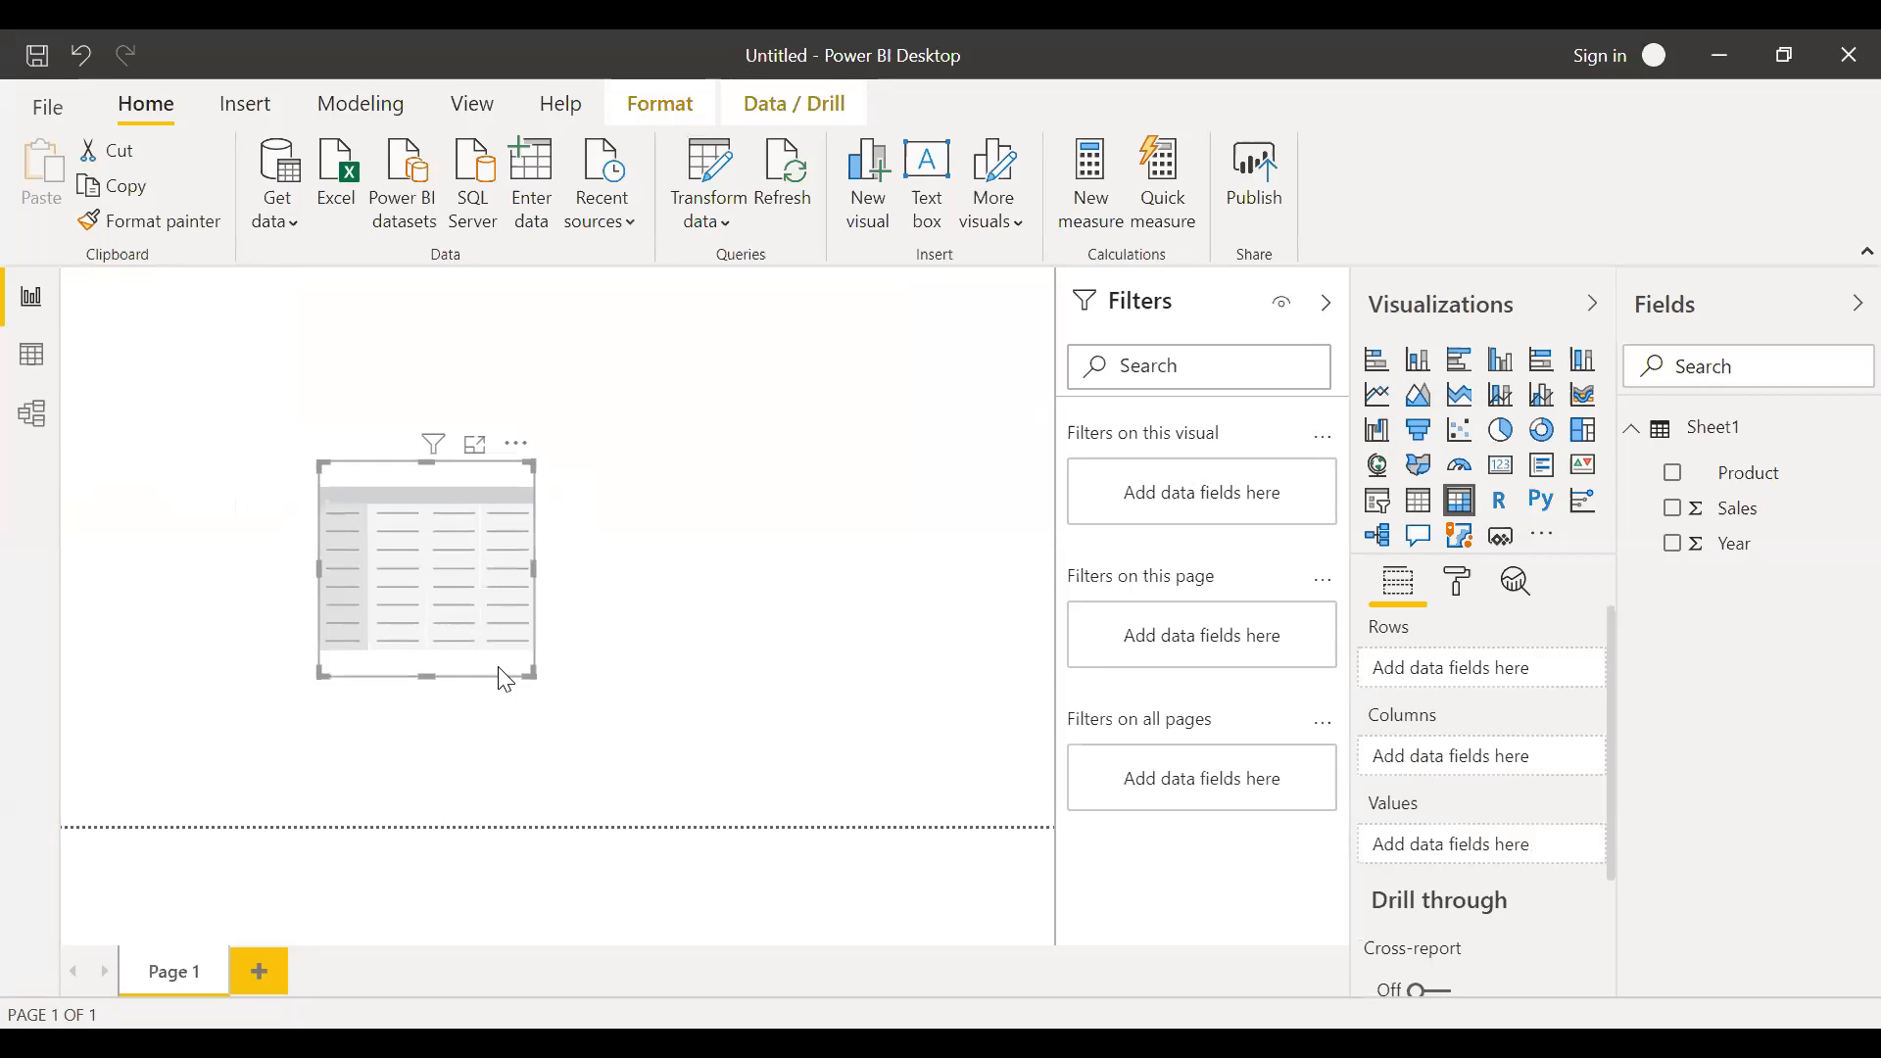
pyautogui.moveTo(1757, 582)
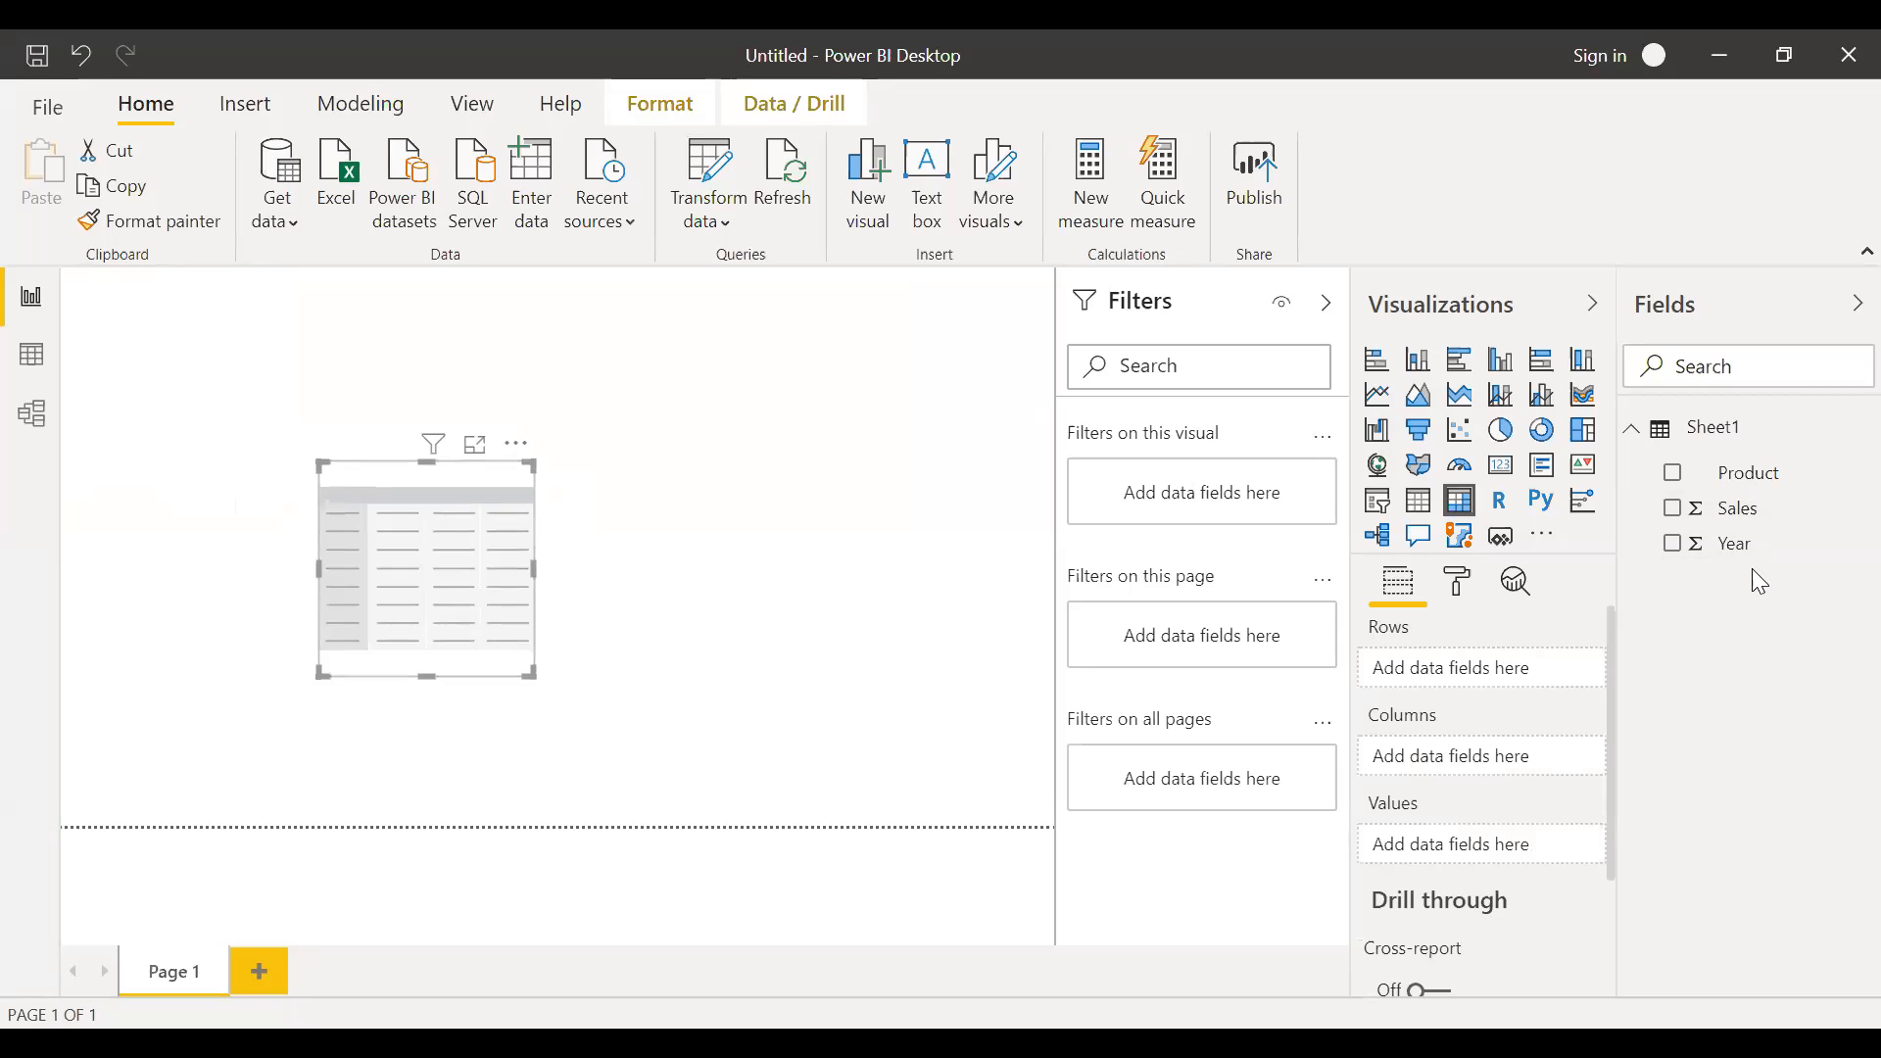
pyautogui.moveTo(1478, 685)
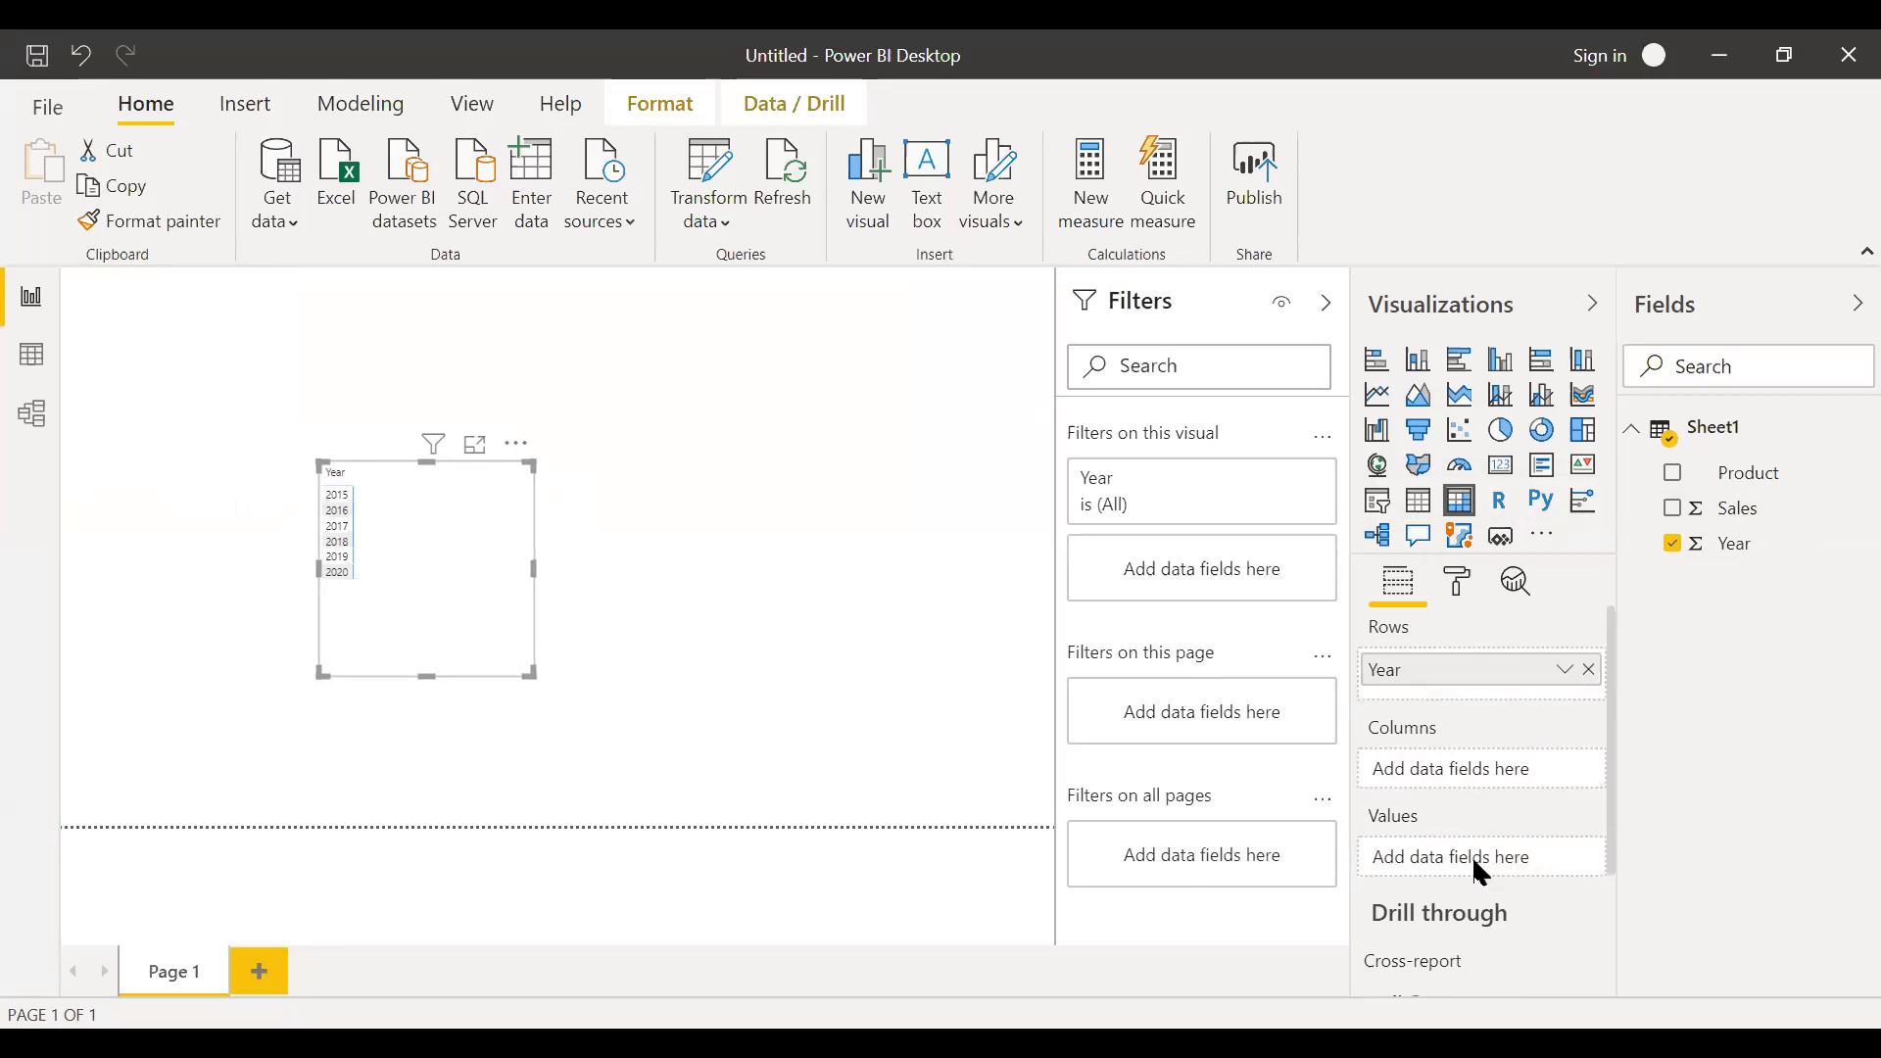
pyautogui.click(1671, 507)
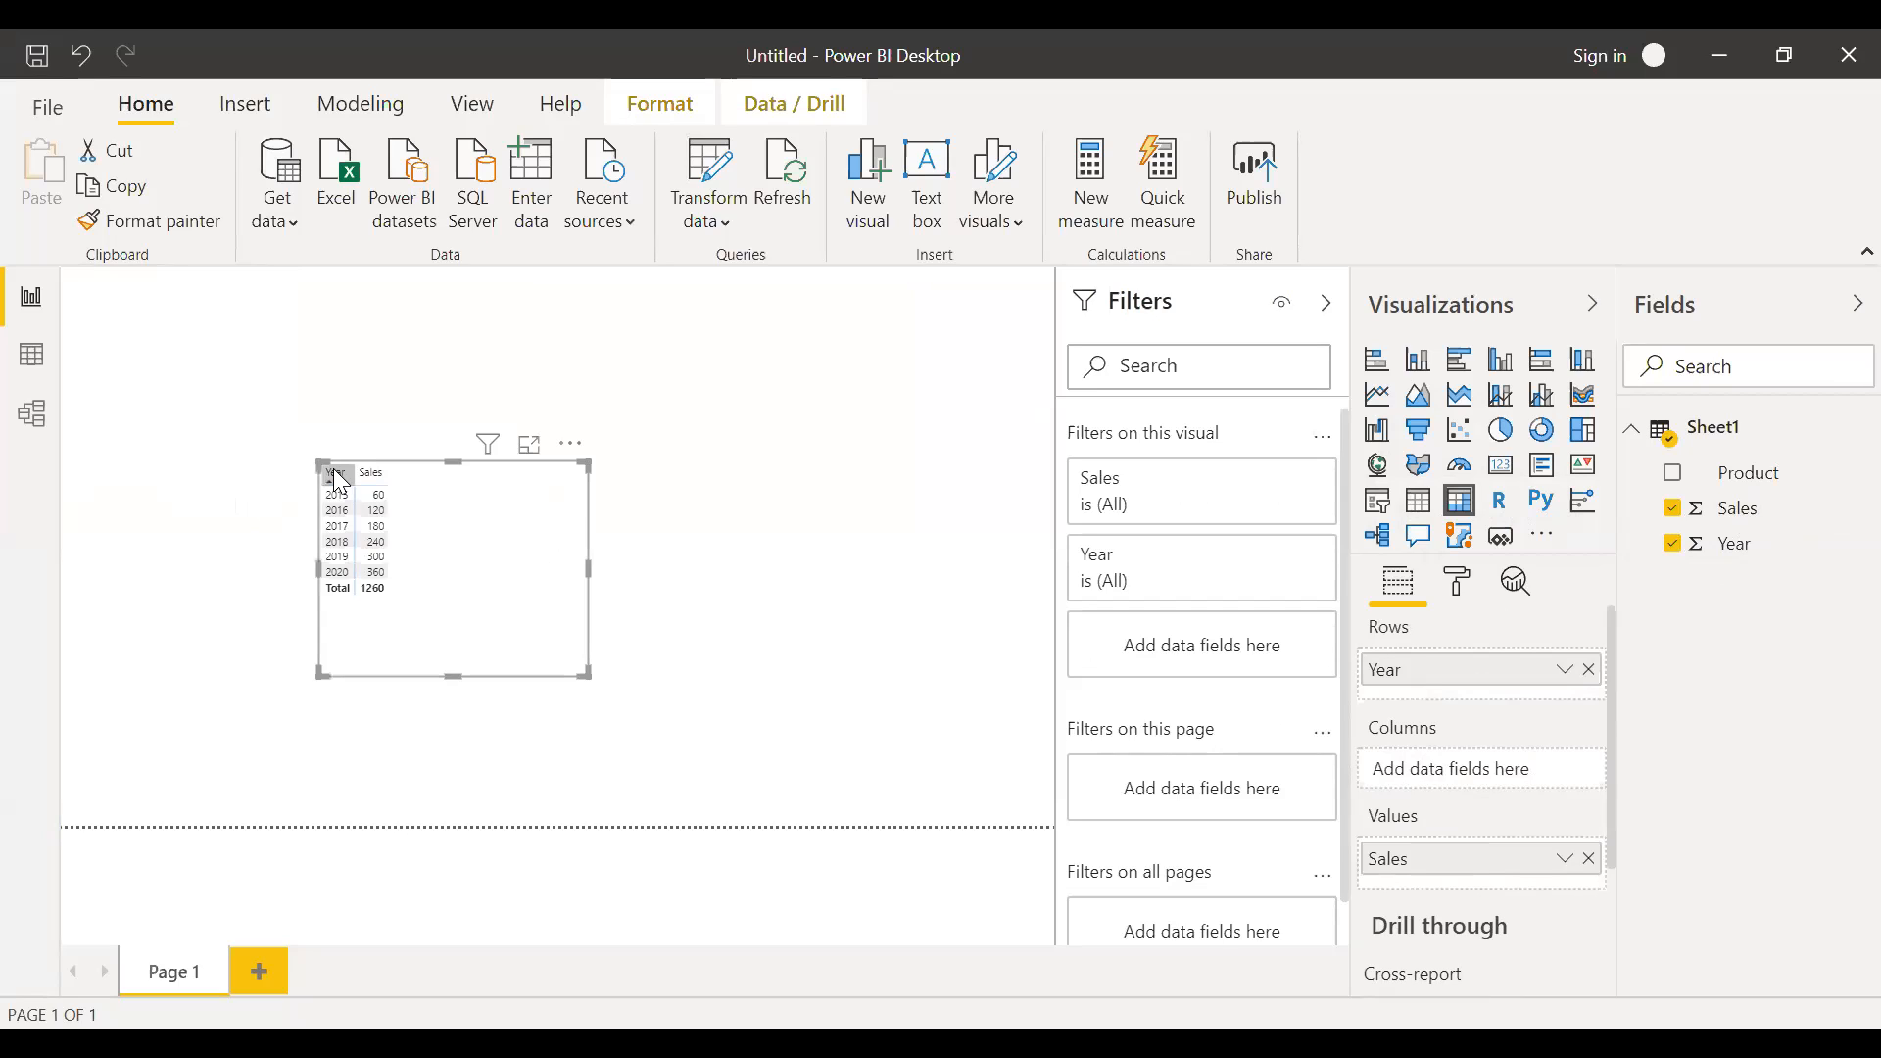
pyautogui.moveTo(455, 674)
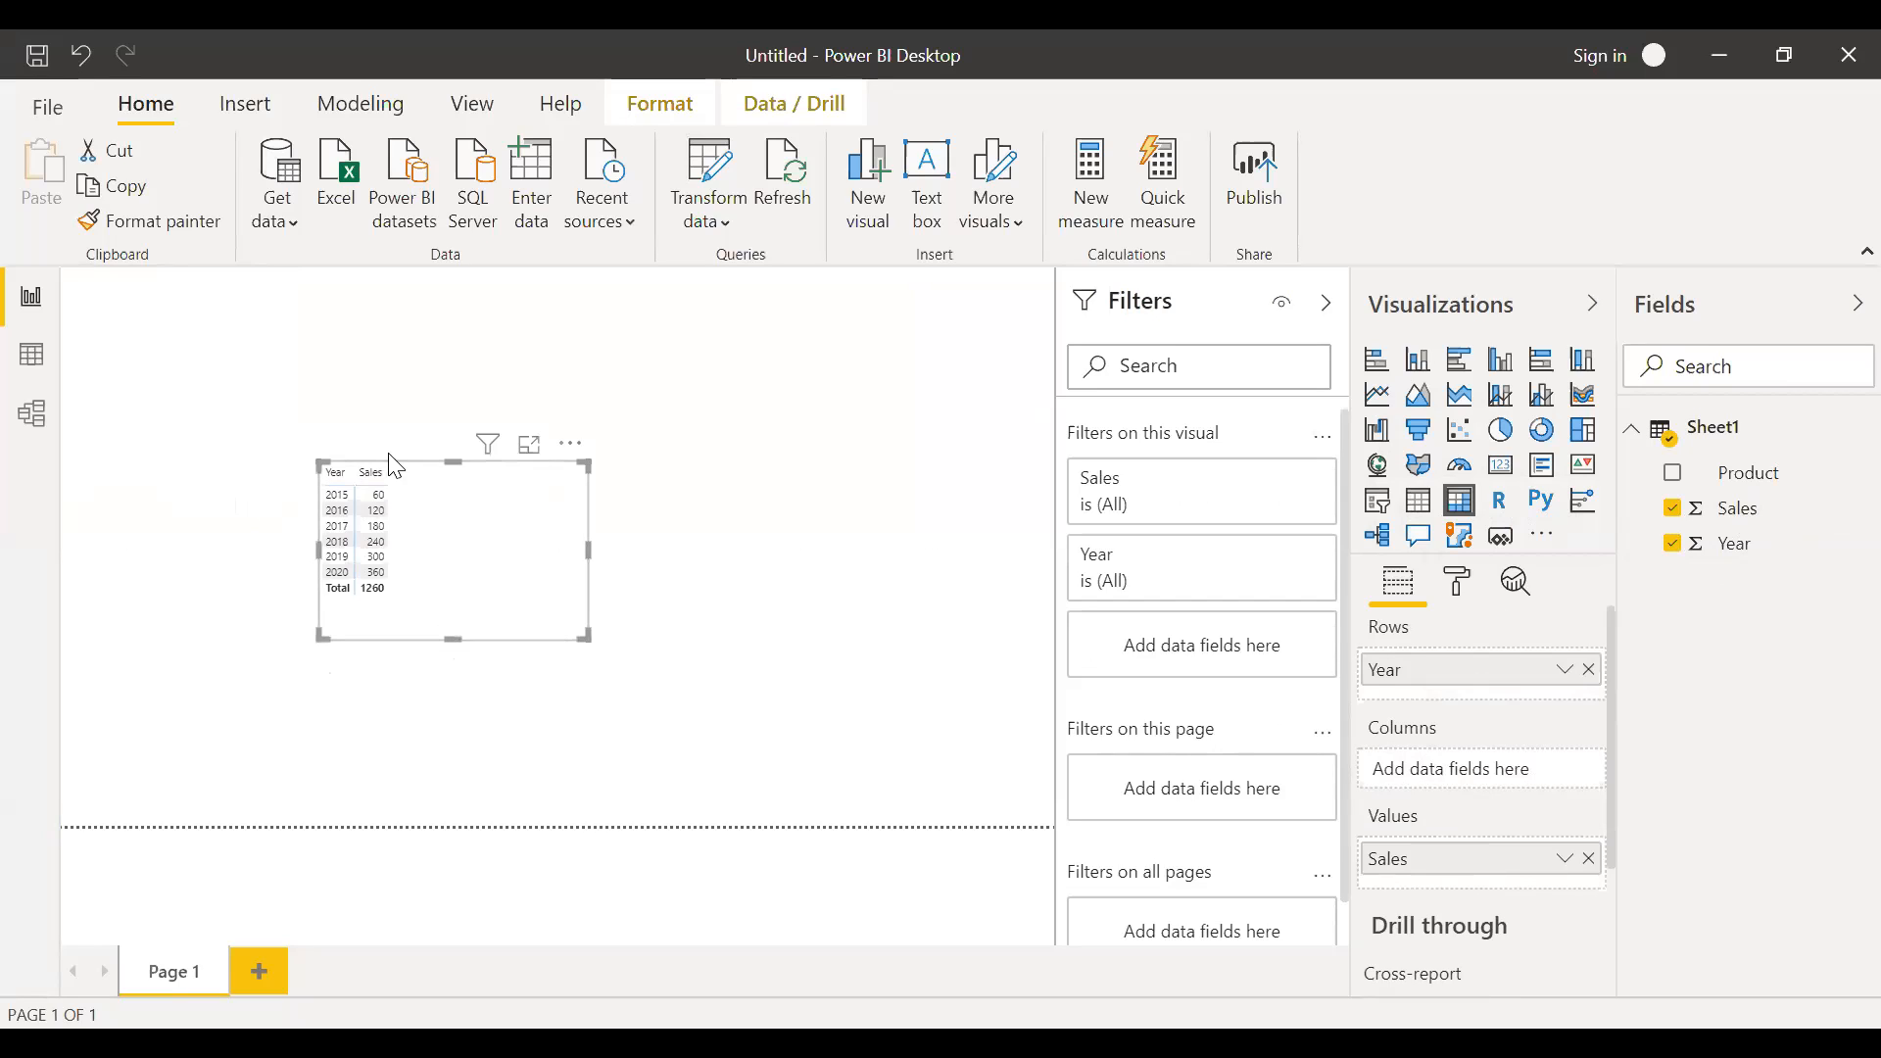
pyautogui.moveTo(423, 527)
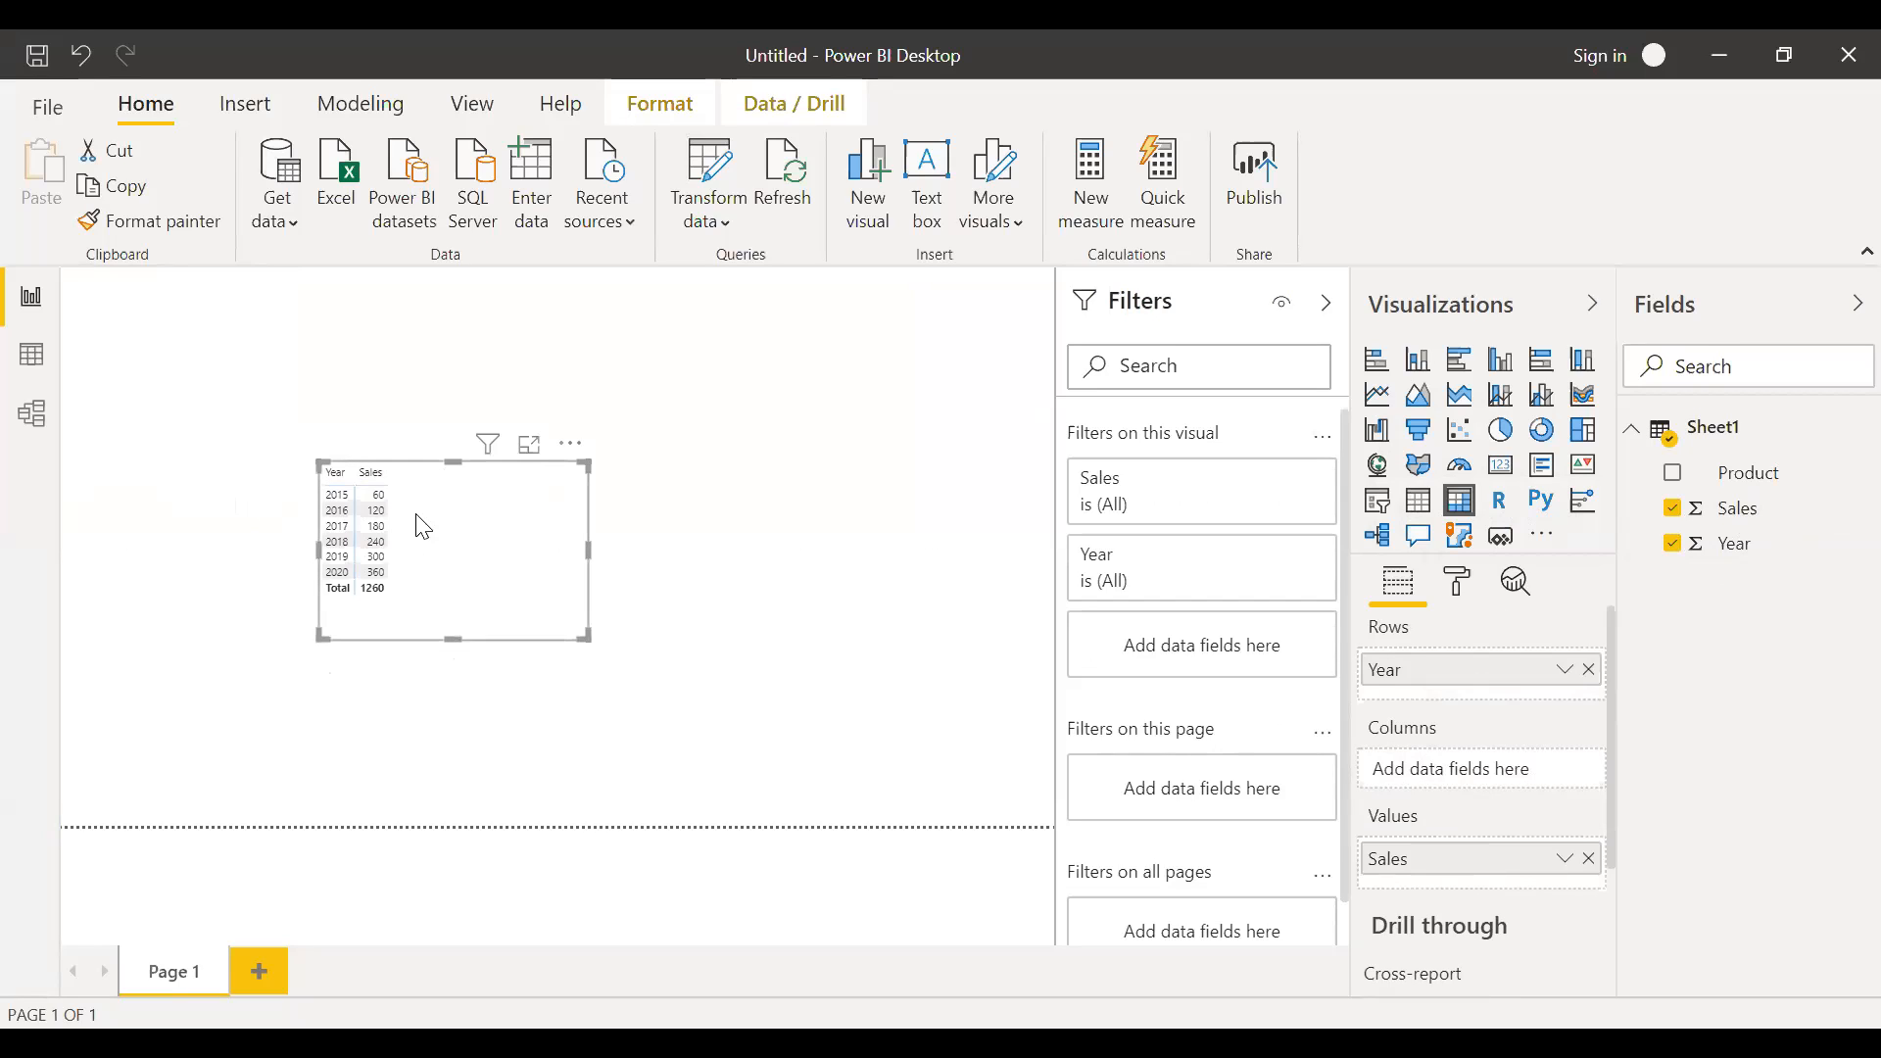
pyautogui.moveTo(423, 480)
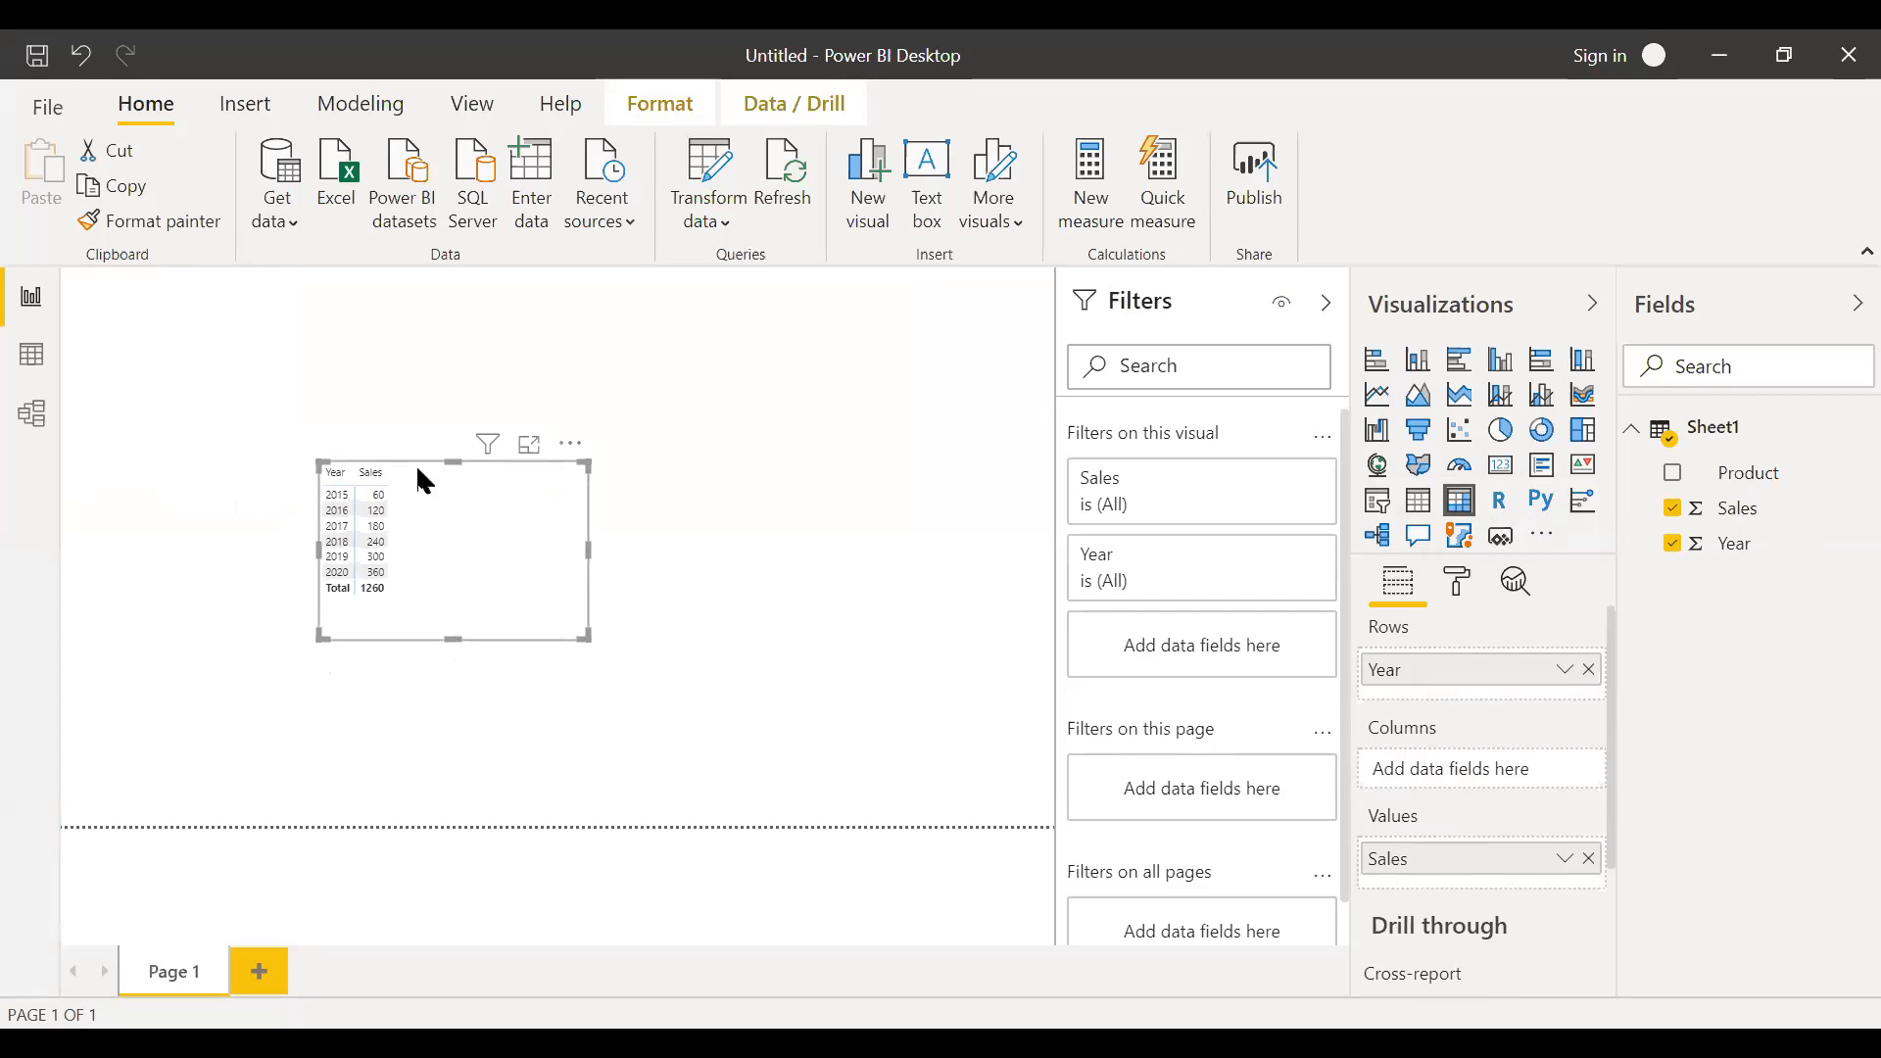
pyautogui.moveTo(425, 614)
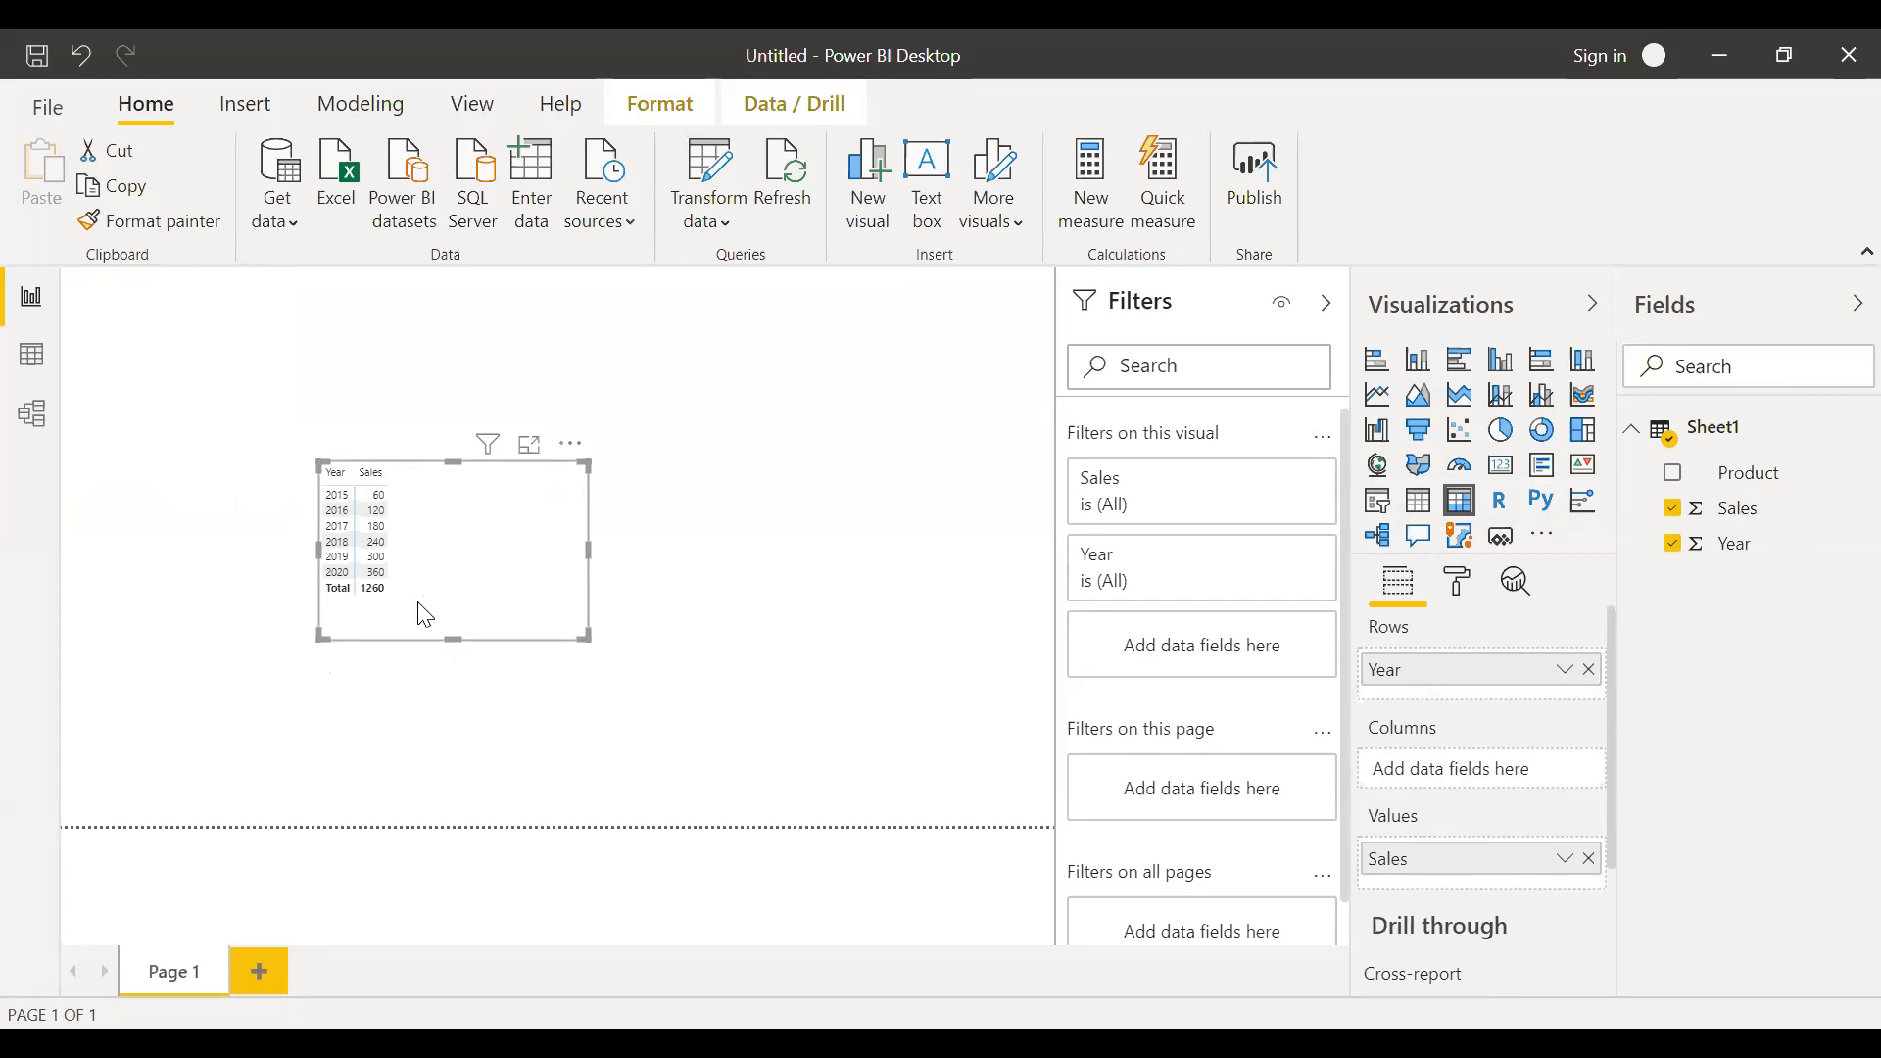
pyautogui.moveTo(415, 482)
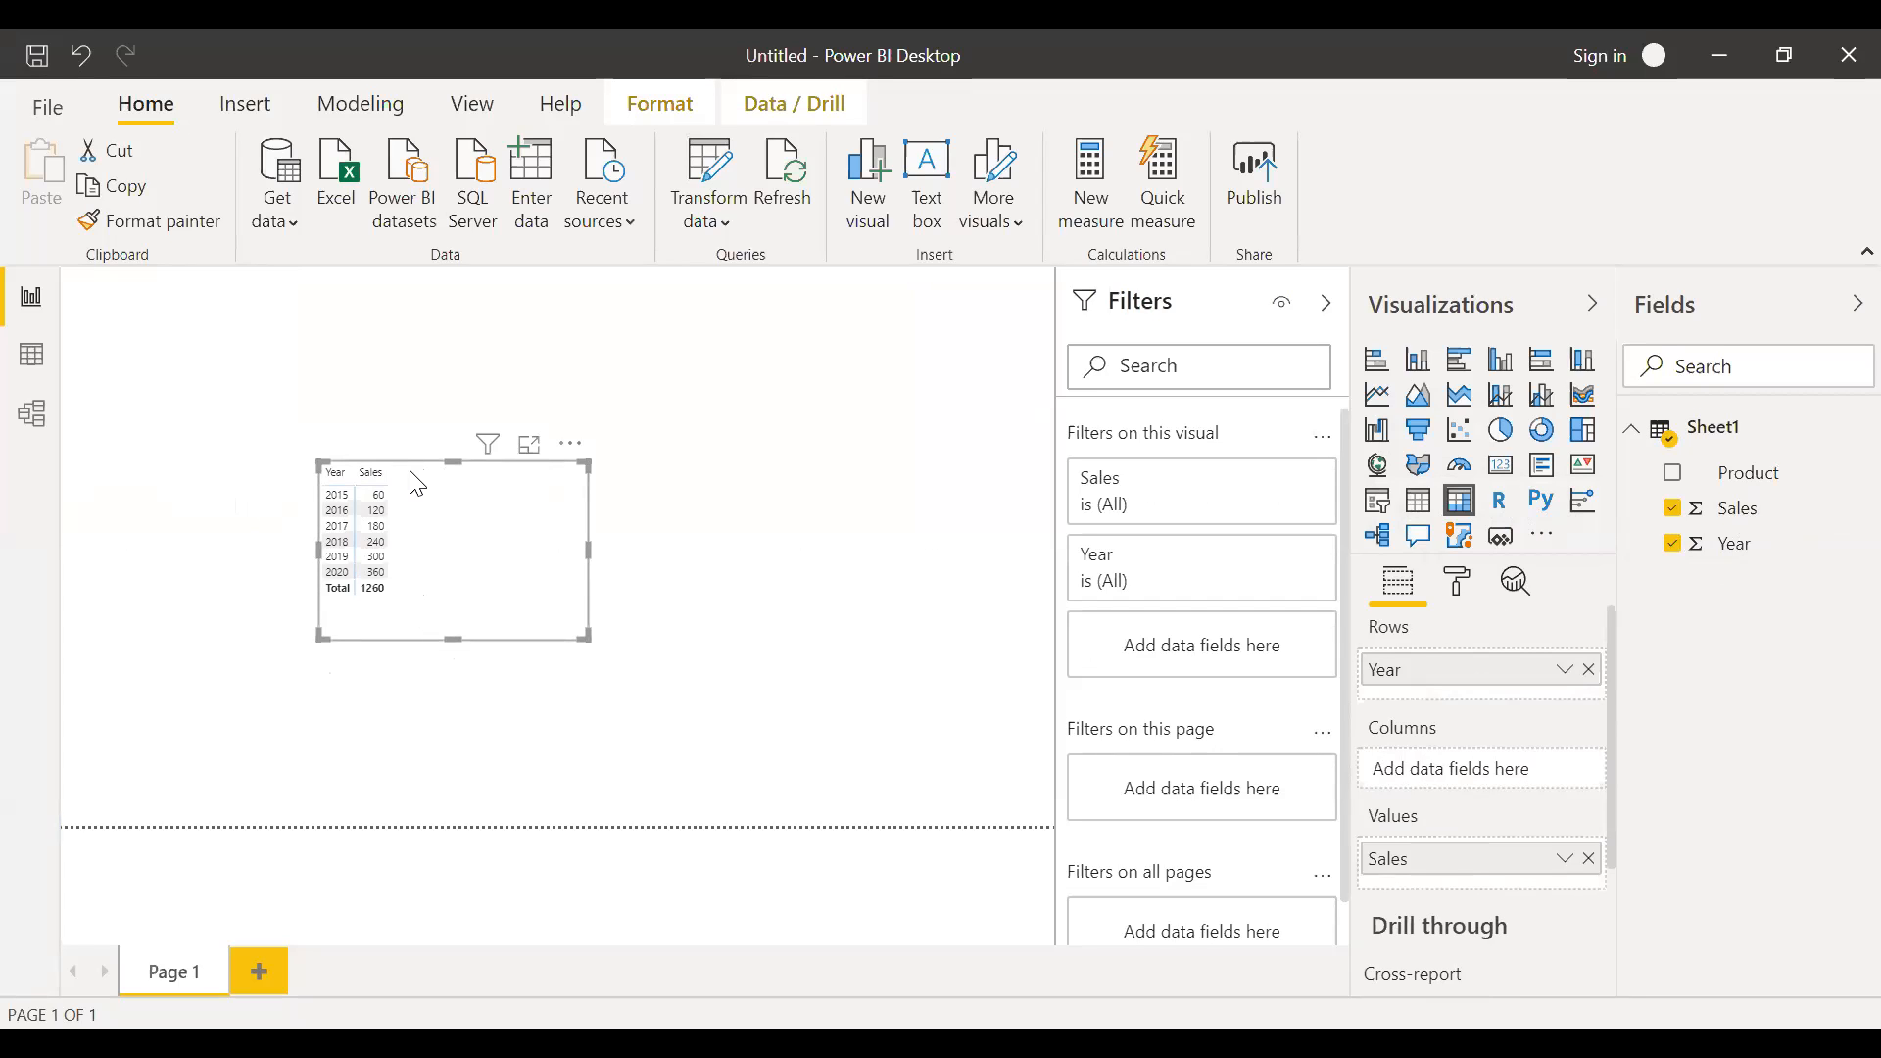
pyautogui.moveTo(692, 527)
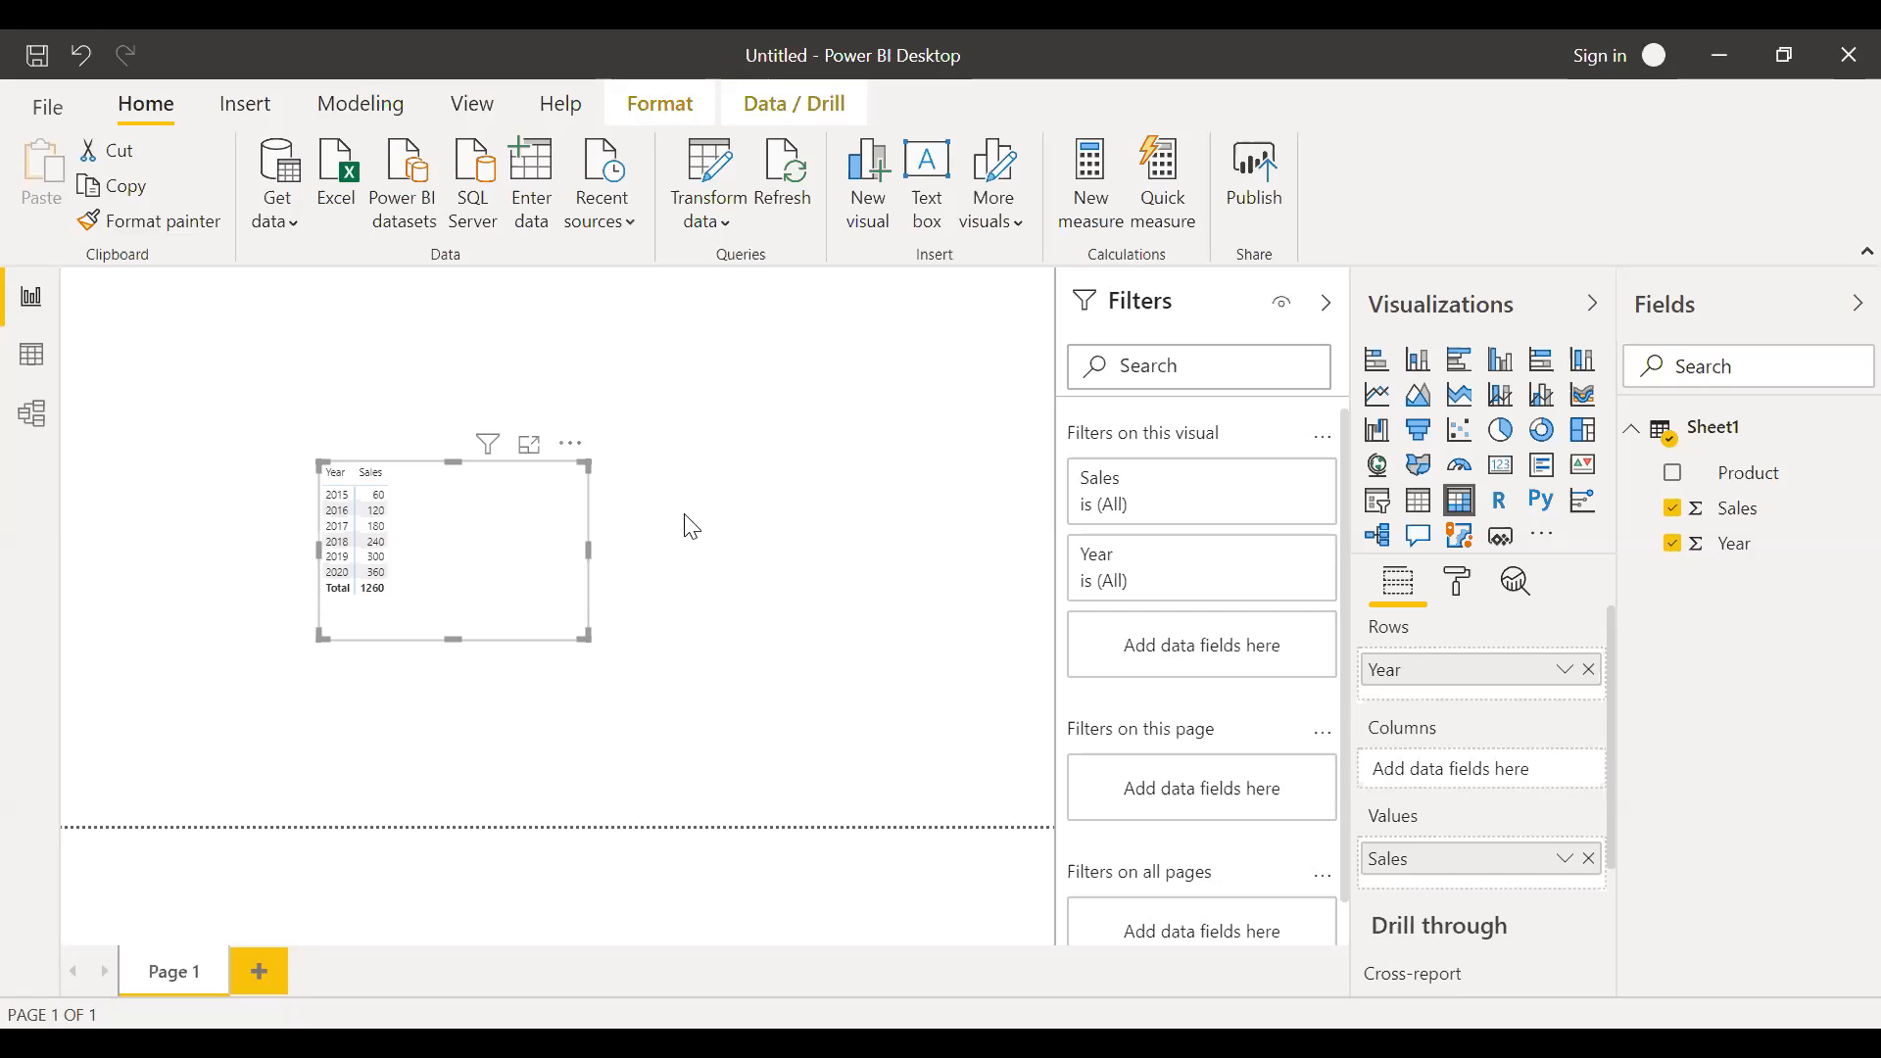
# - Deselect the finished Year/Sales matrix totalling 1260
pyautogui.click(690, 525)
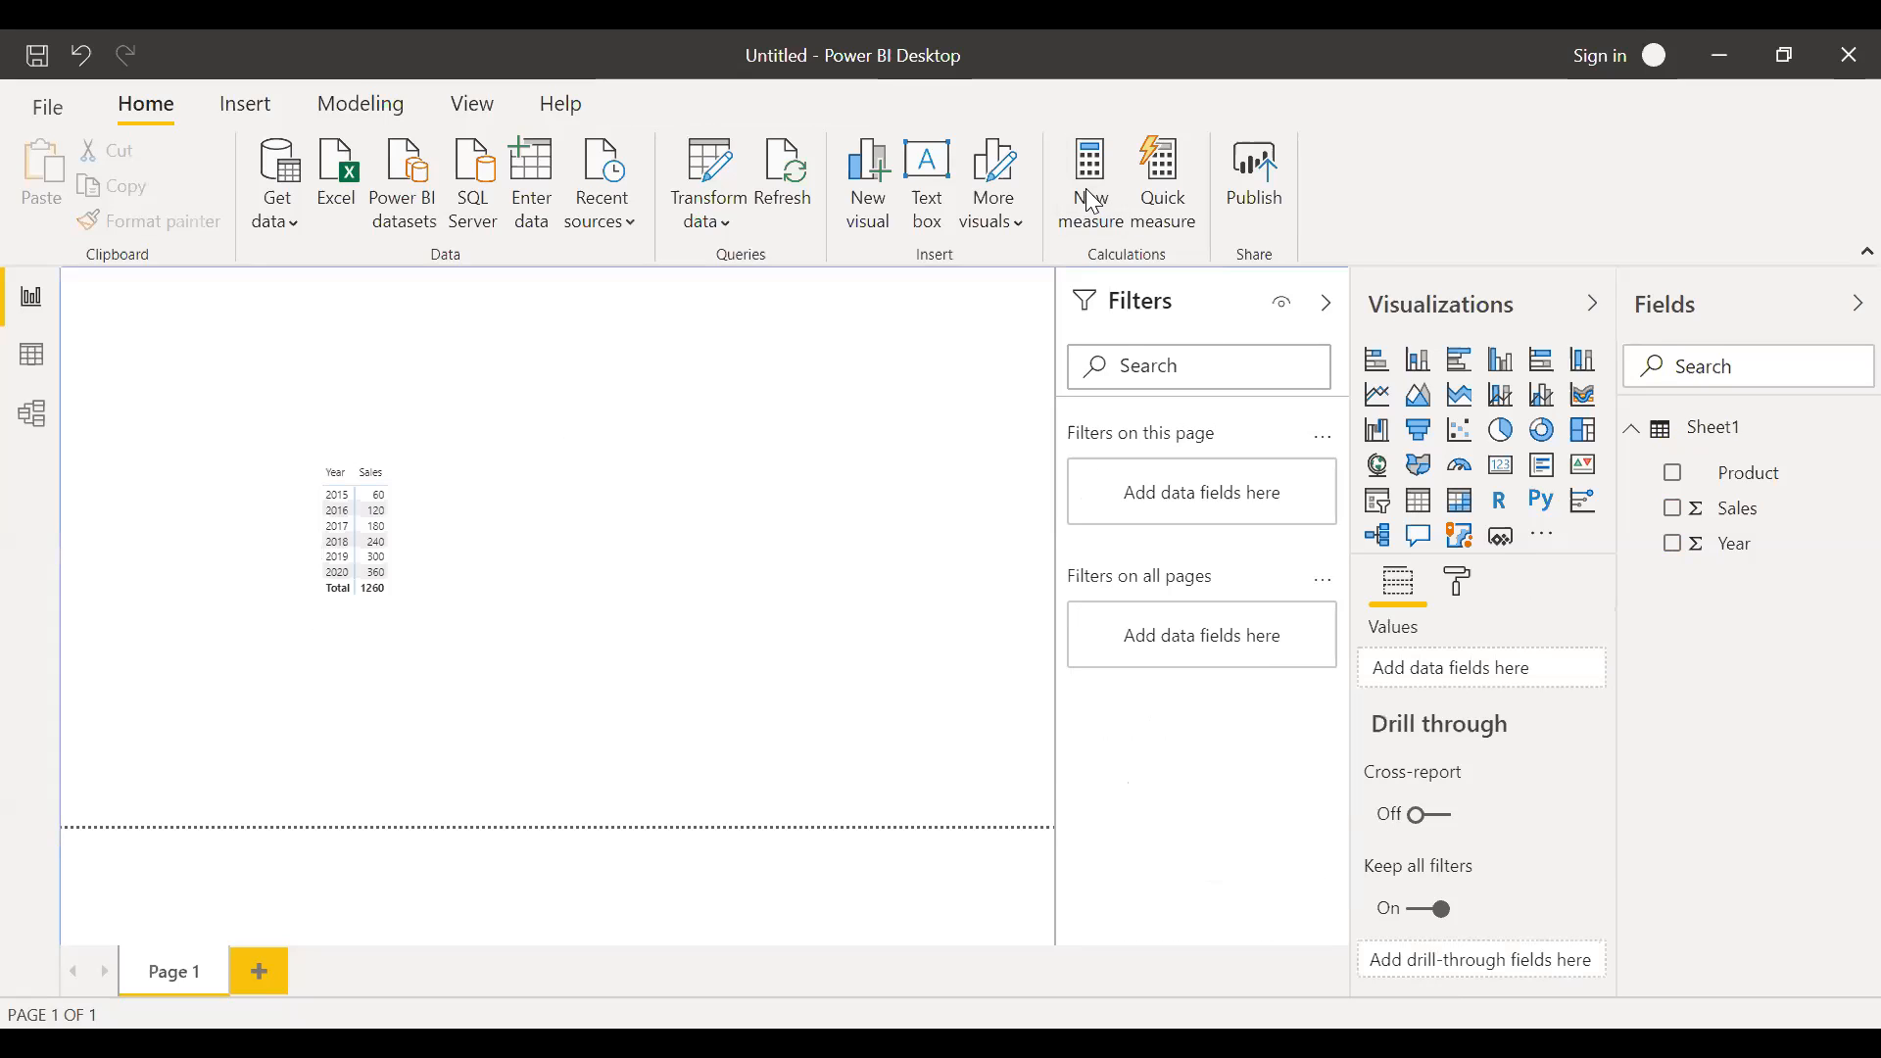
# - Write and commit sumif_A = CALCULATE(SUM(Sheet1[Sales]),Sheet1[Product] = "A")
pyautogui.click(1089, 186)
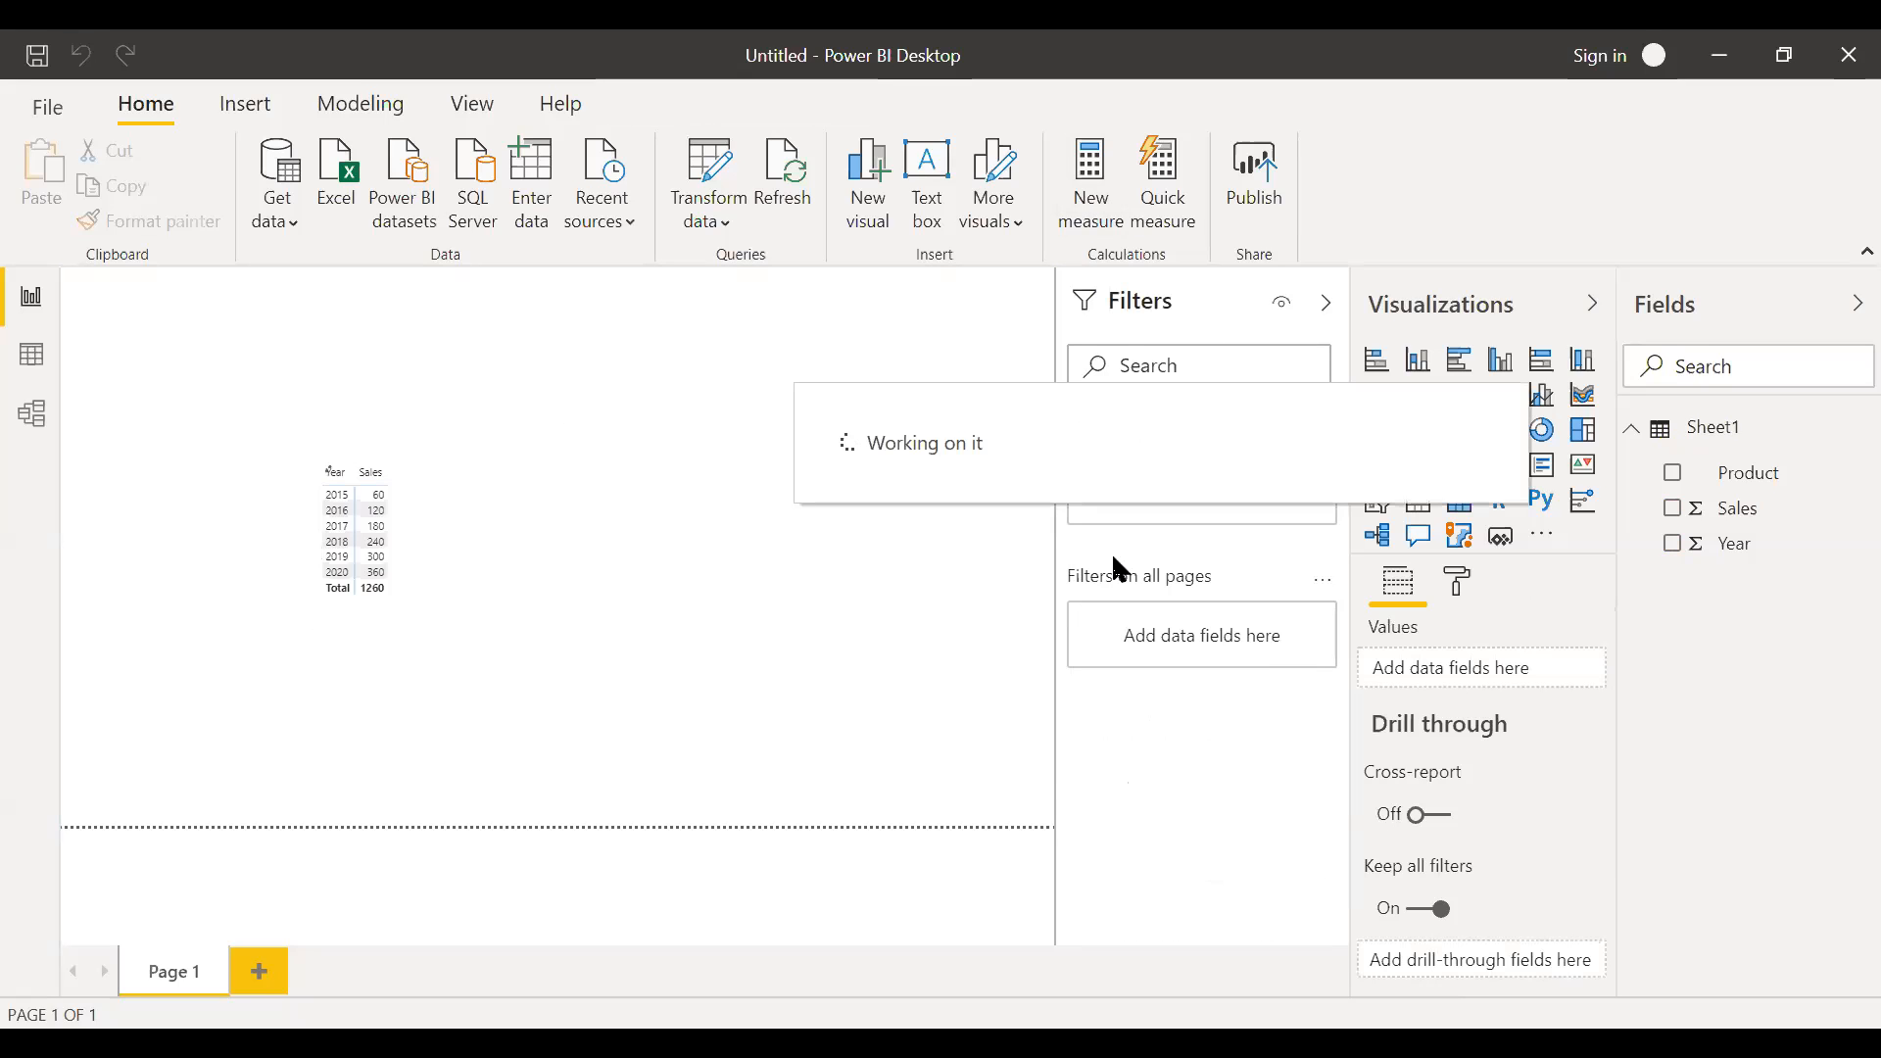
pyautogui.click(1090, 180)
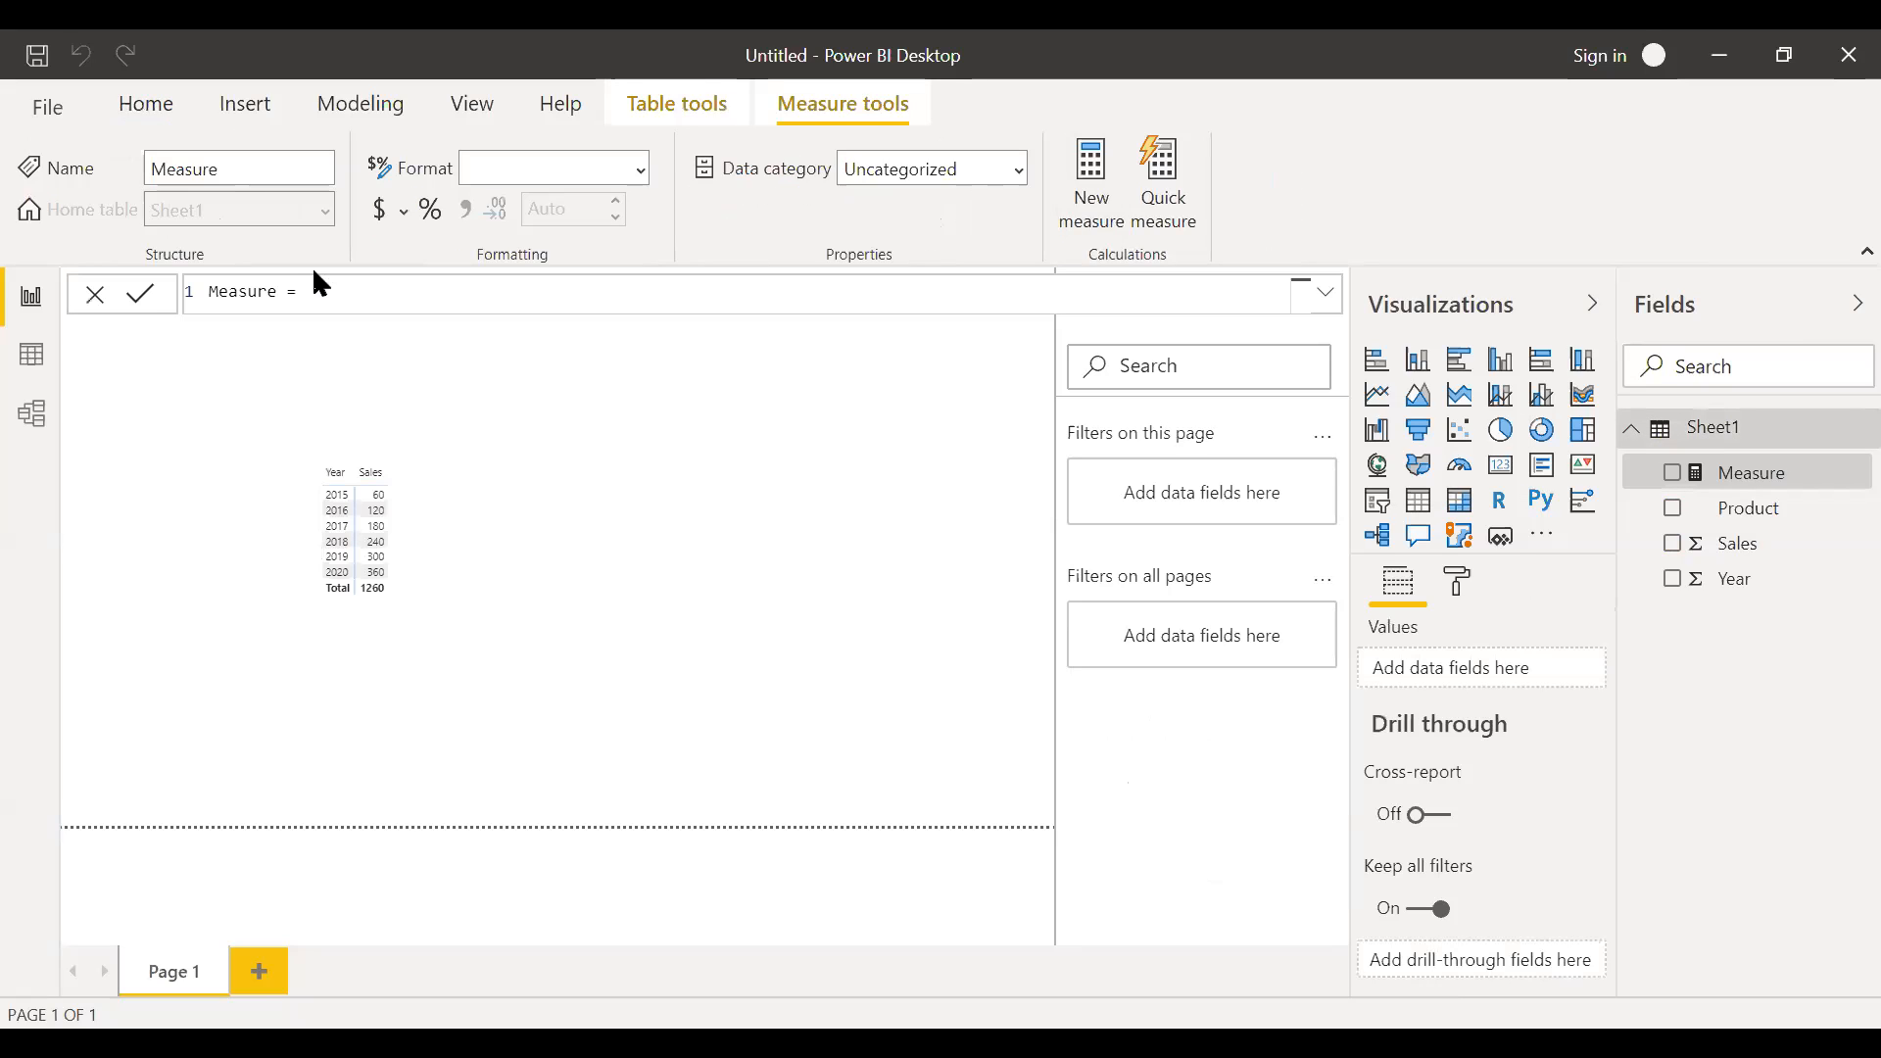
pyautogui.click(452, 552)
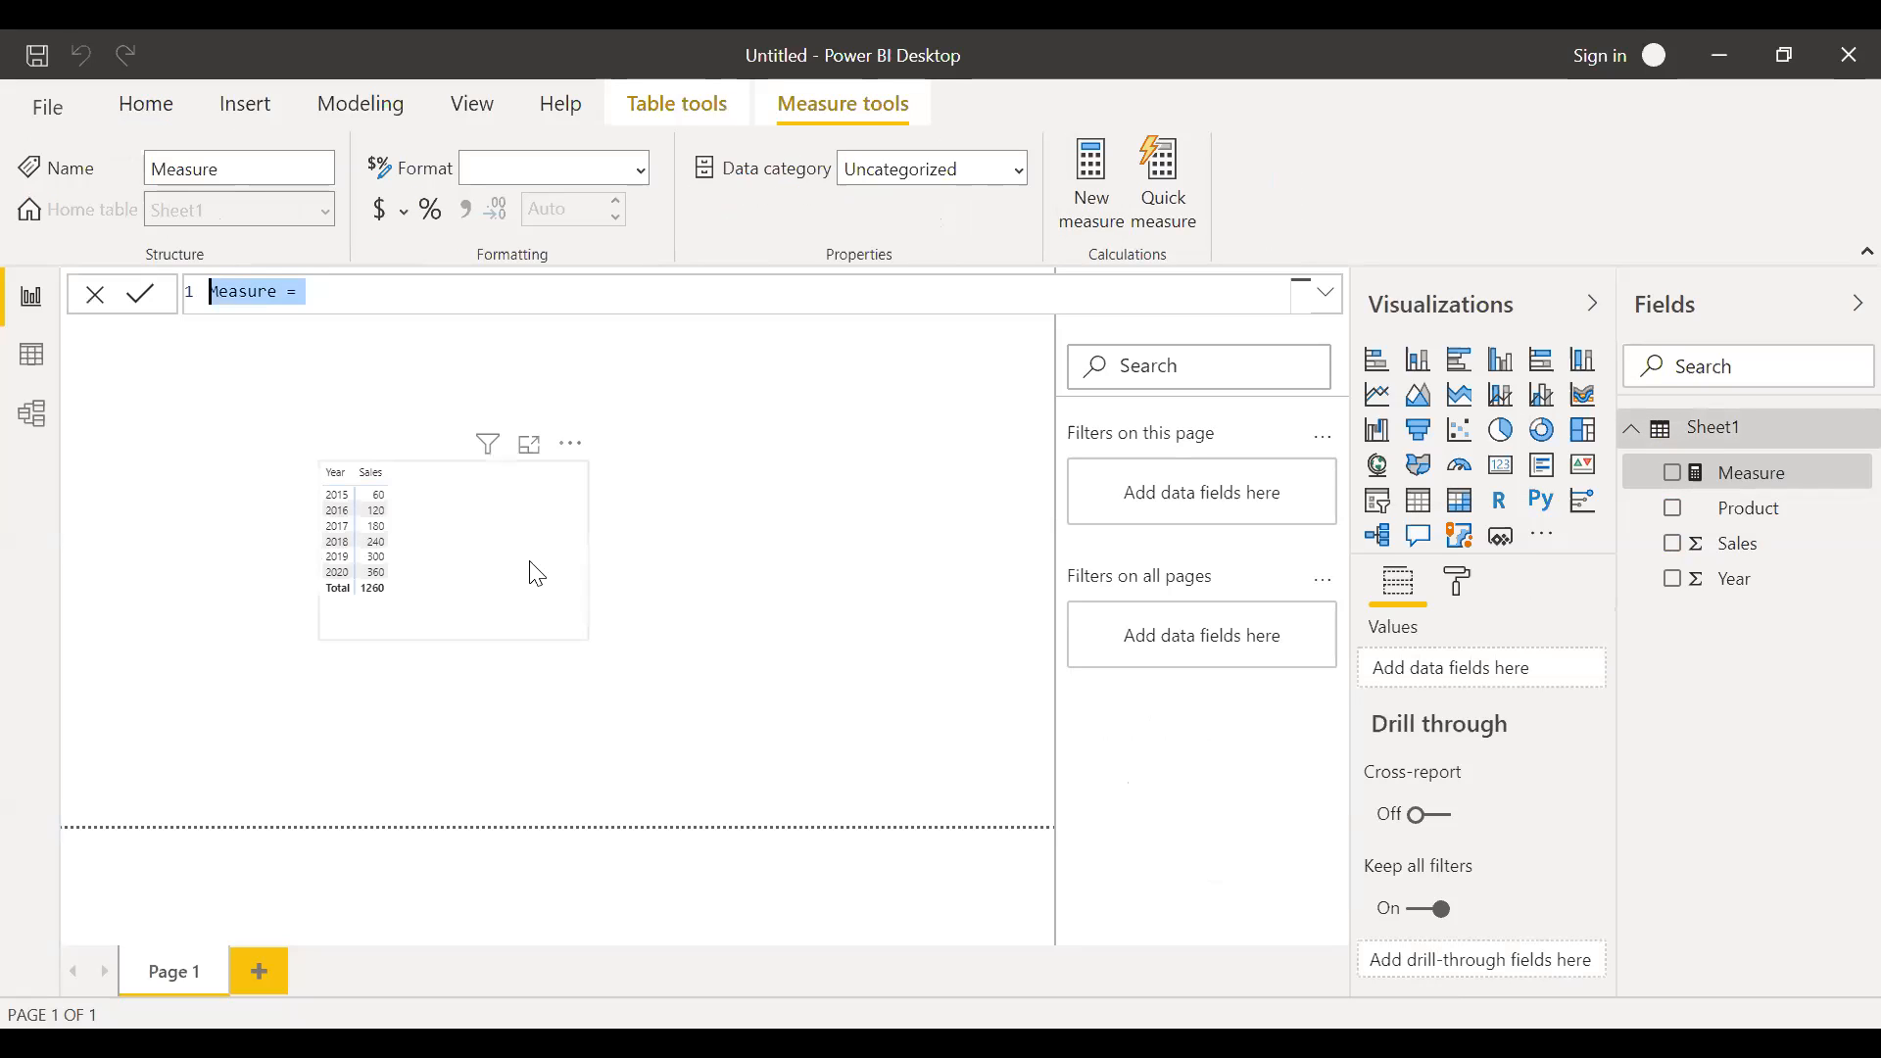
pyautogui.write('sumif')
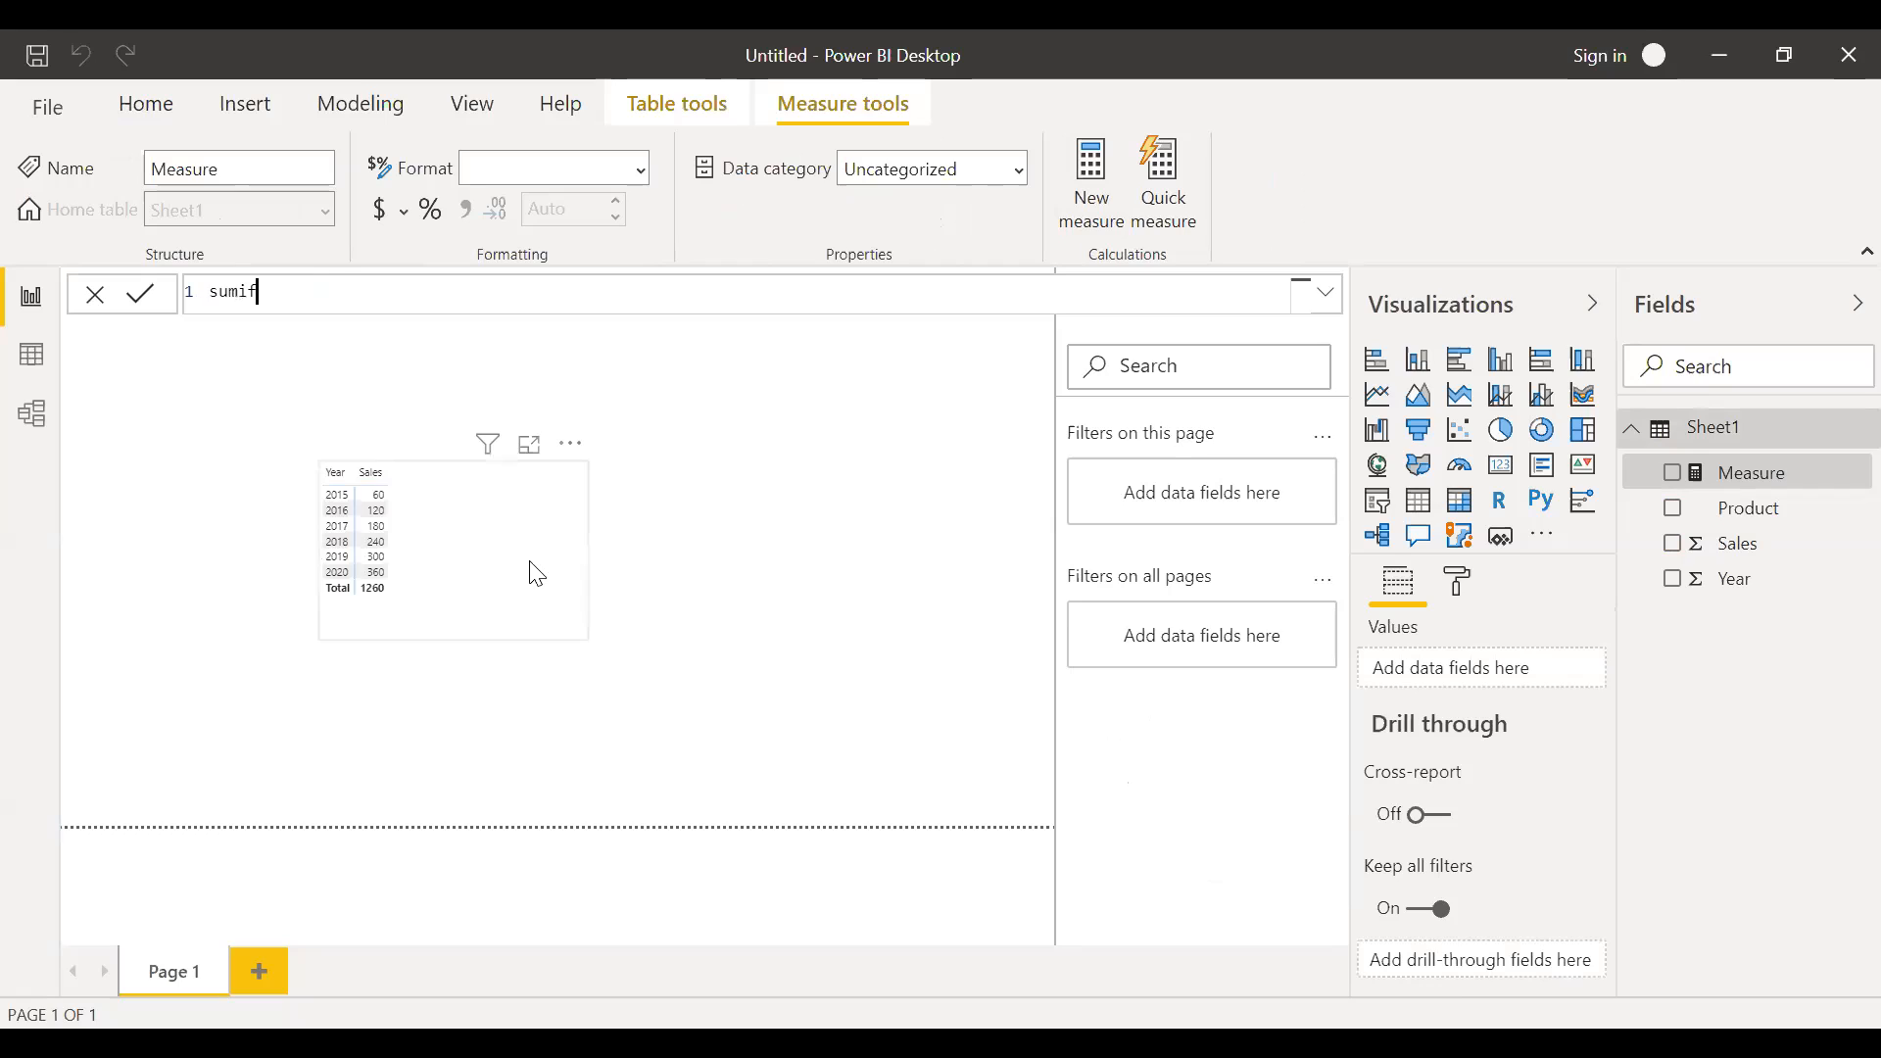
pyautogui.write('_')
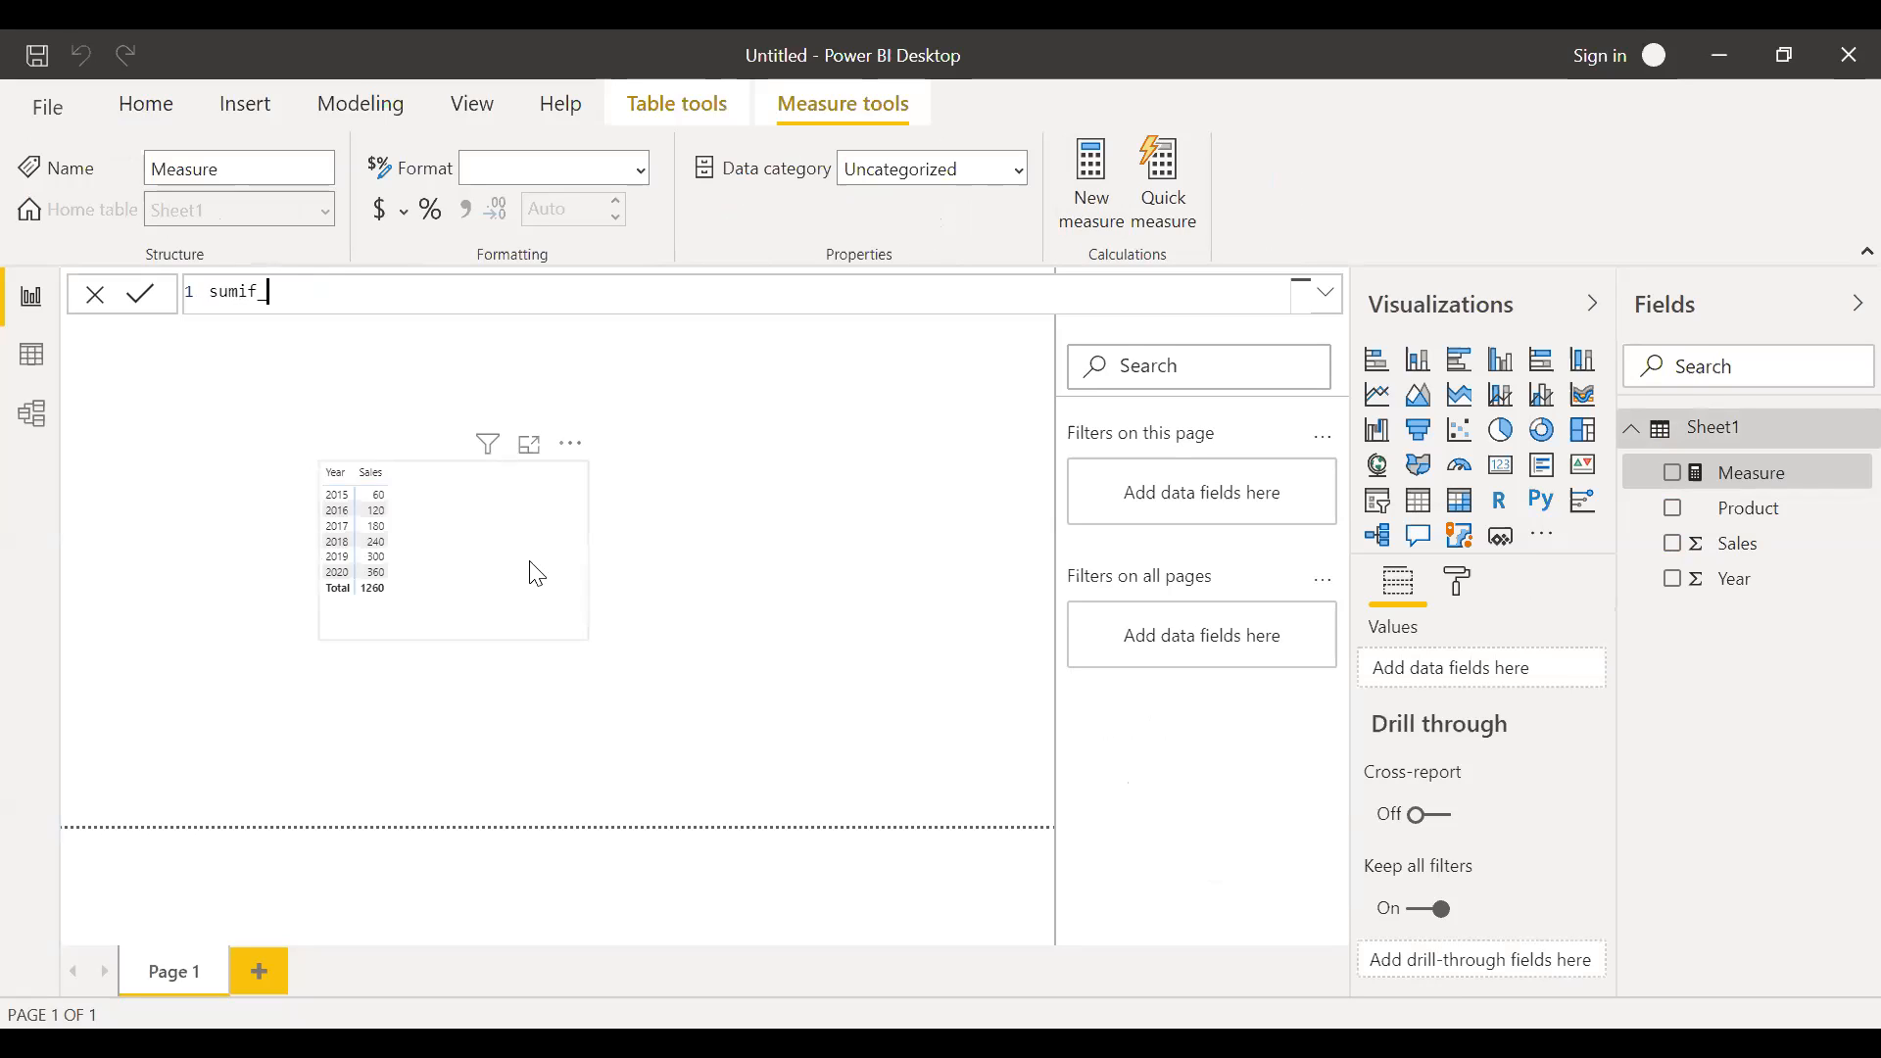
pyautogui.write('A')
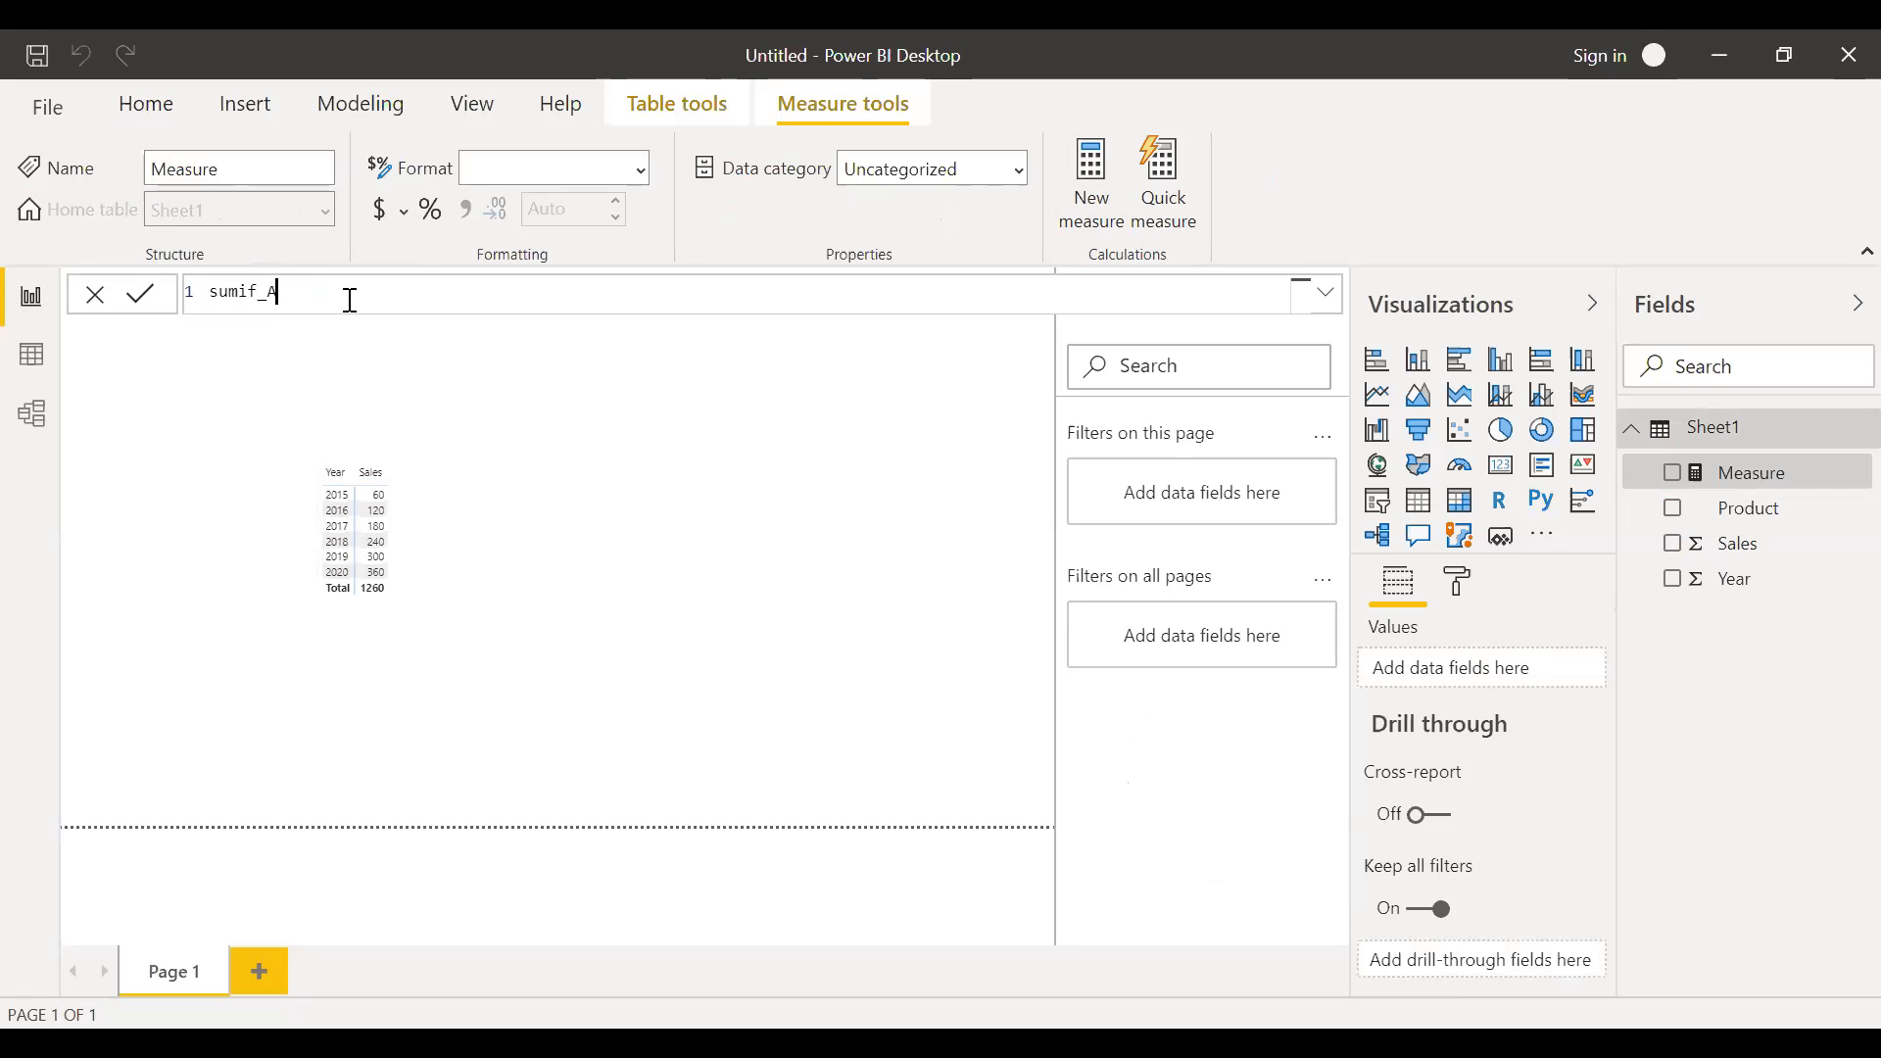
pyautogui.write('=')
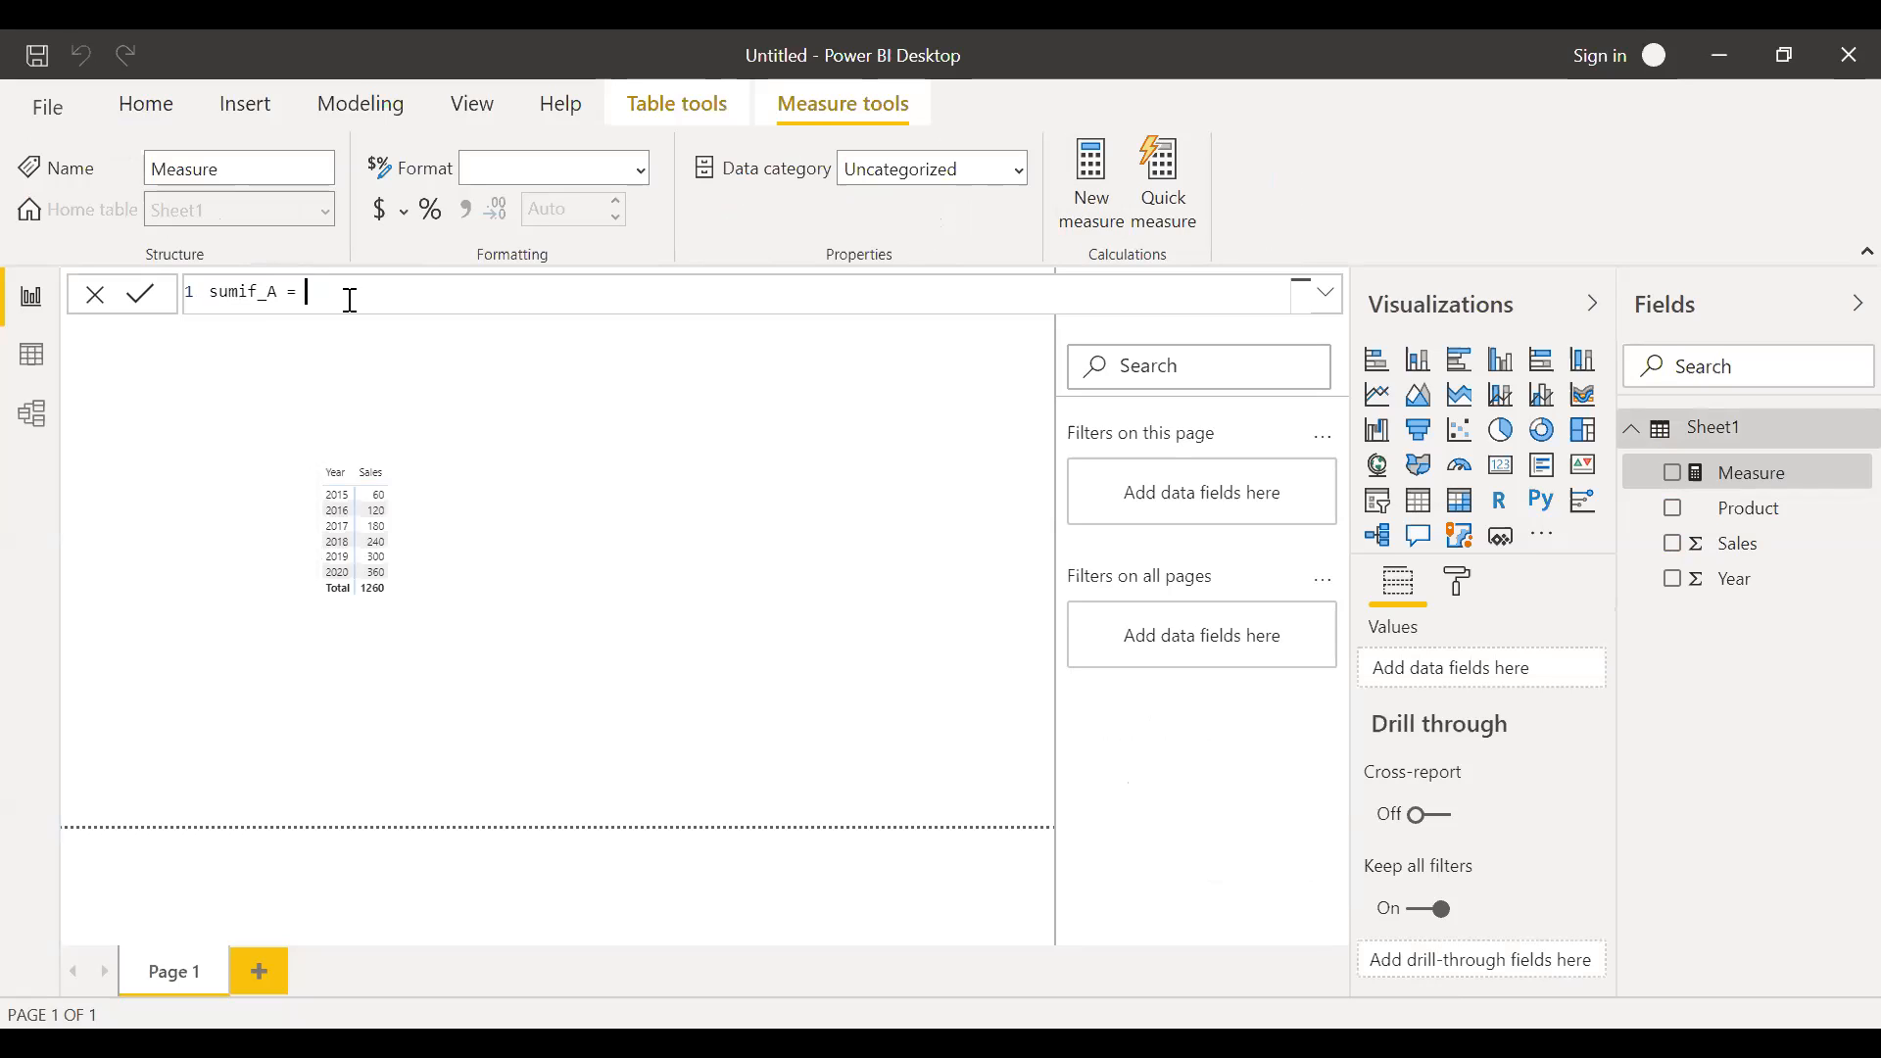
pyautogui.write('CALCULATE(')
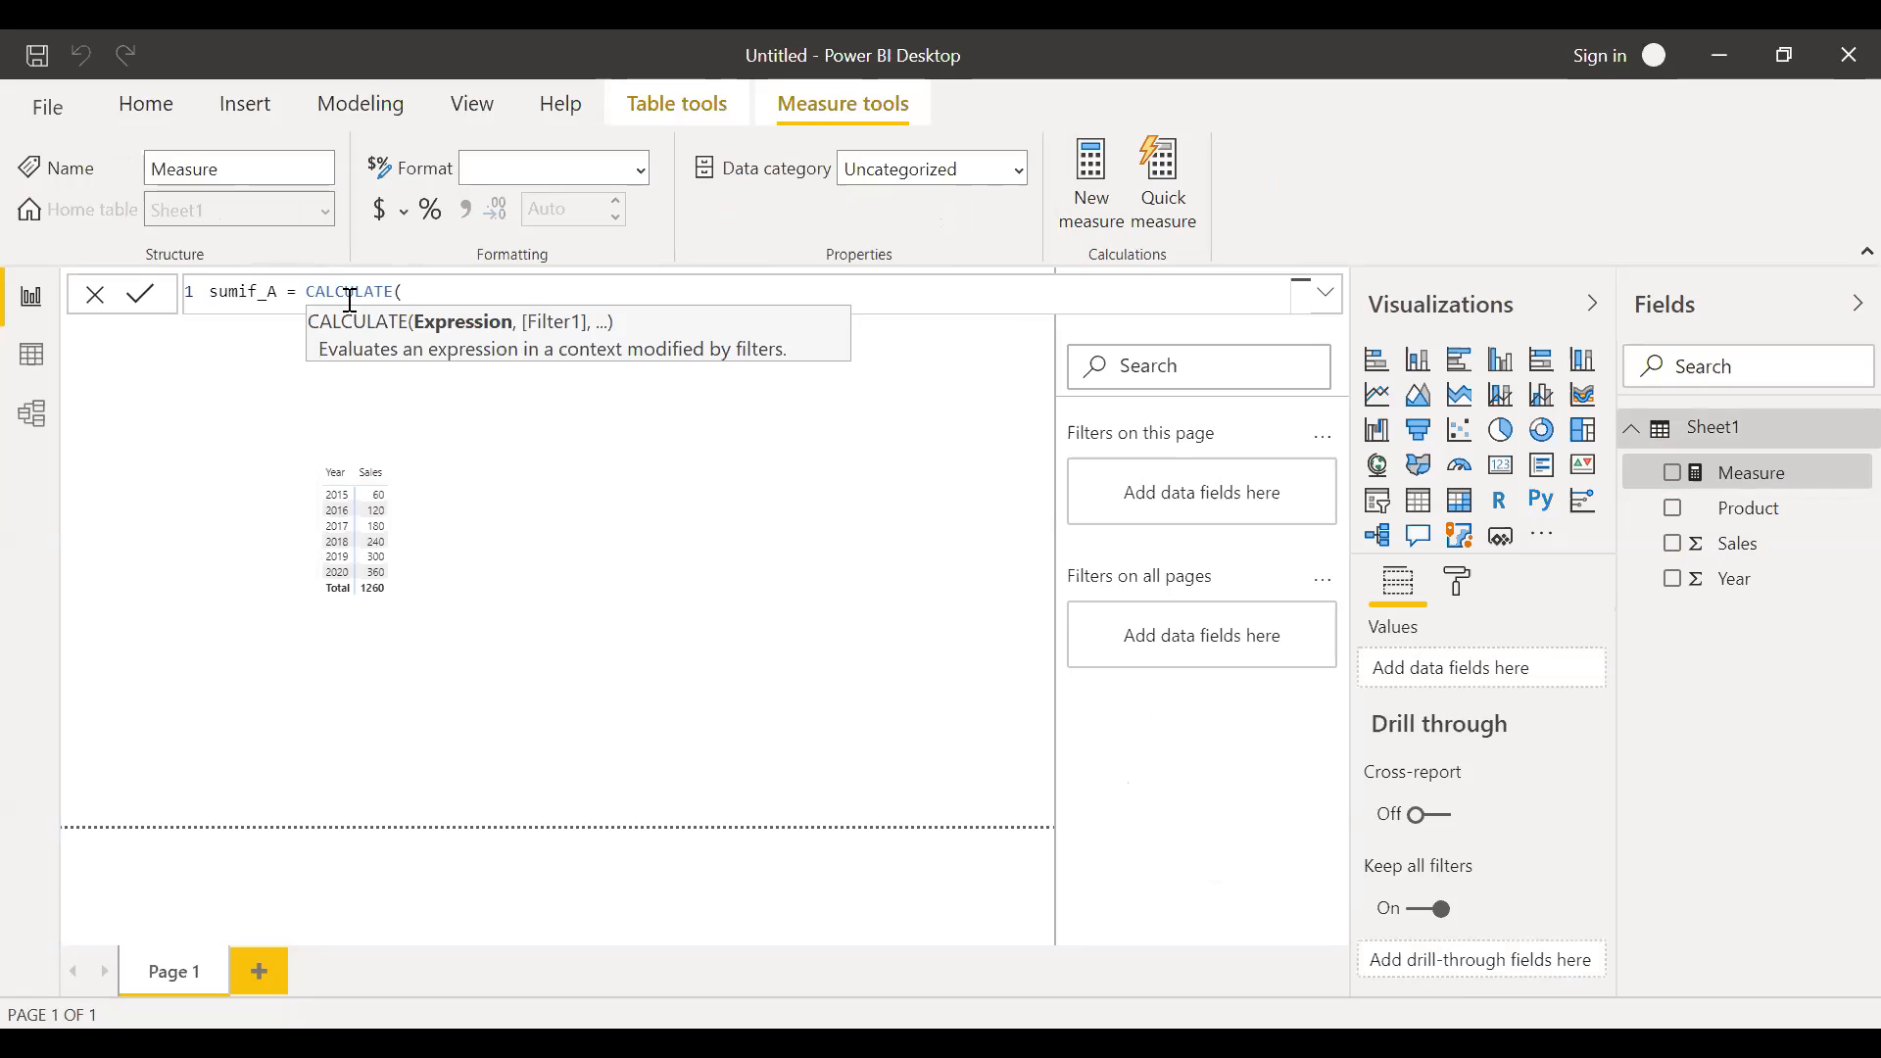
pyautogui.write('SUM(Sheet1[Sales')
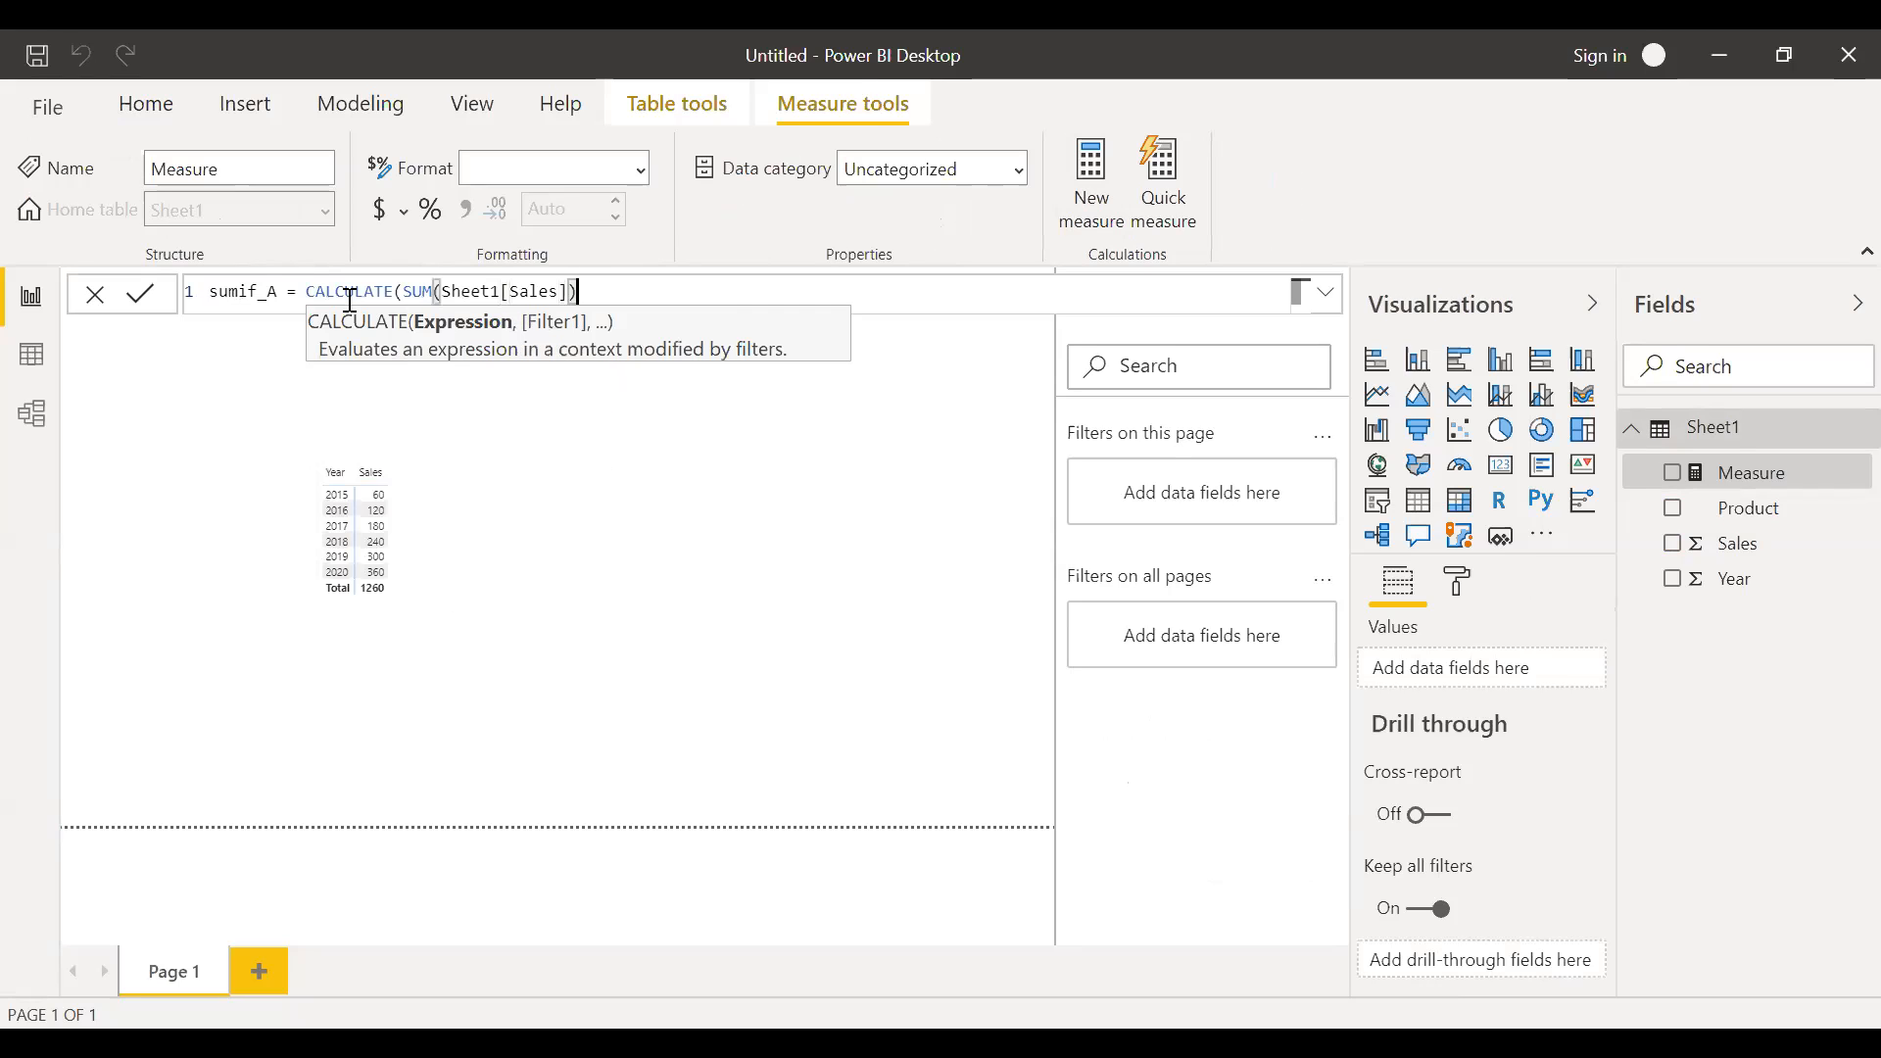
pyautogui.write(',')
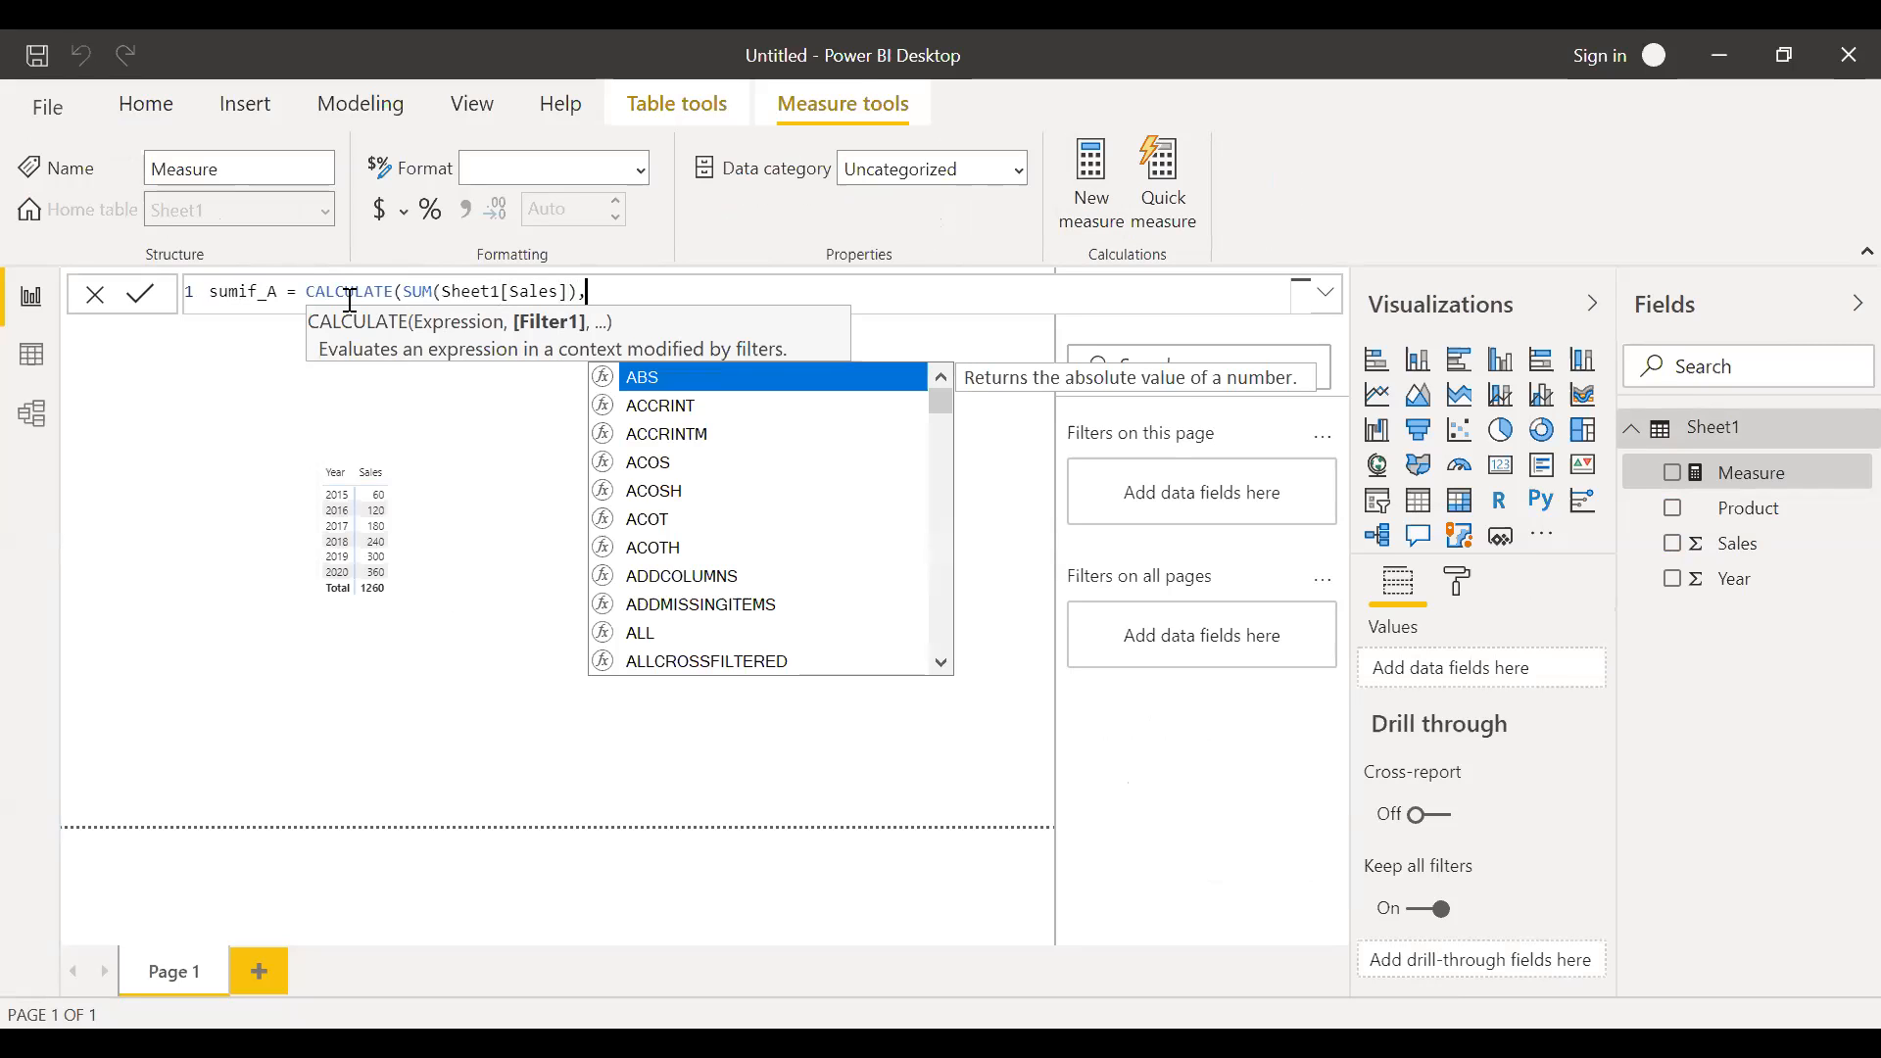
pyautogui.write(',pr')
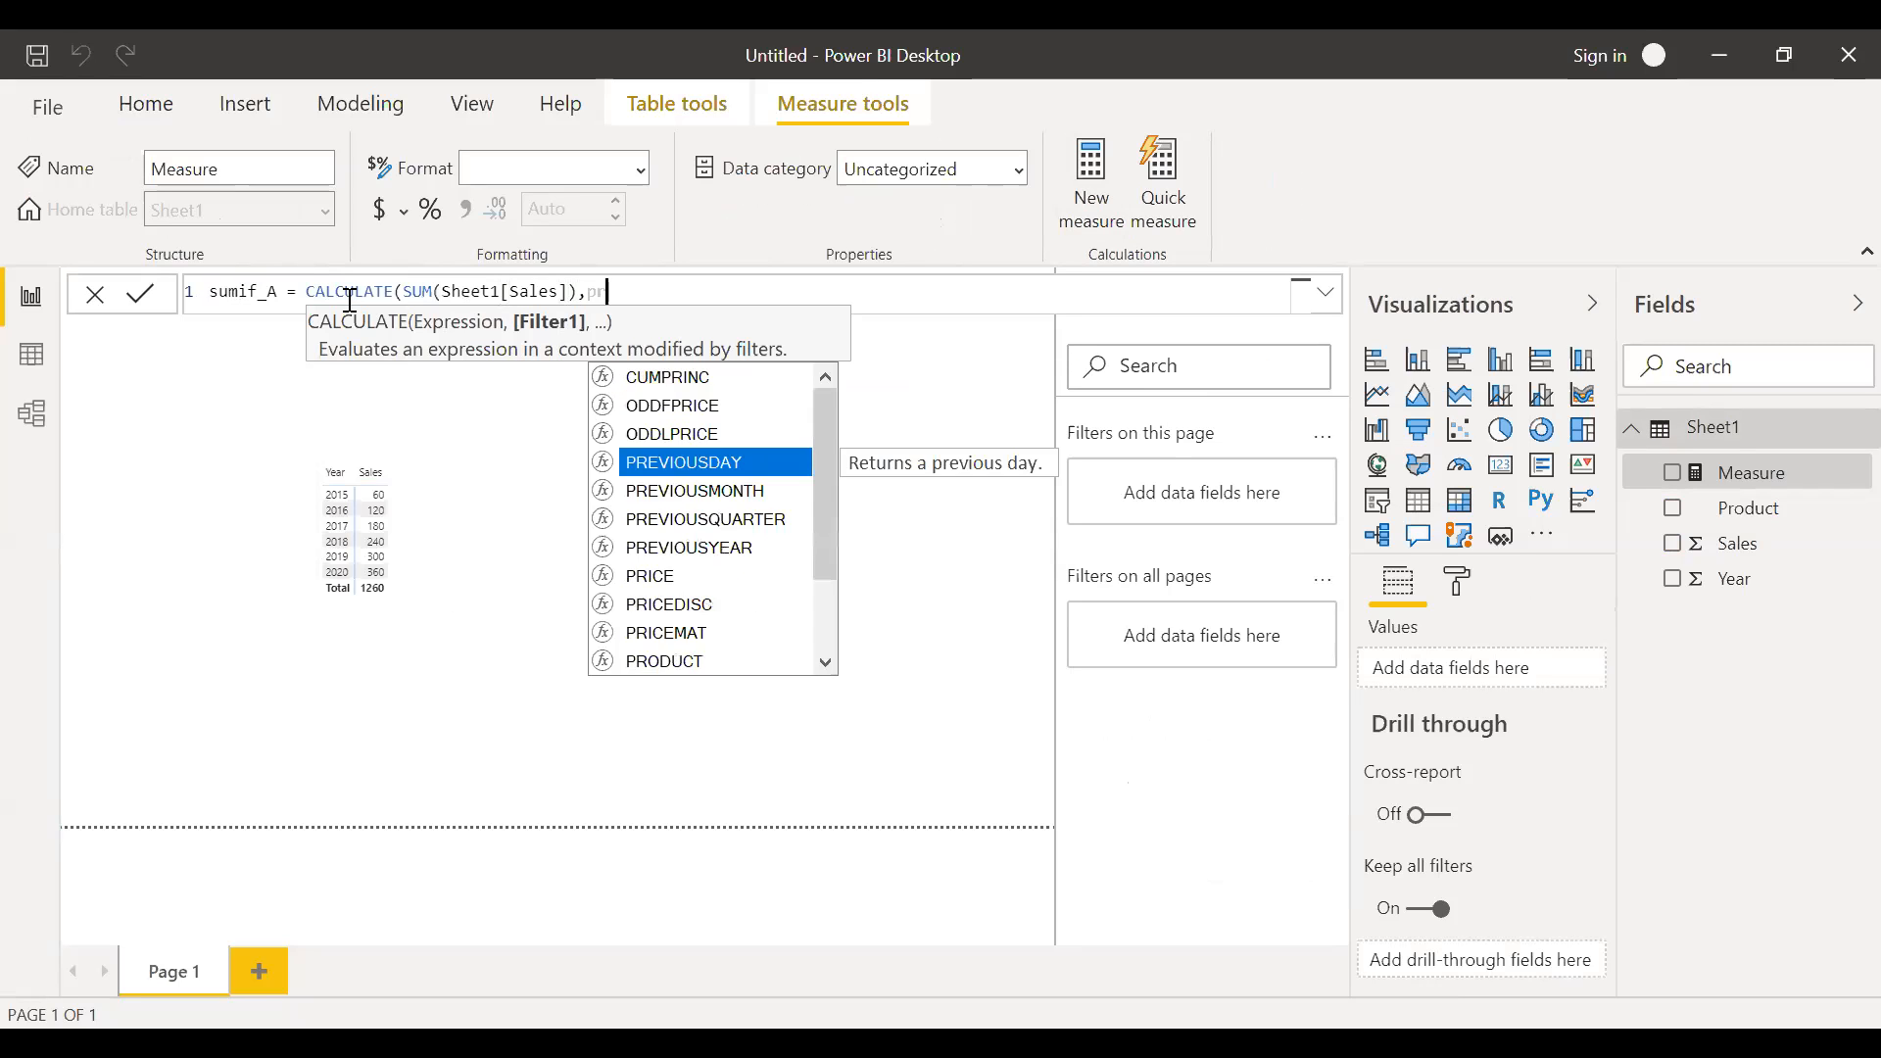
pyautogui.write('Sheet1[Product]')
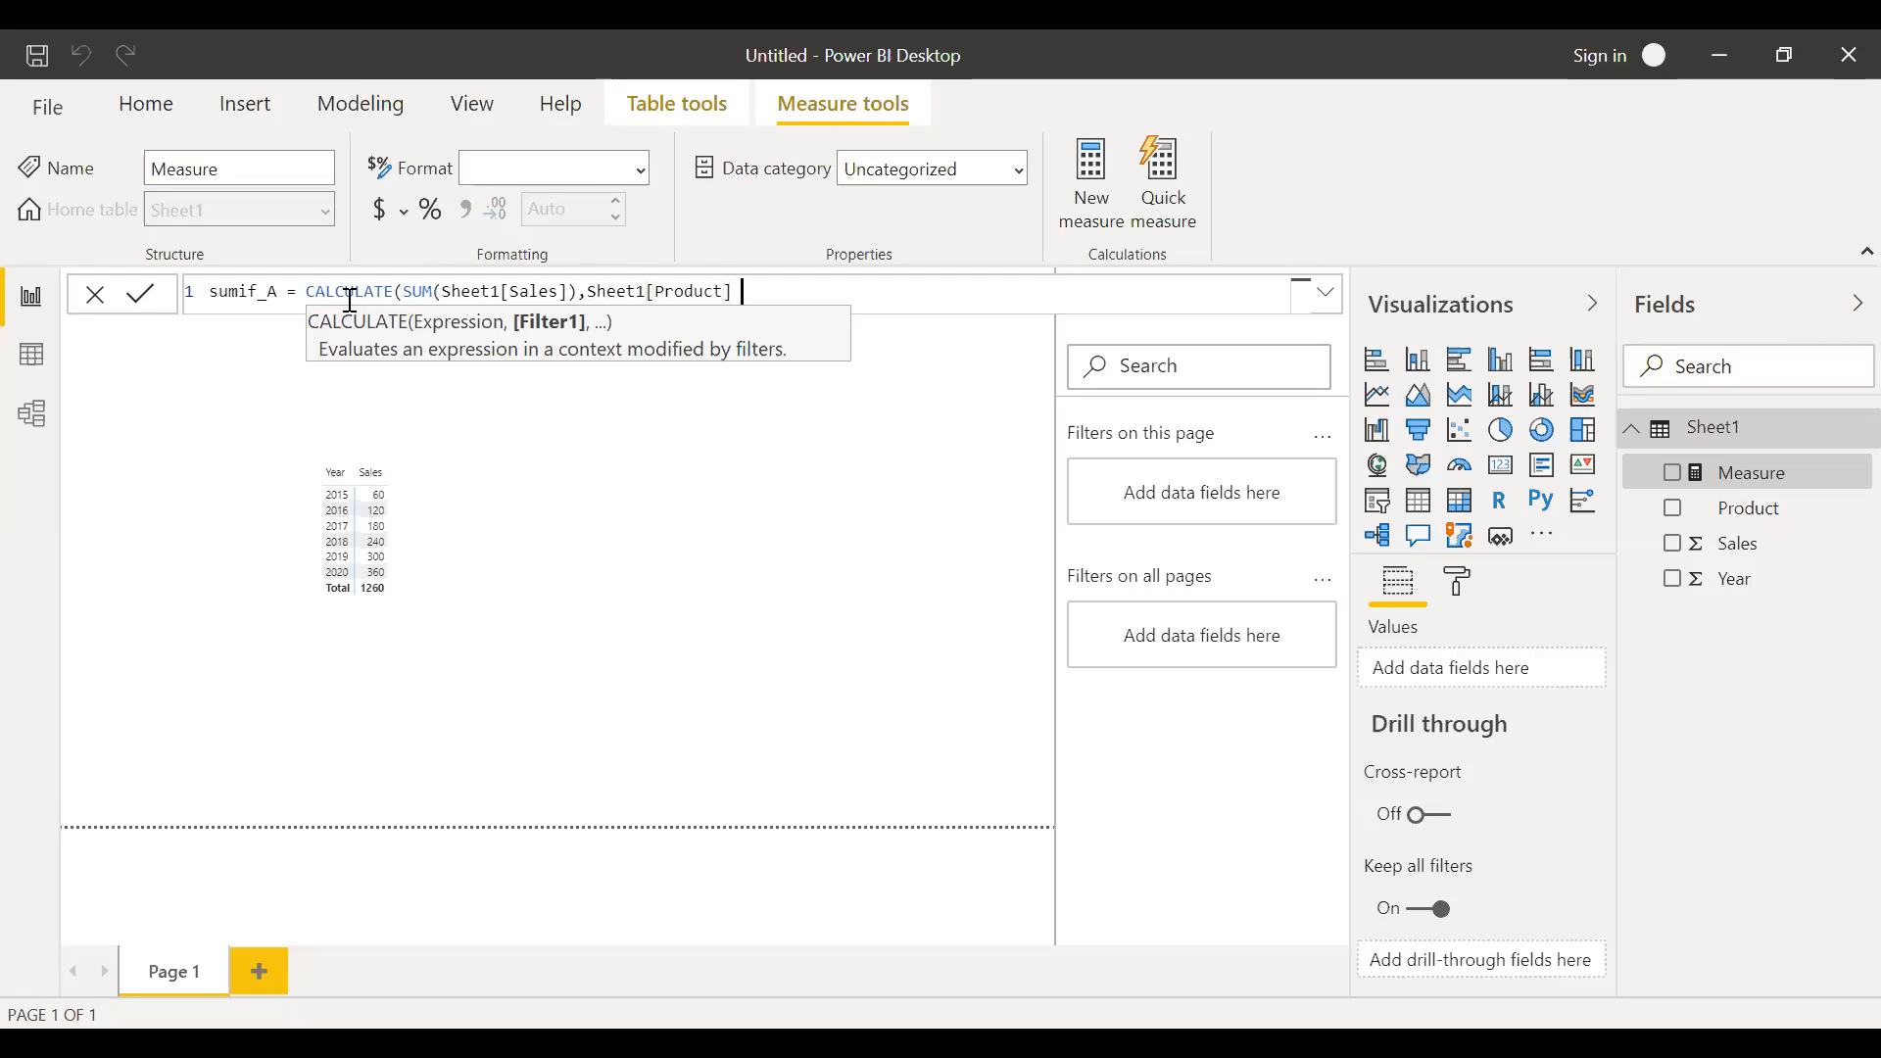
pyautogui.write('= "')
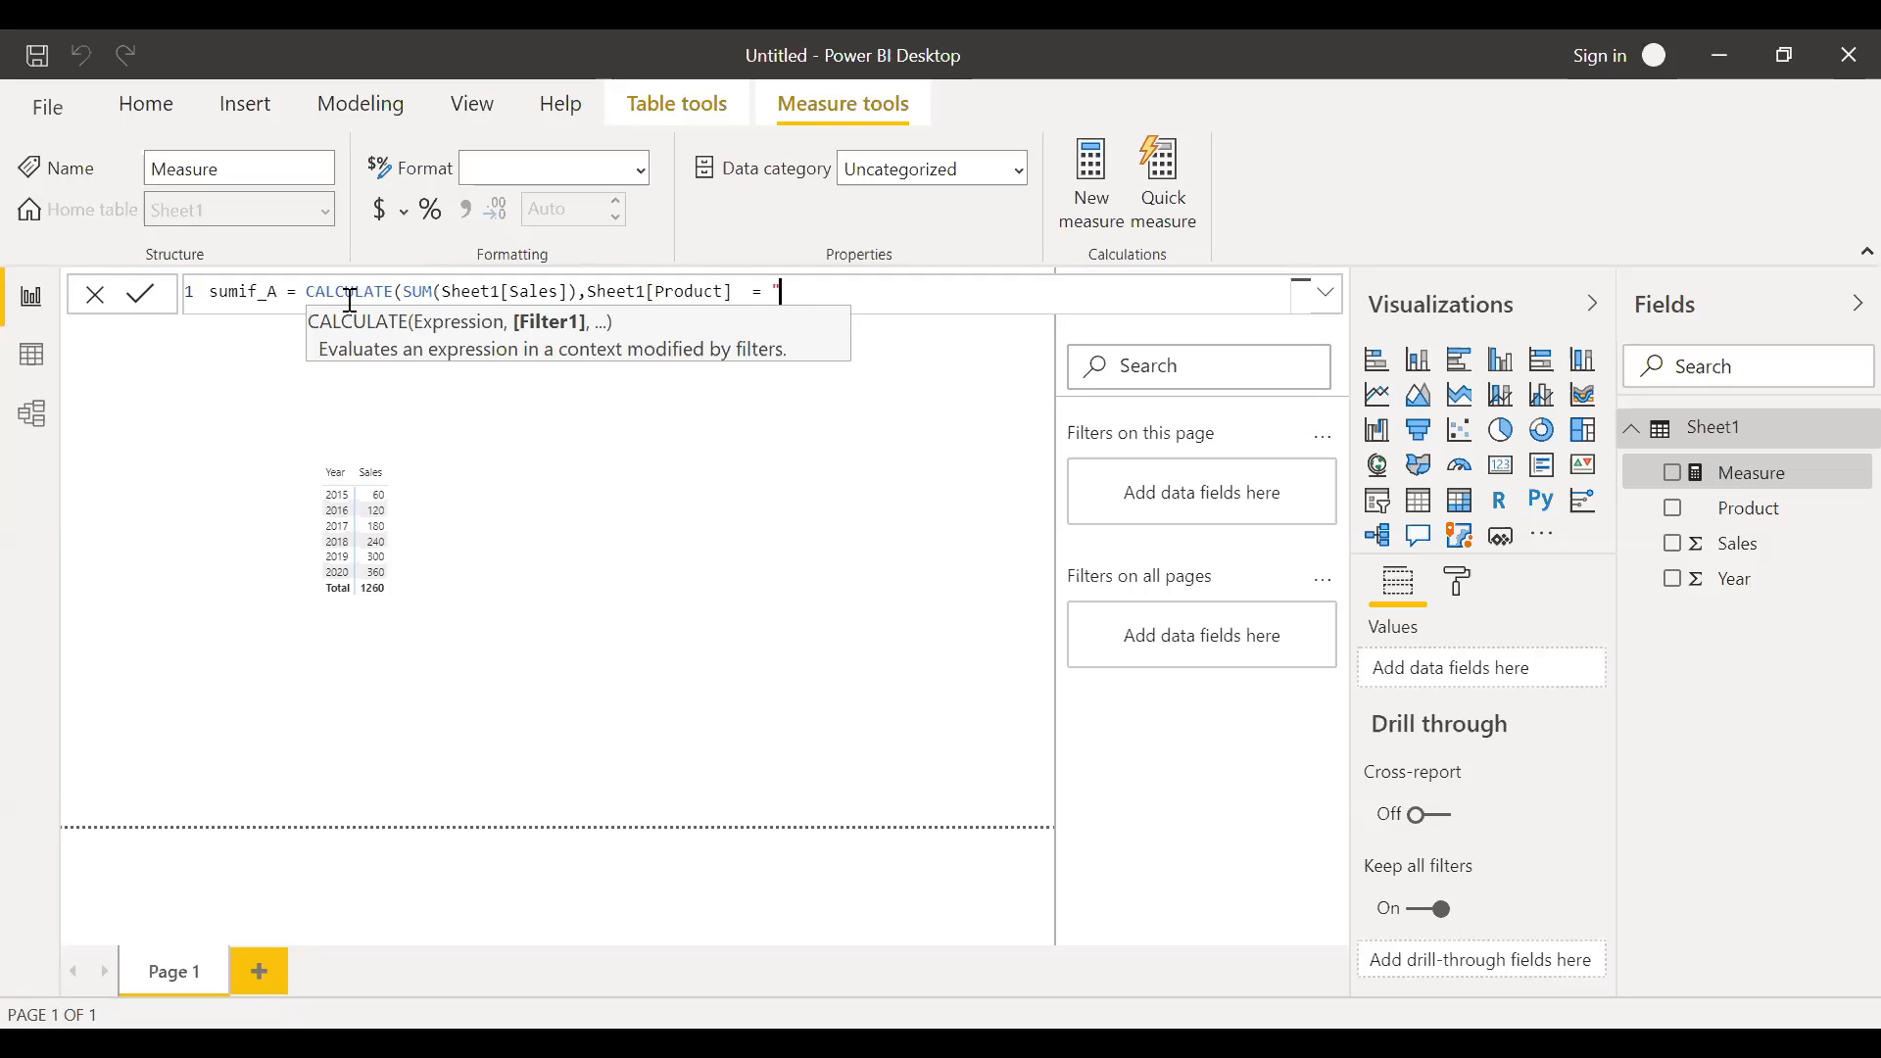
pyautogui.write('A")')
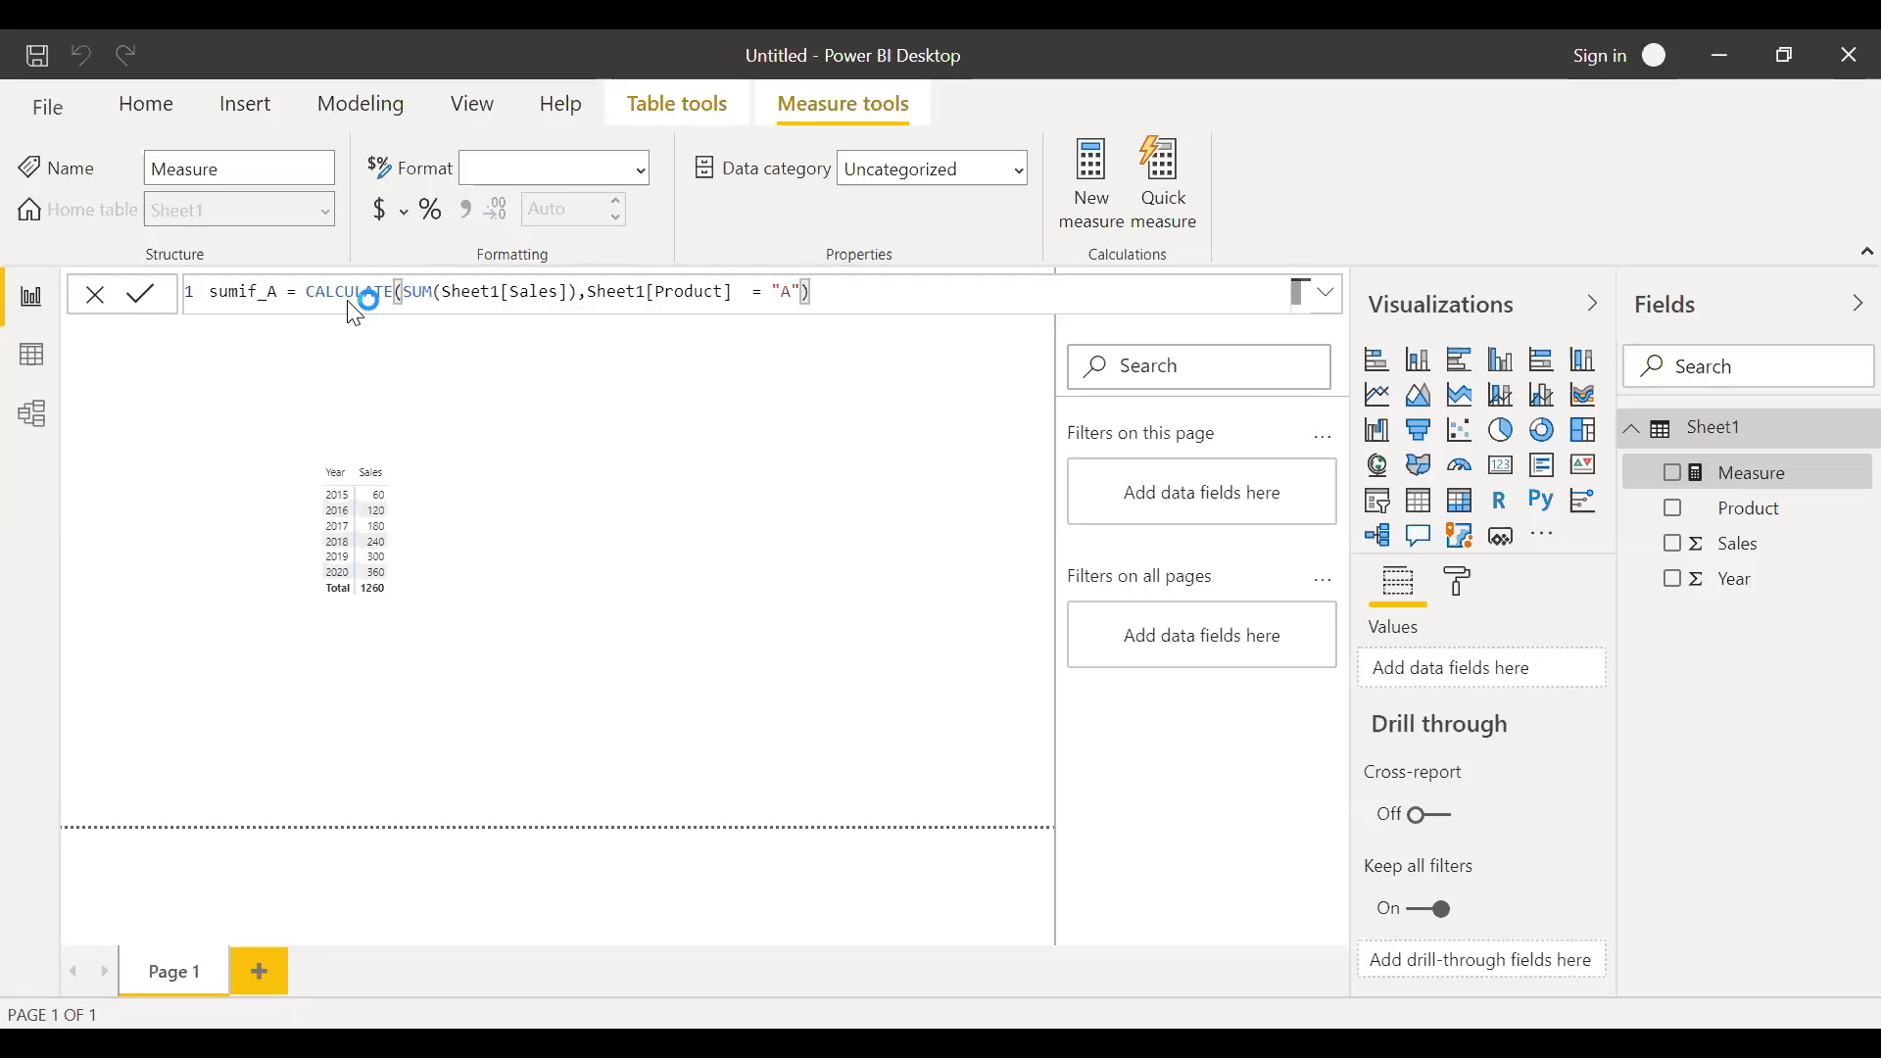
pyautogui.click(141, 292)
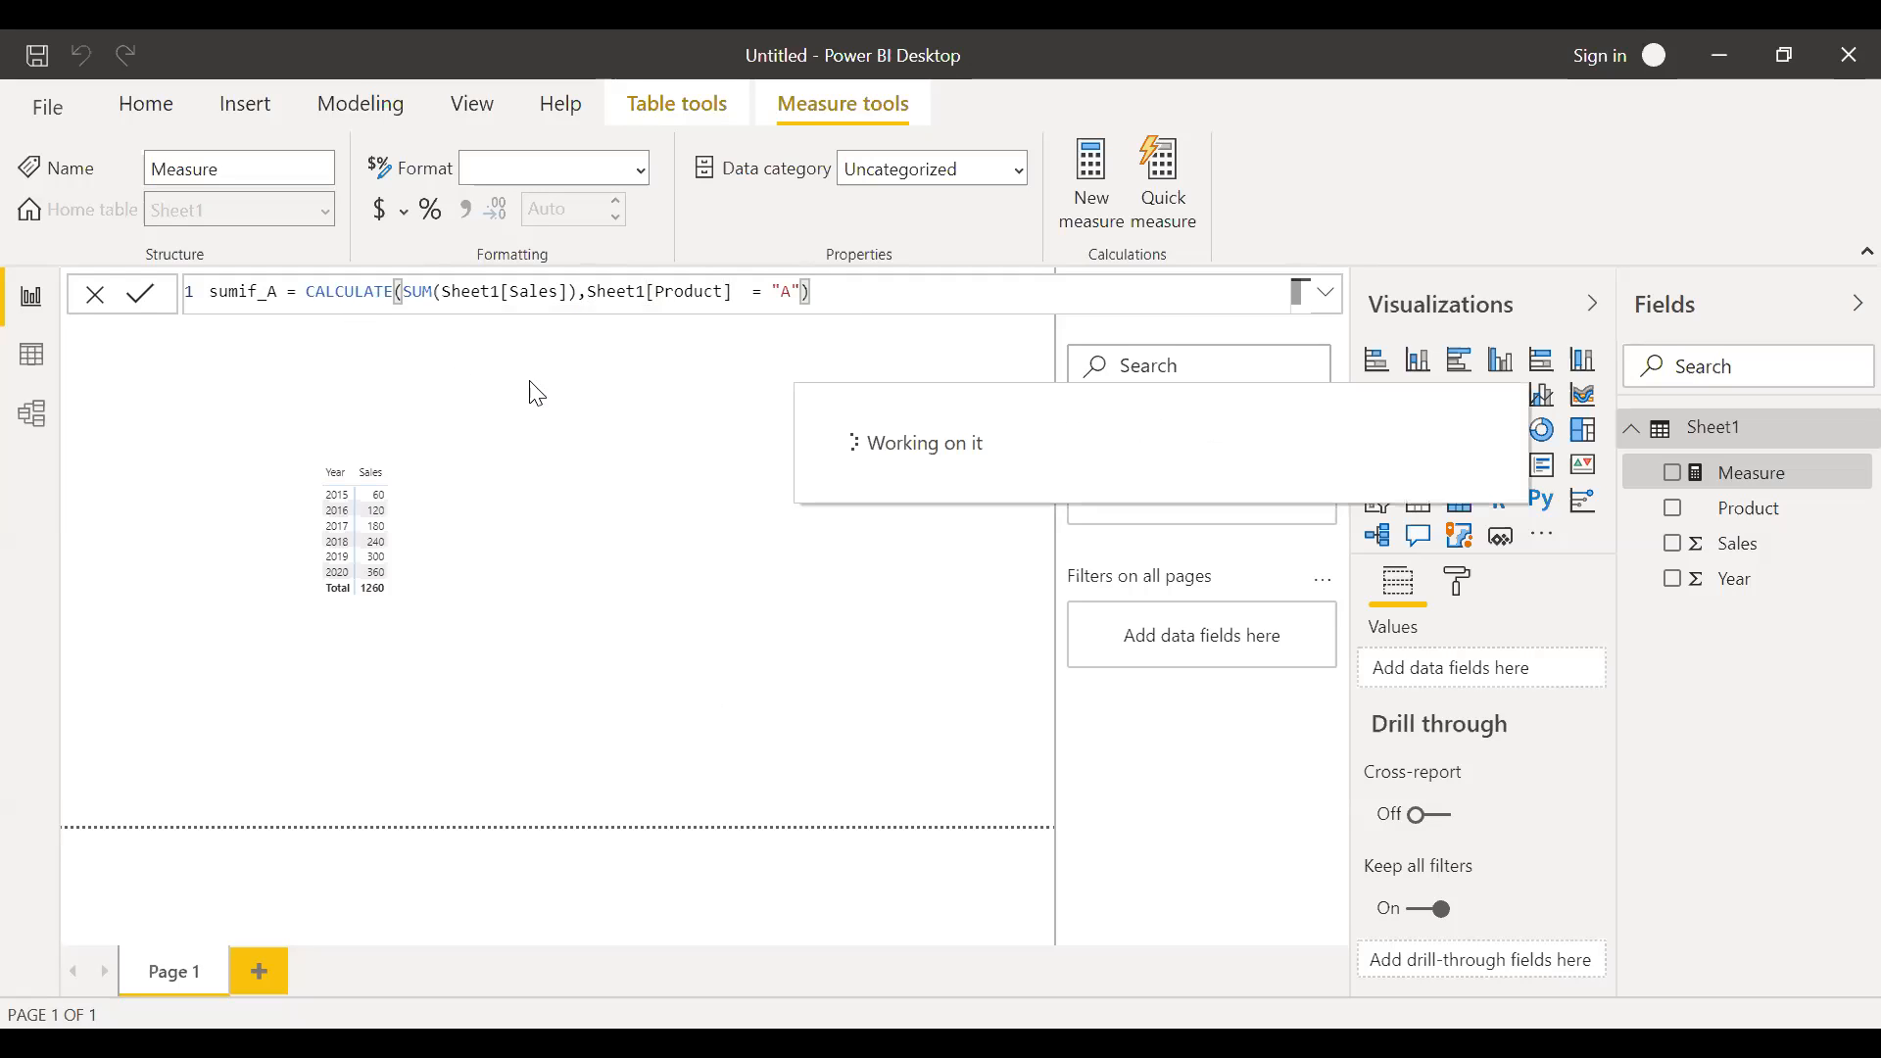
pyautogui.click(141, 294)
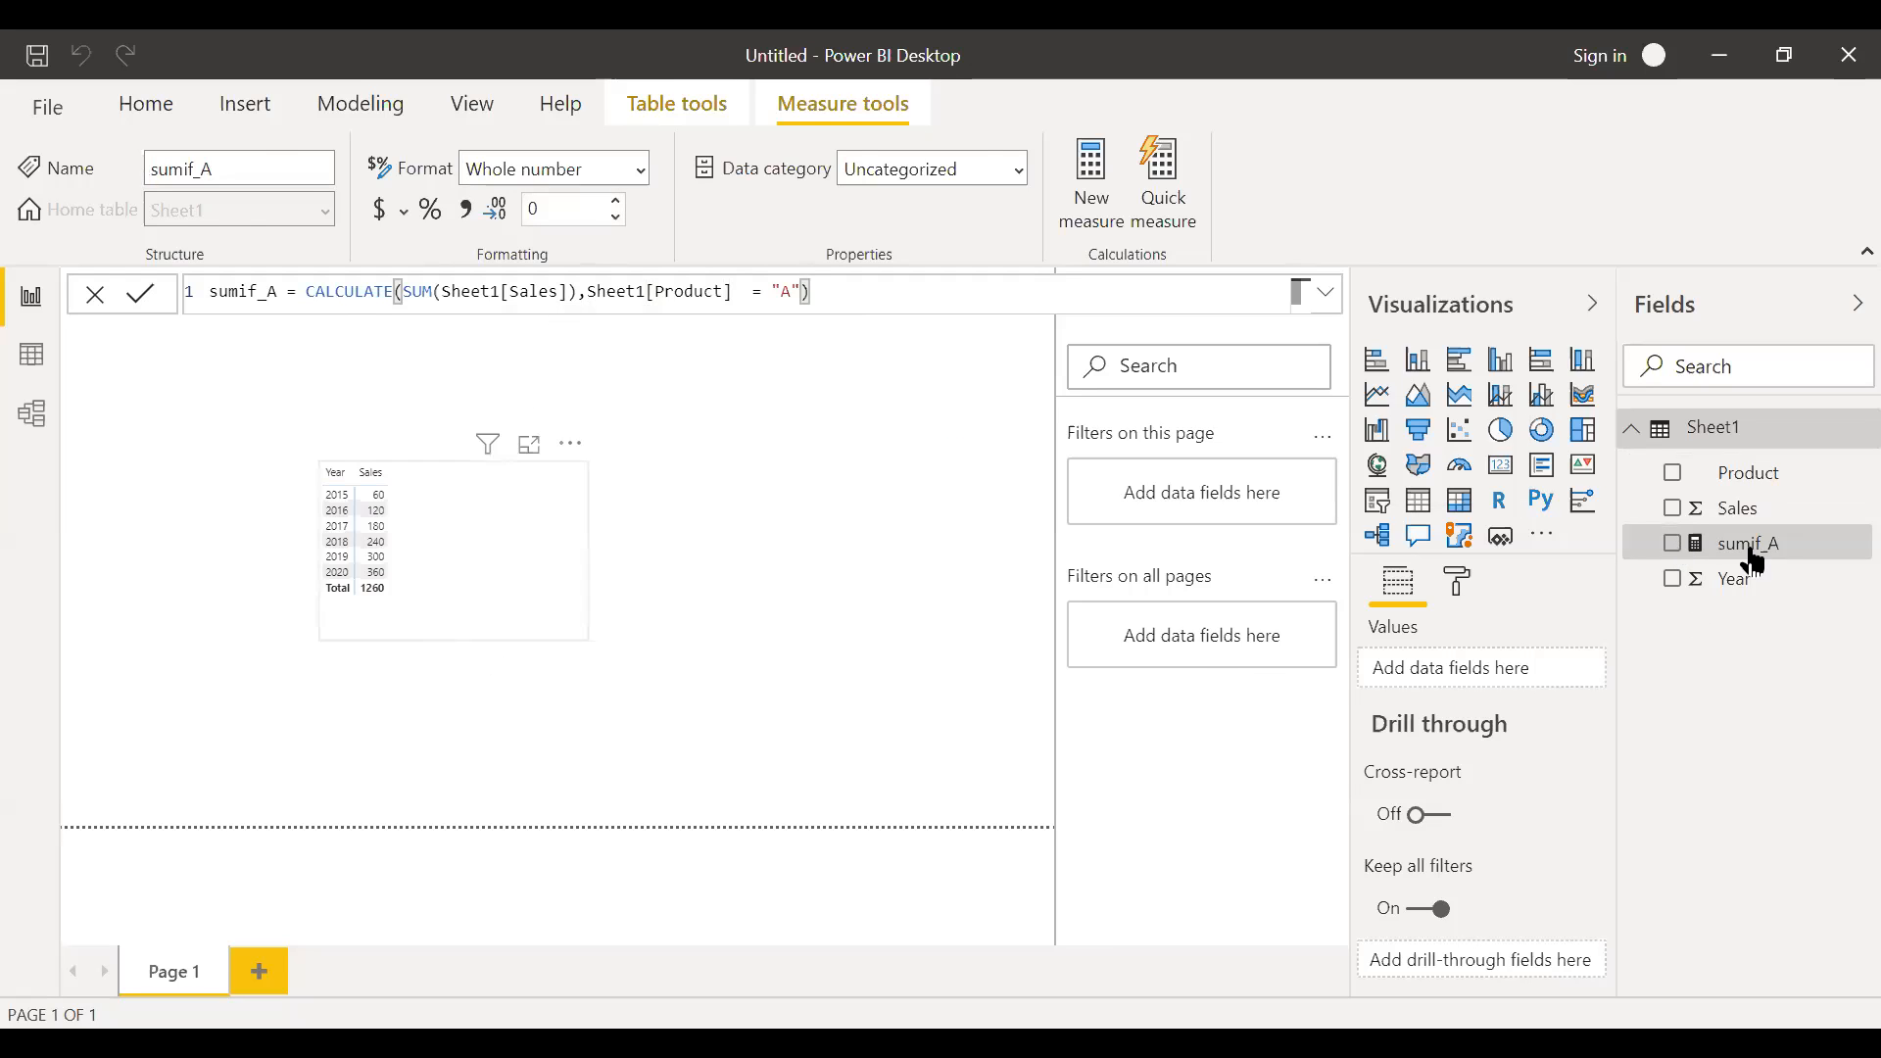
# - Add sumif_A as a matrix column beside Sales, totalling 360
pyautogui.click(453, 548)
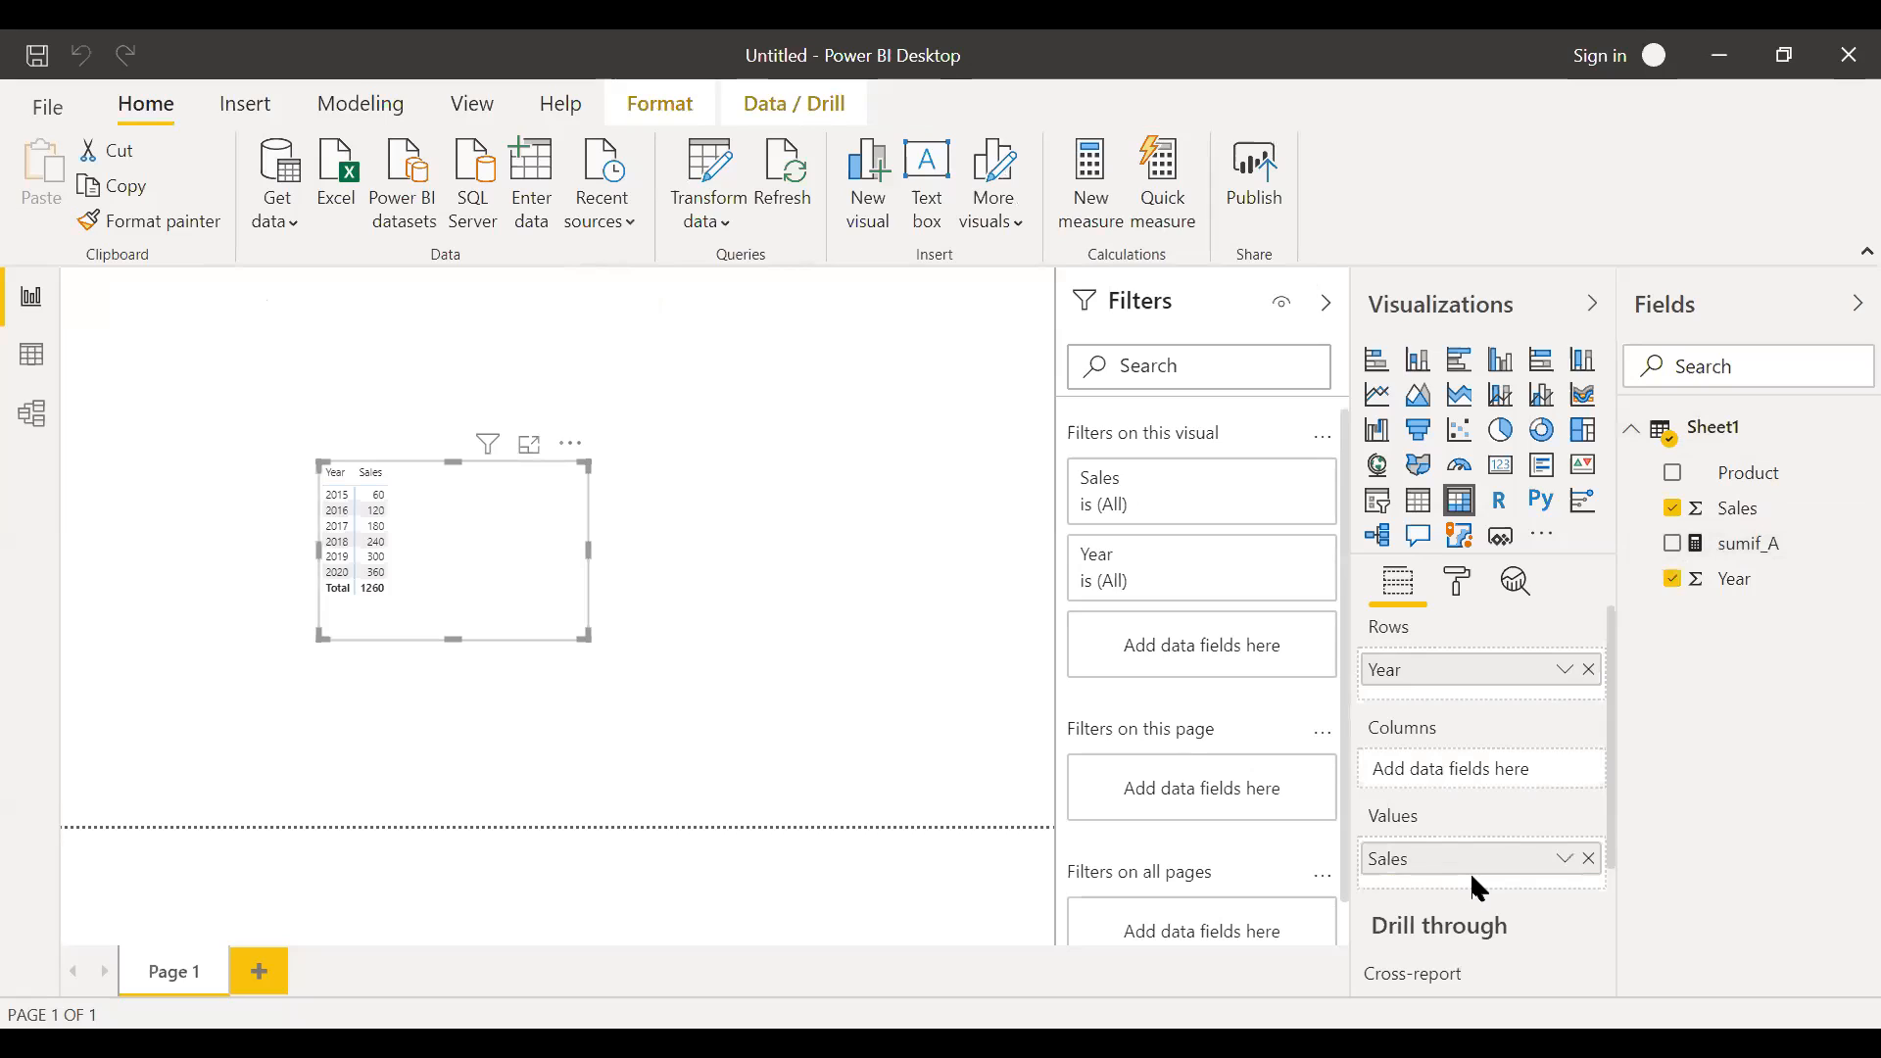
pyautogui.click(1673, 543)
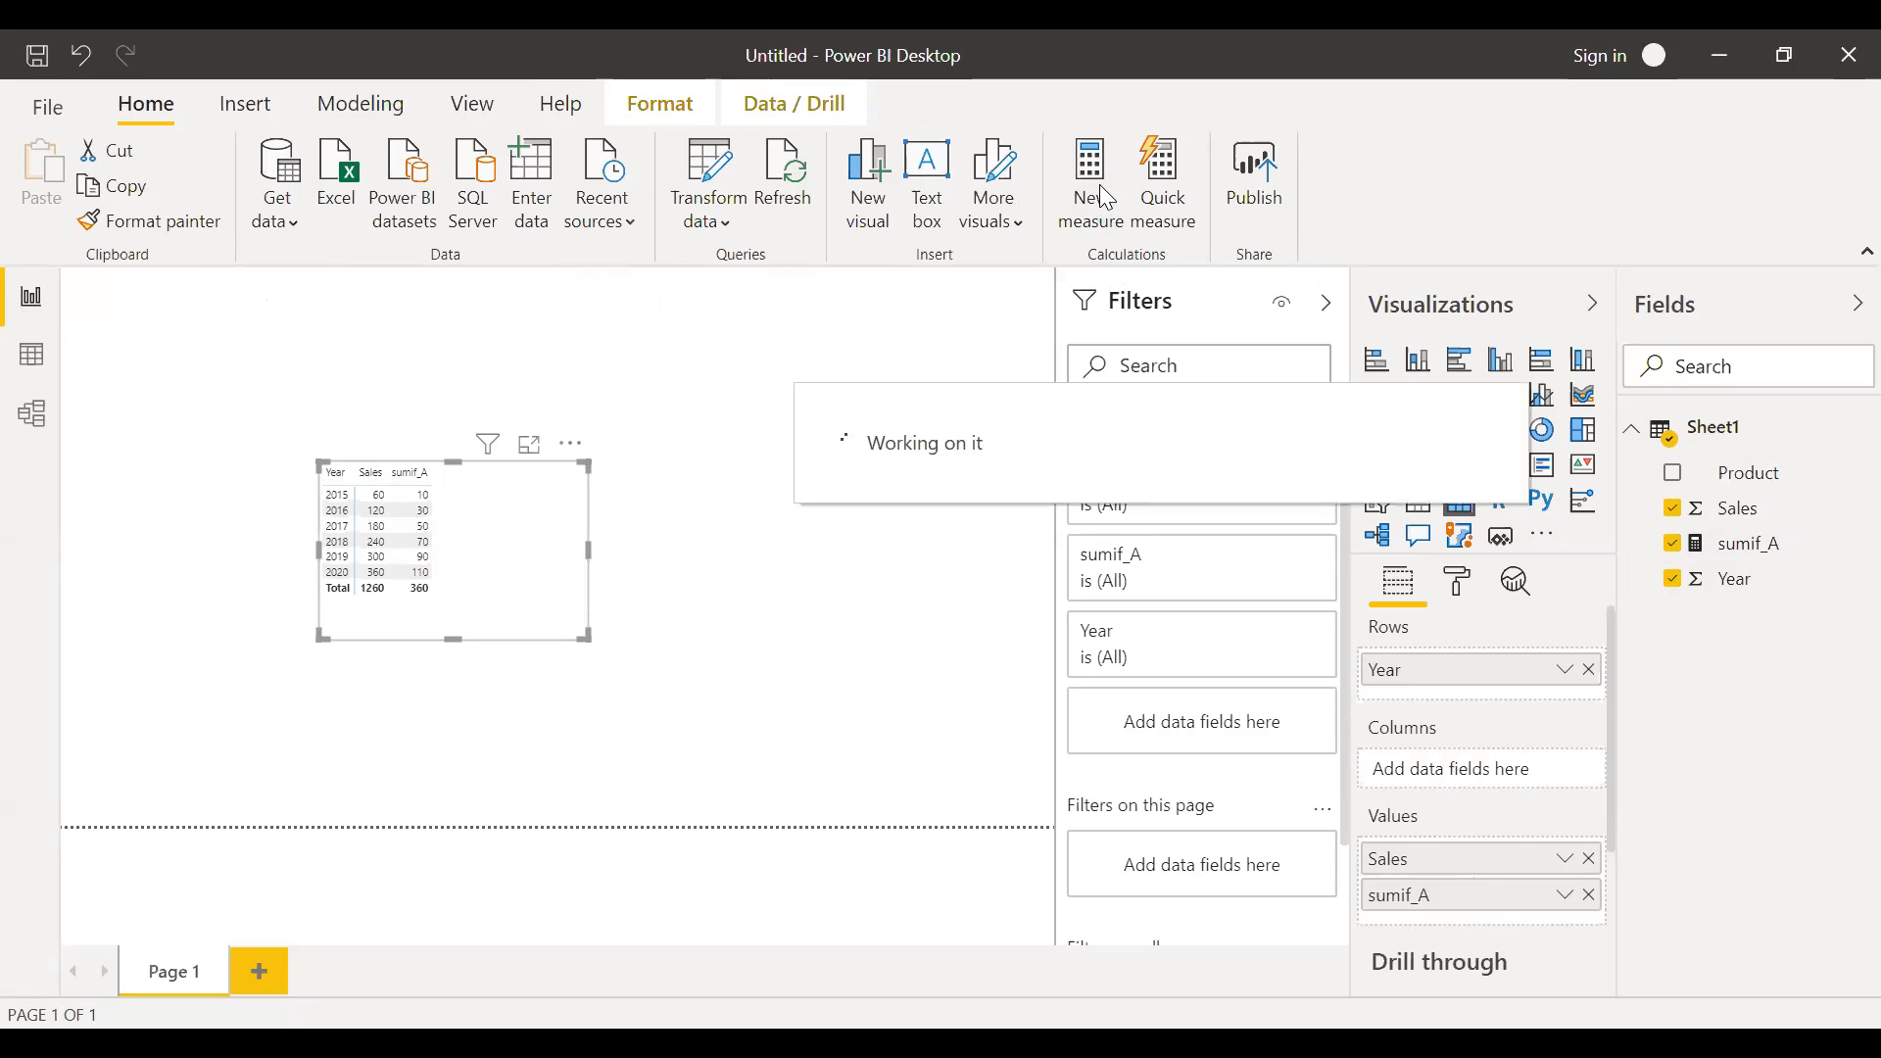
pyautogui.click(1089, 182)
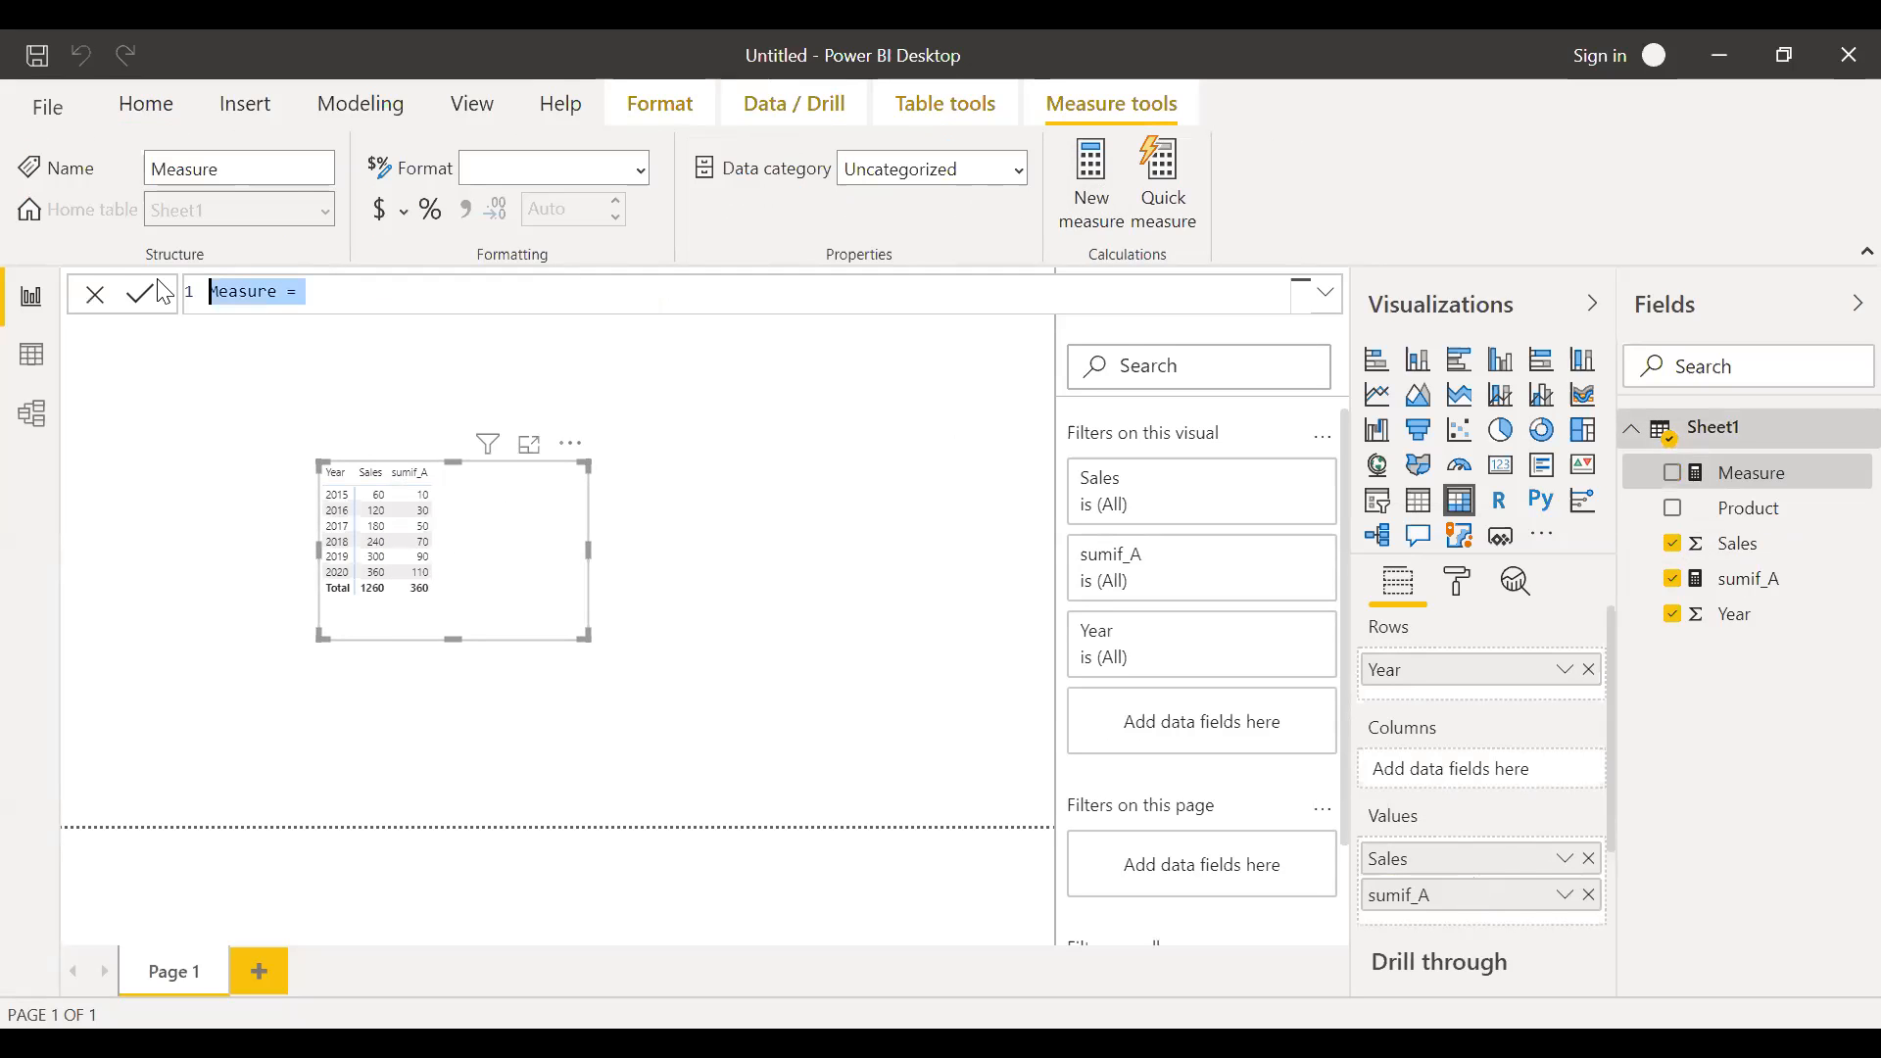
# - Write and commit sumif_B = CALCULATE(SUM(Sheet1[Sales]),Sheet1[Product]= "B")
pyautogui.write('sum')
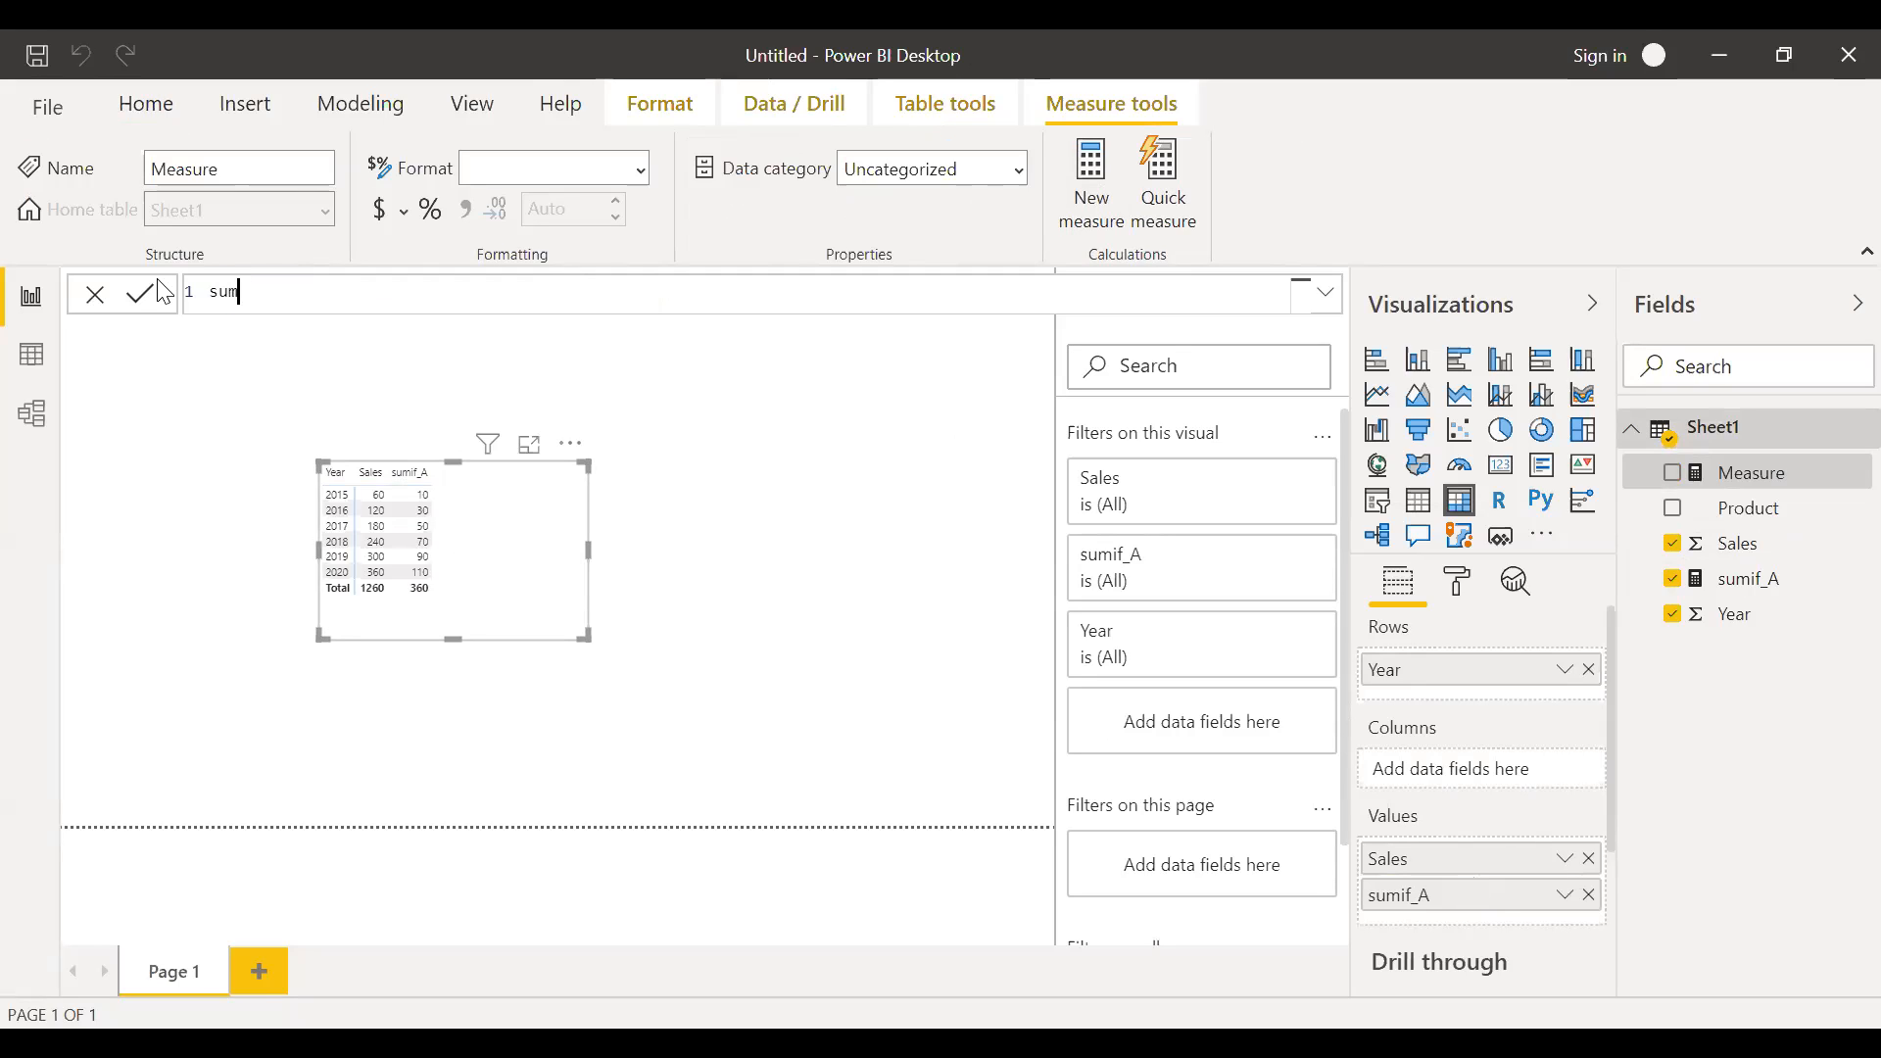
pyautogui.write('if')
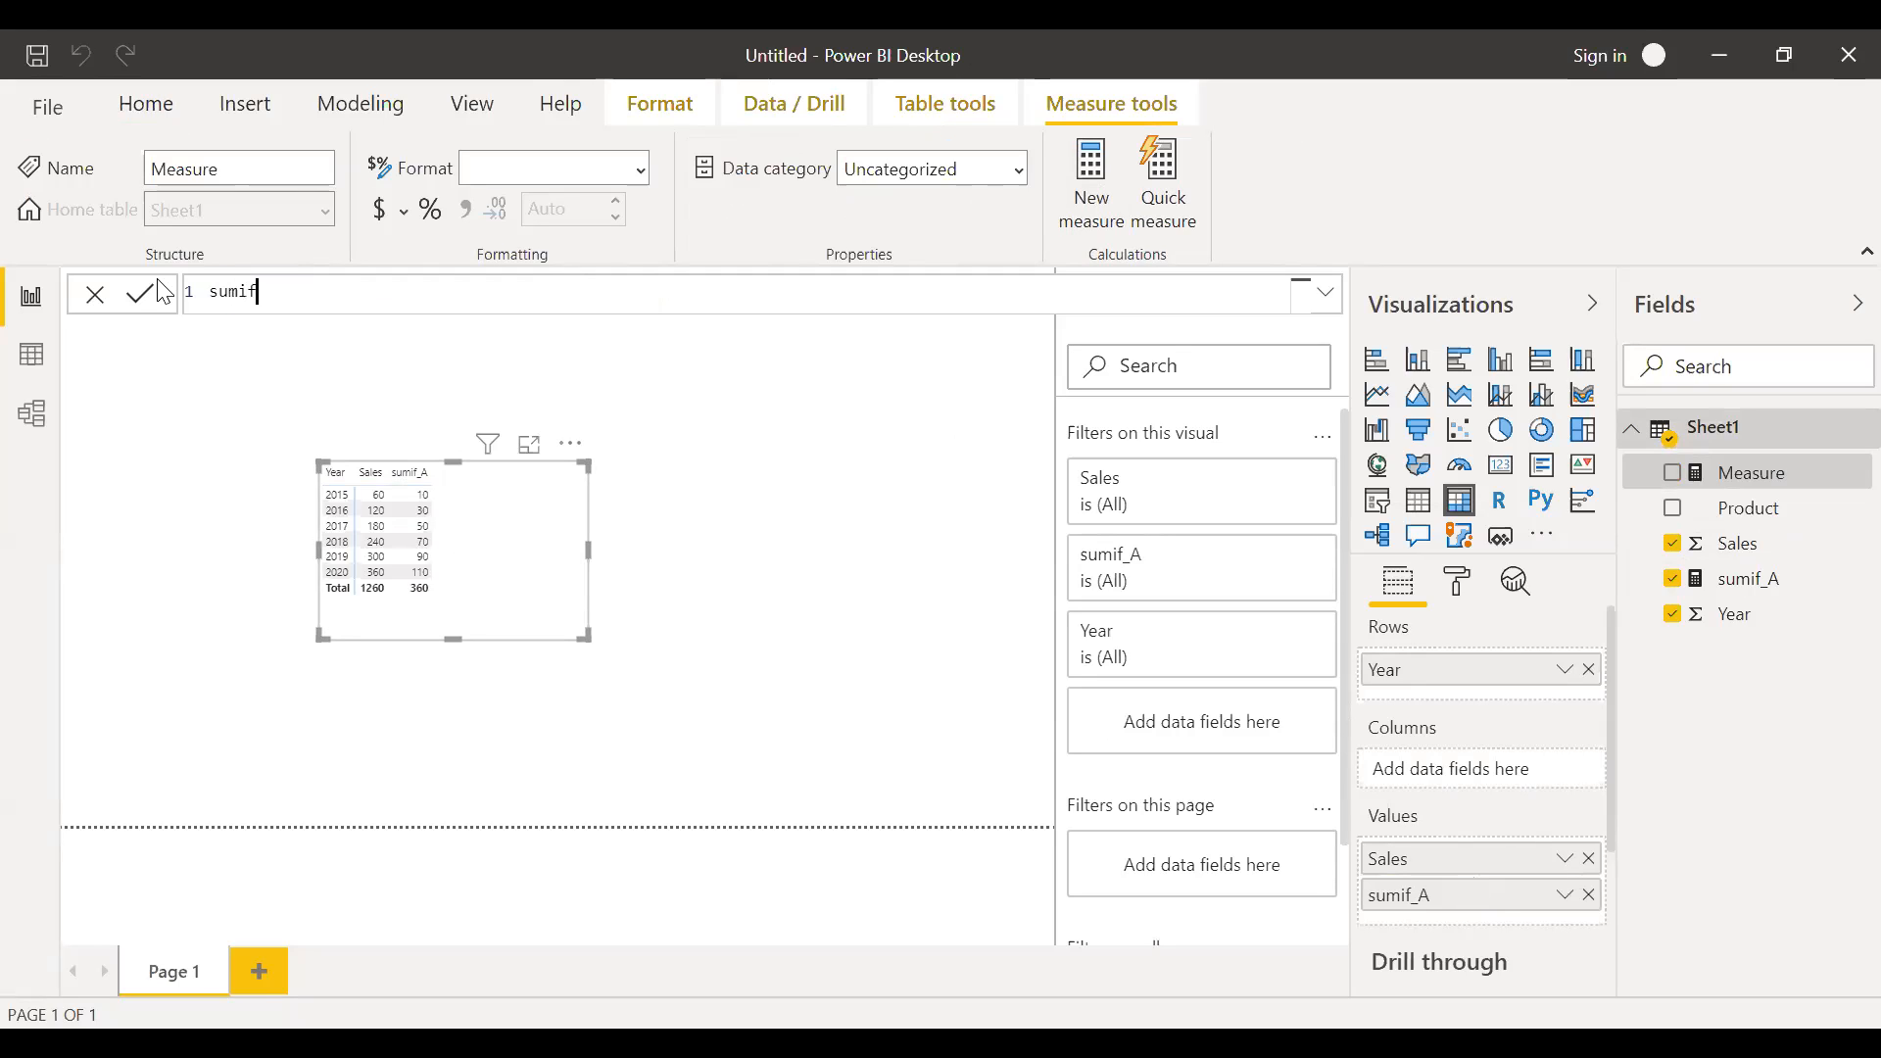
pyautogui.write('_B')
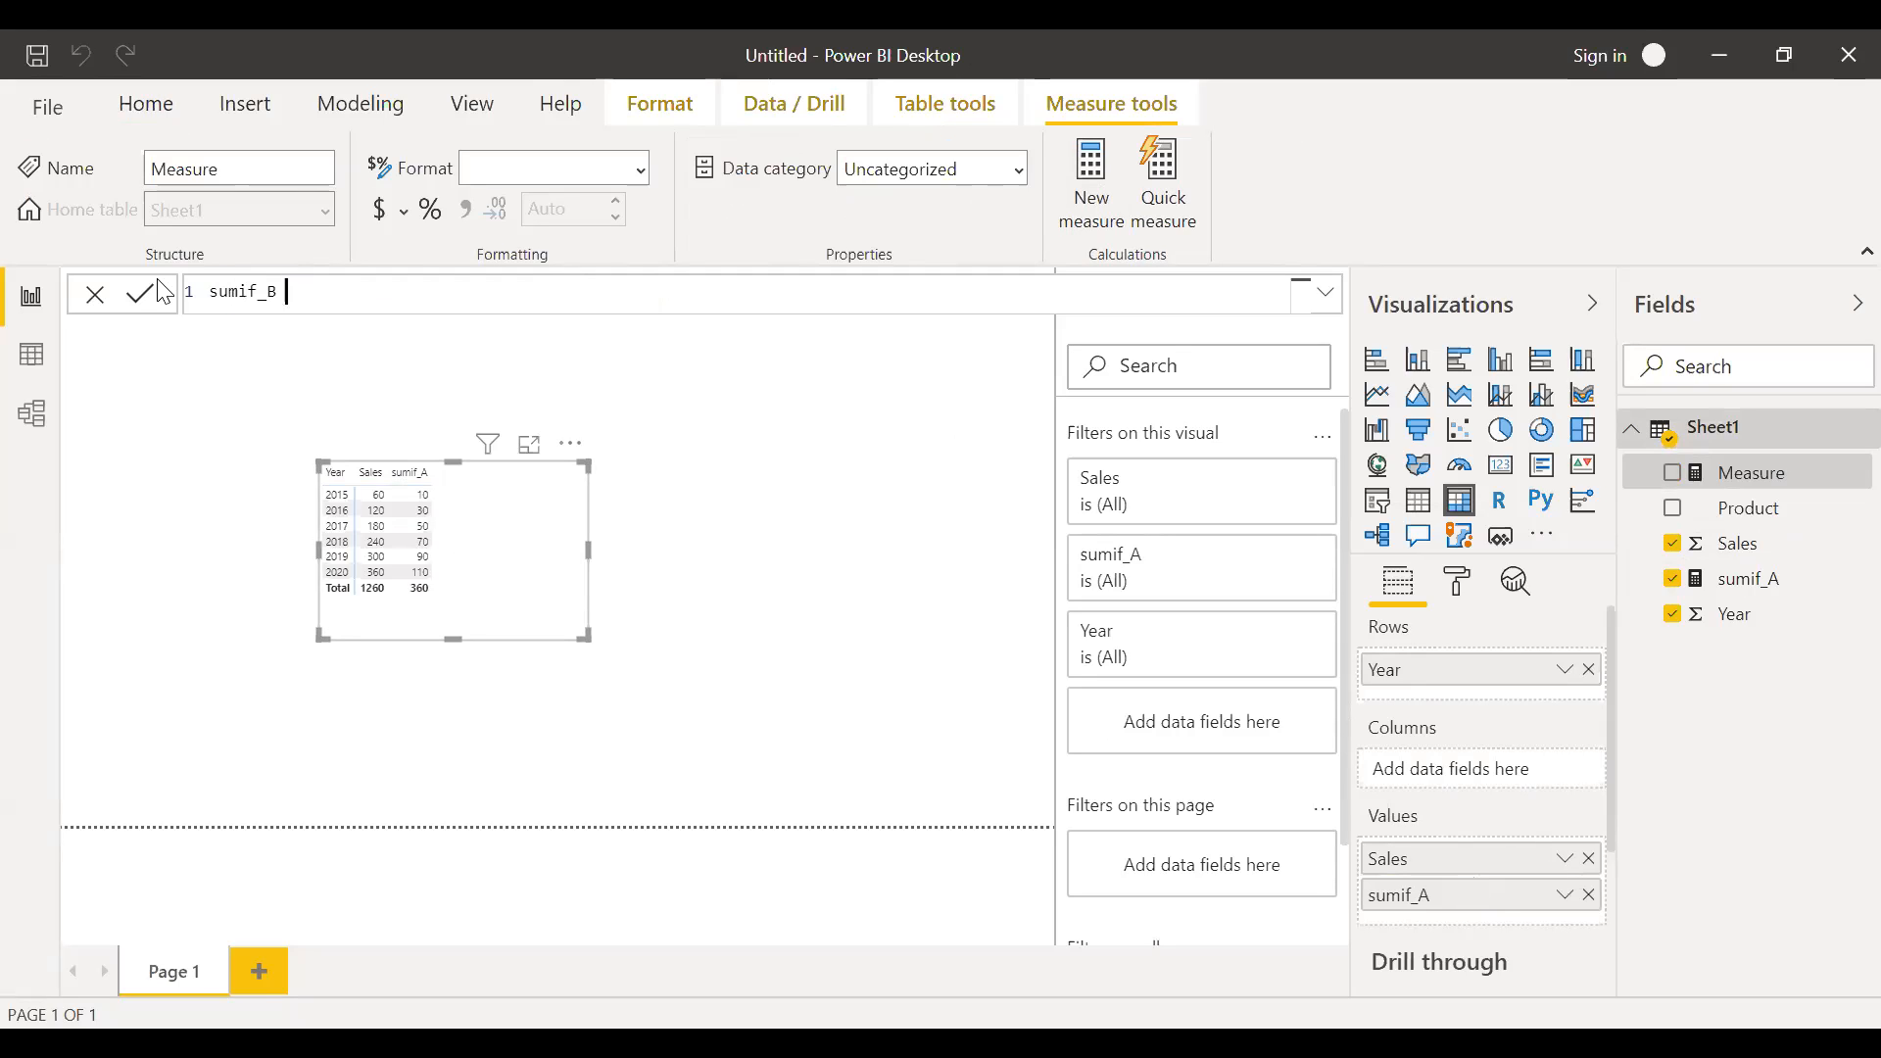
pyautogui.write('= CALCULATE(')
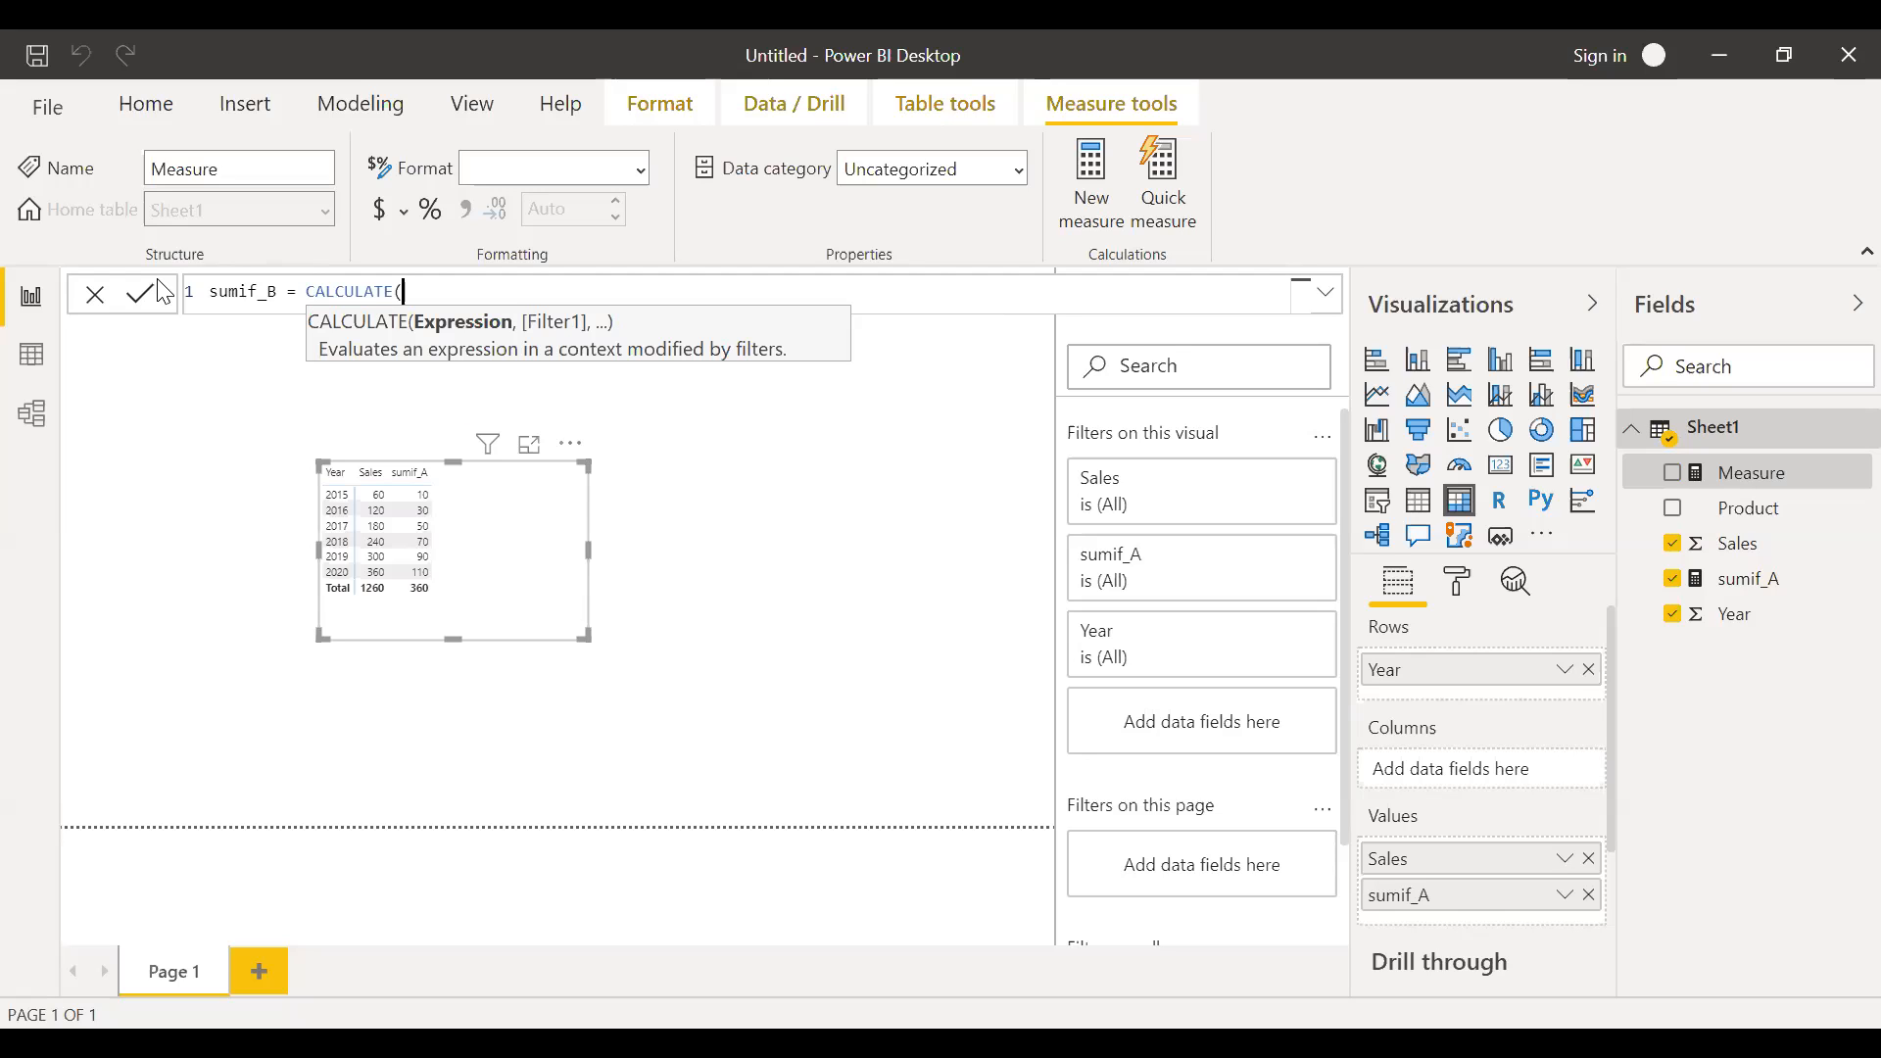
pyautogui.write('SUM(Sheet1[Sales')
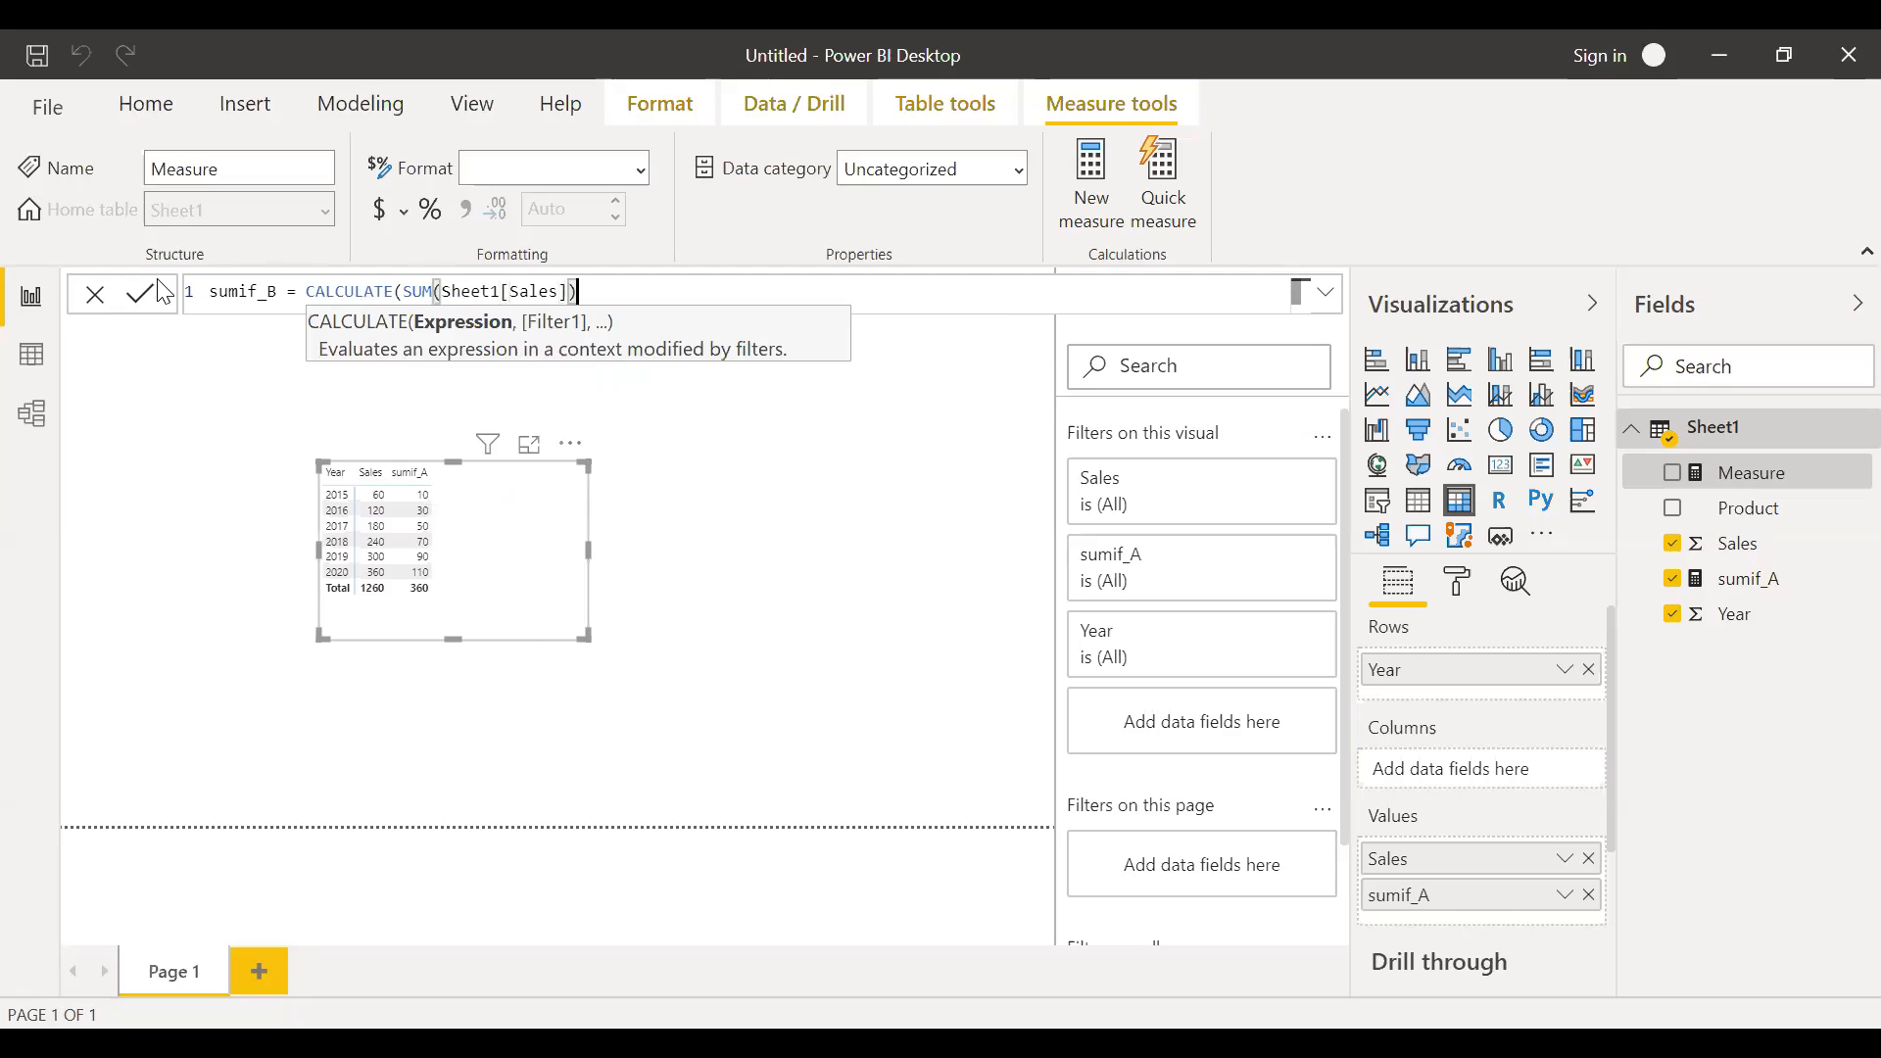
pyautogui.write(',')
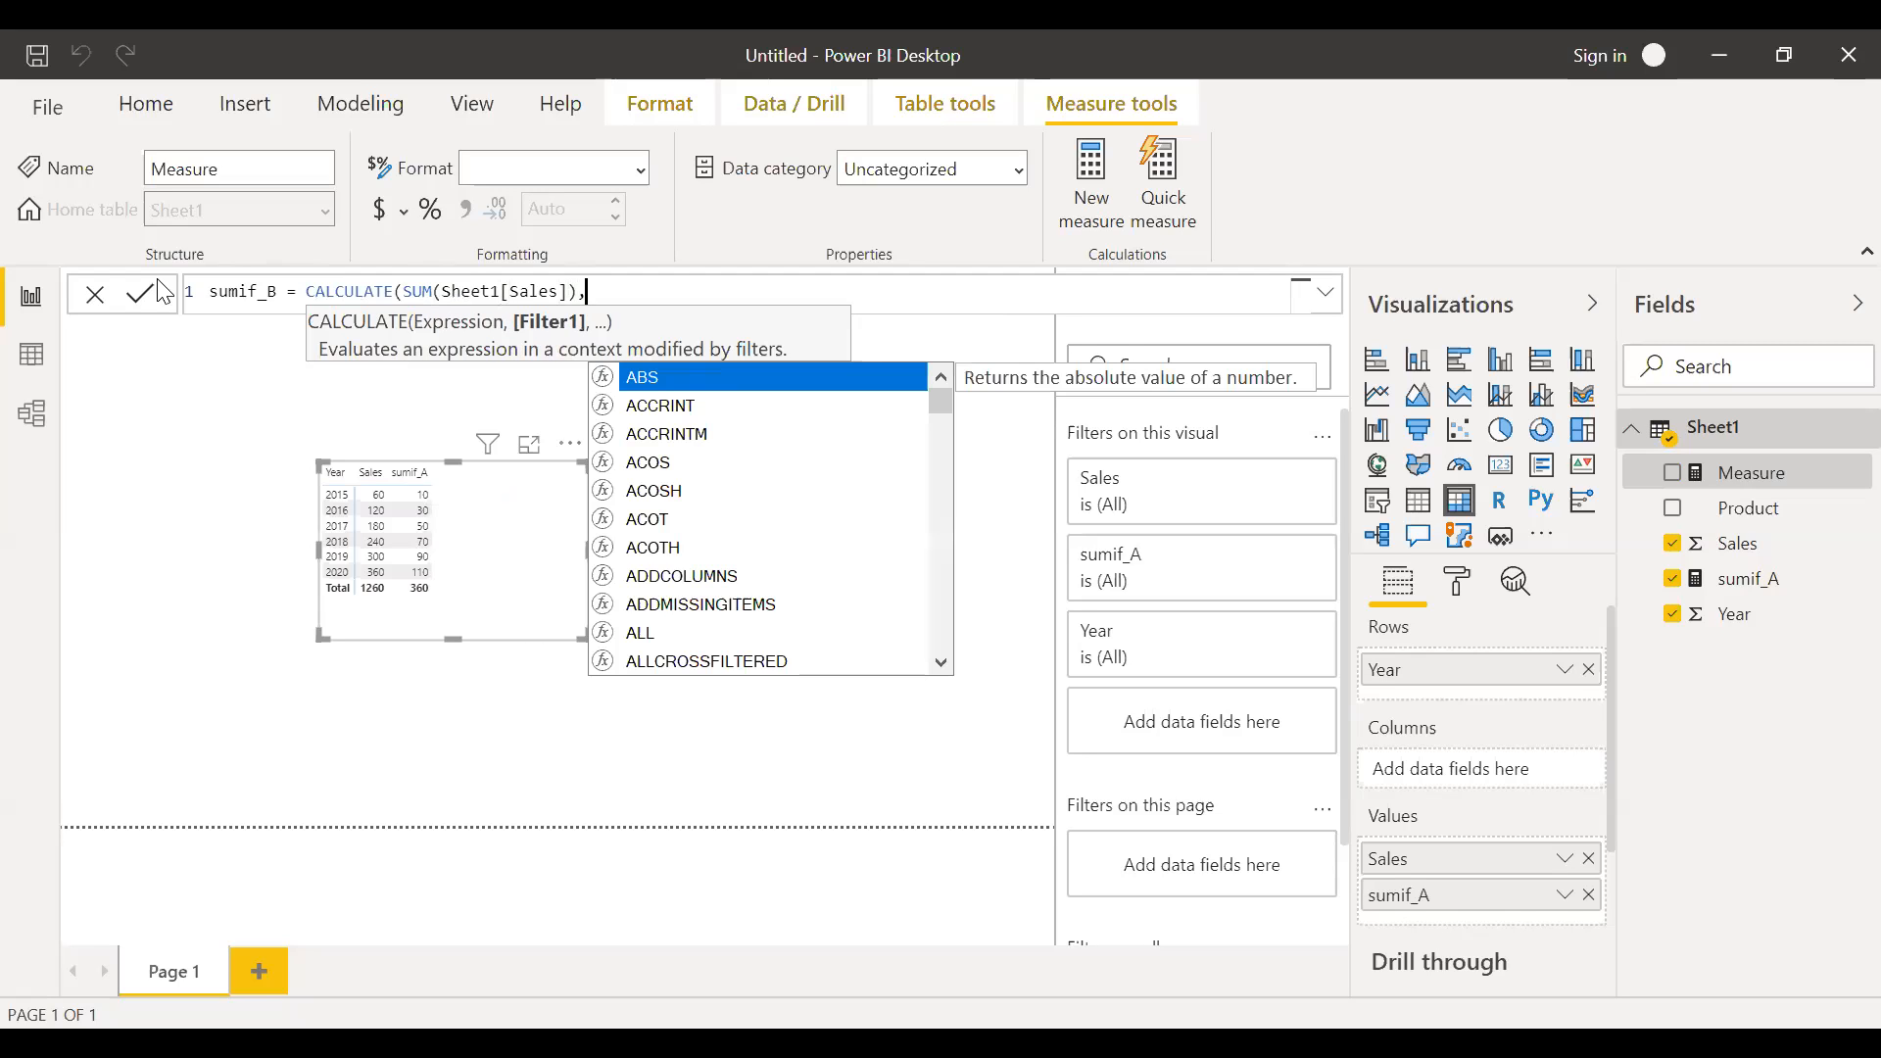
pyautogui.write('pr')
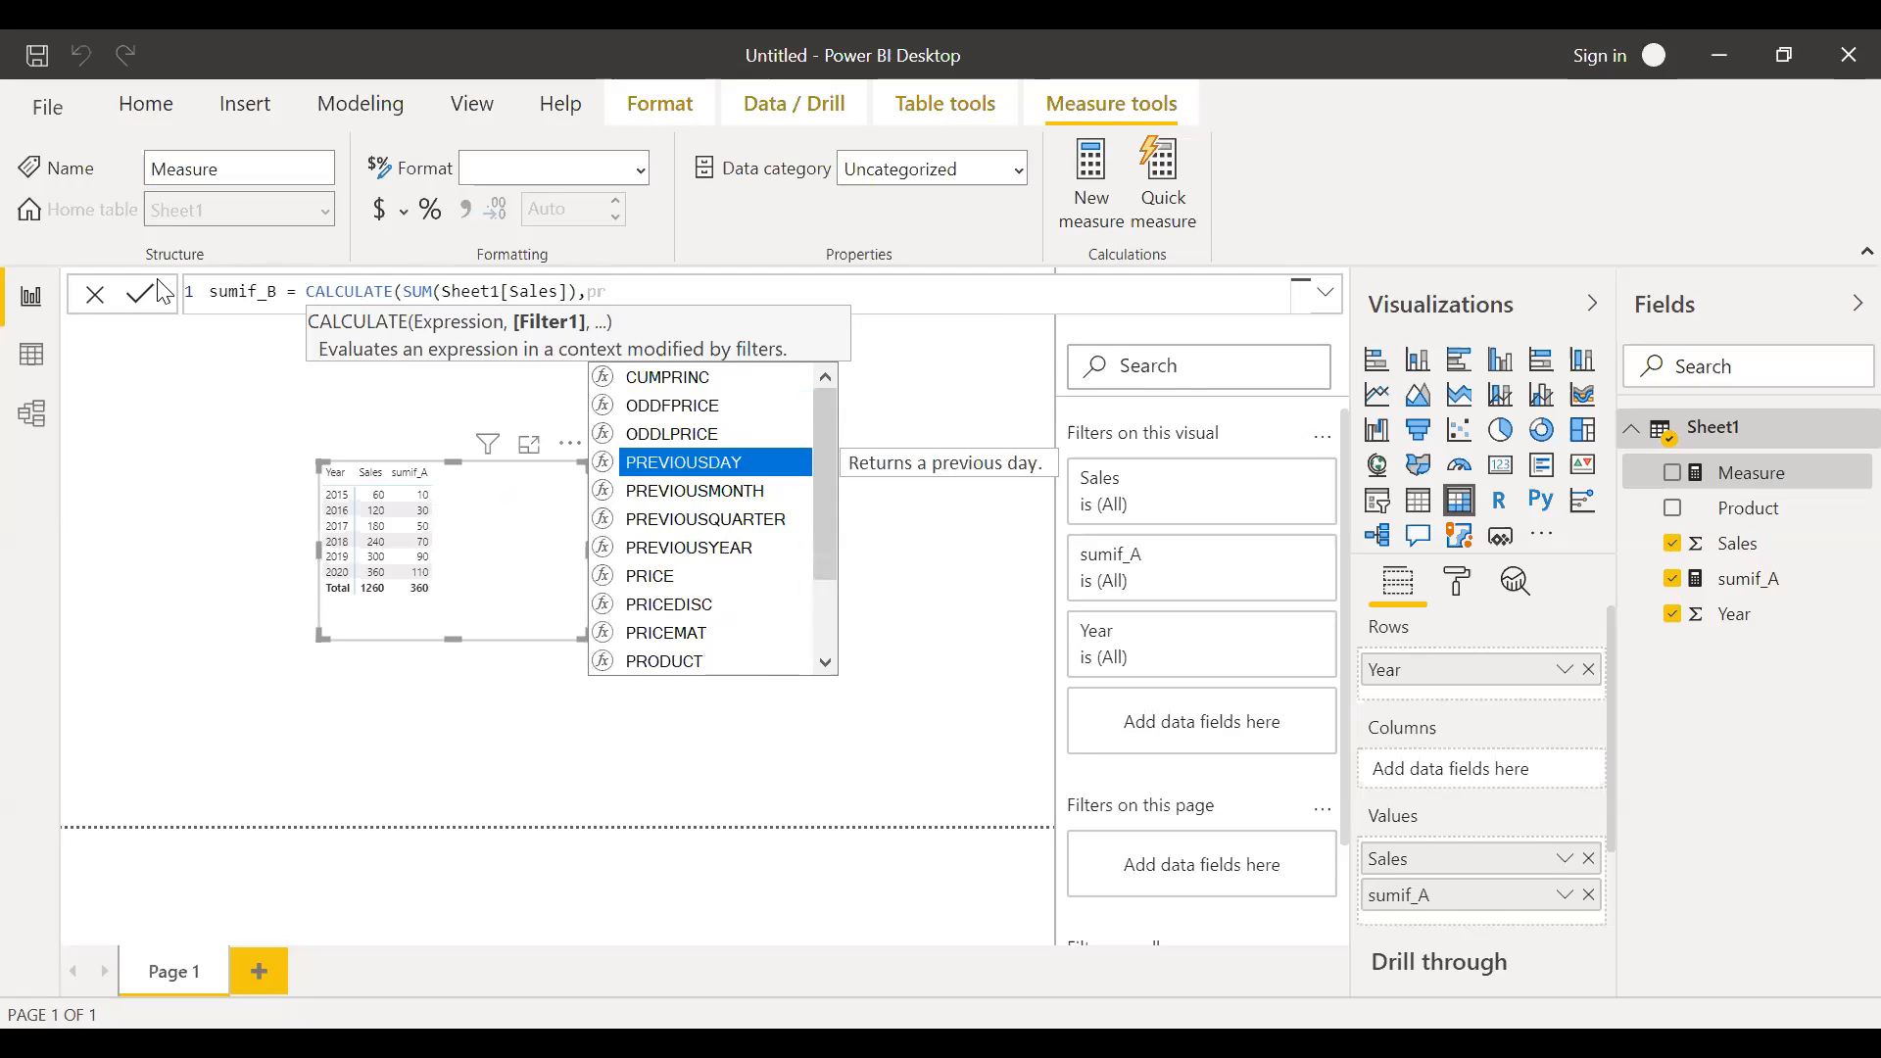
pyautogui.write('Sheet1[Product]')
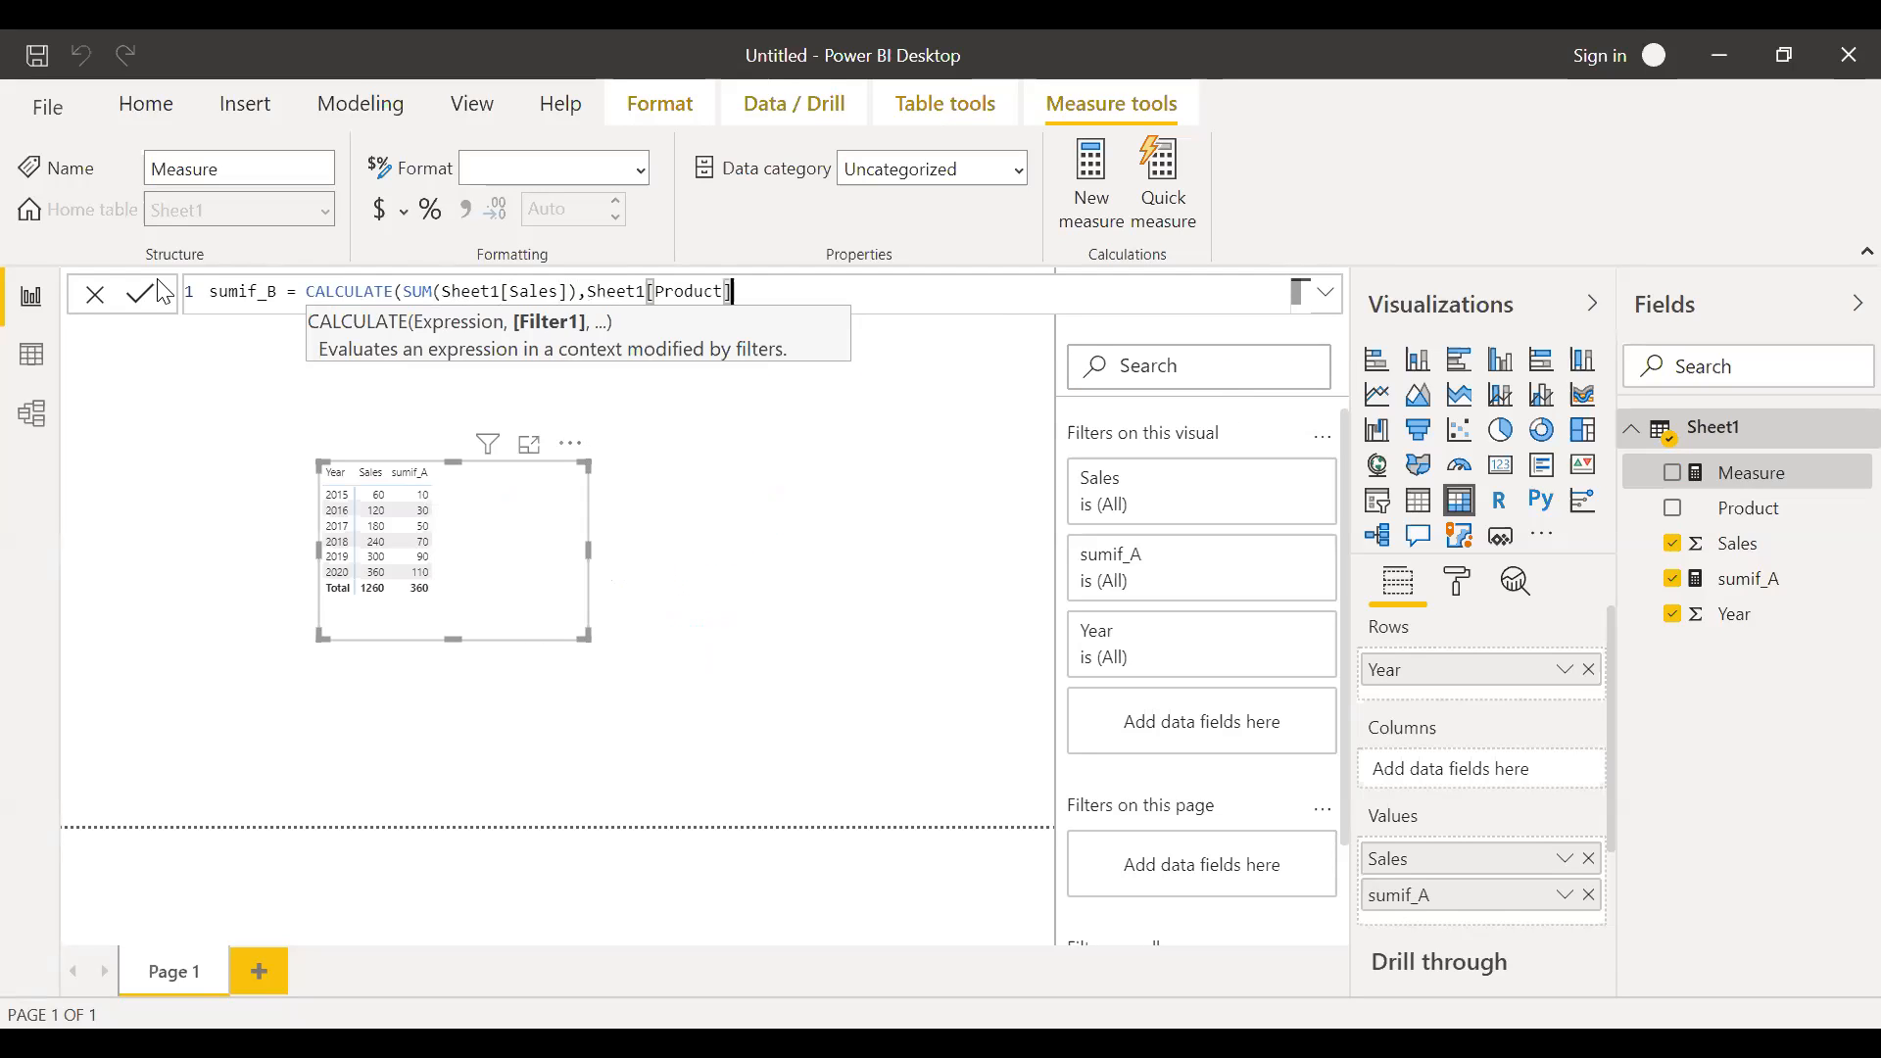
pyautogui.write('= "')
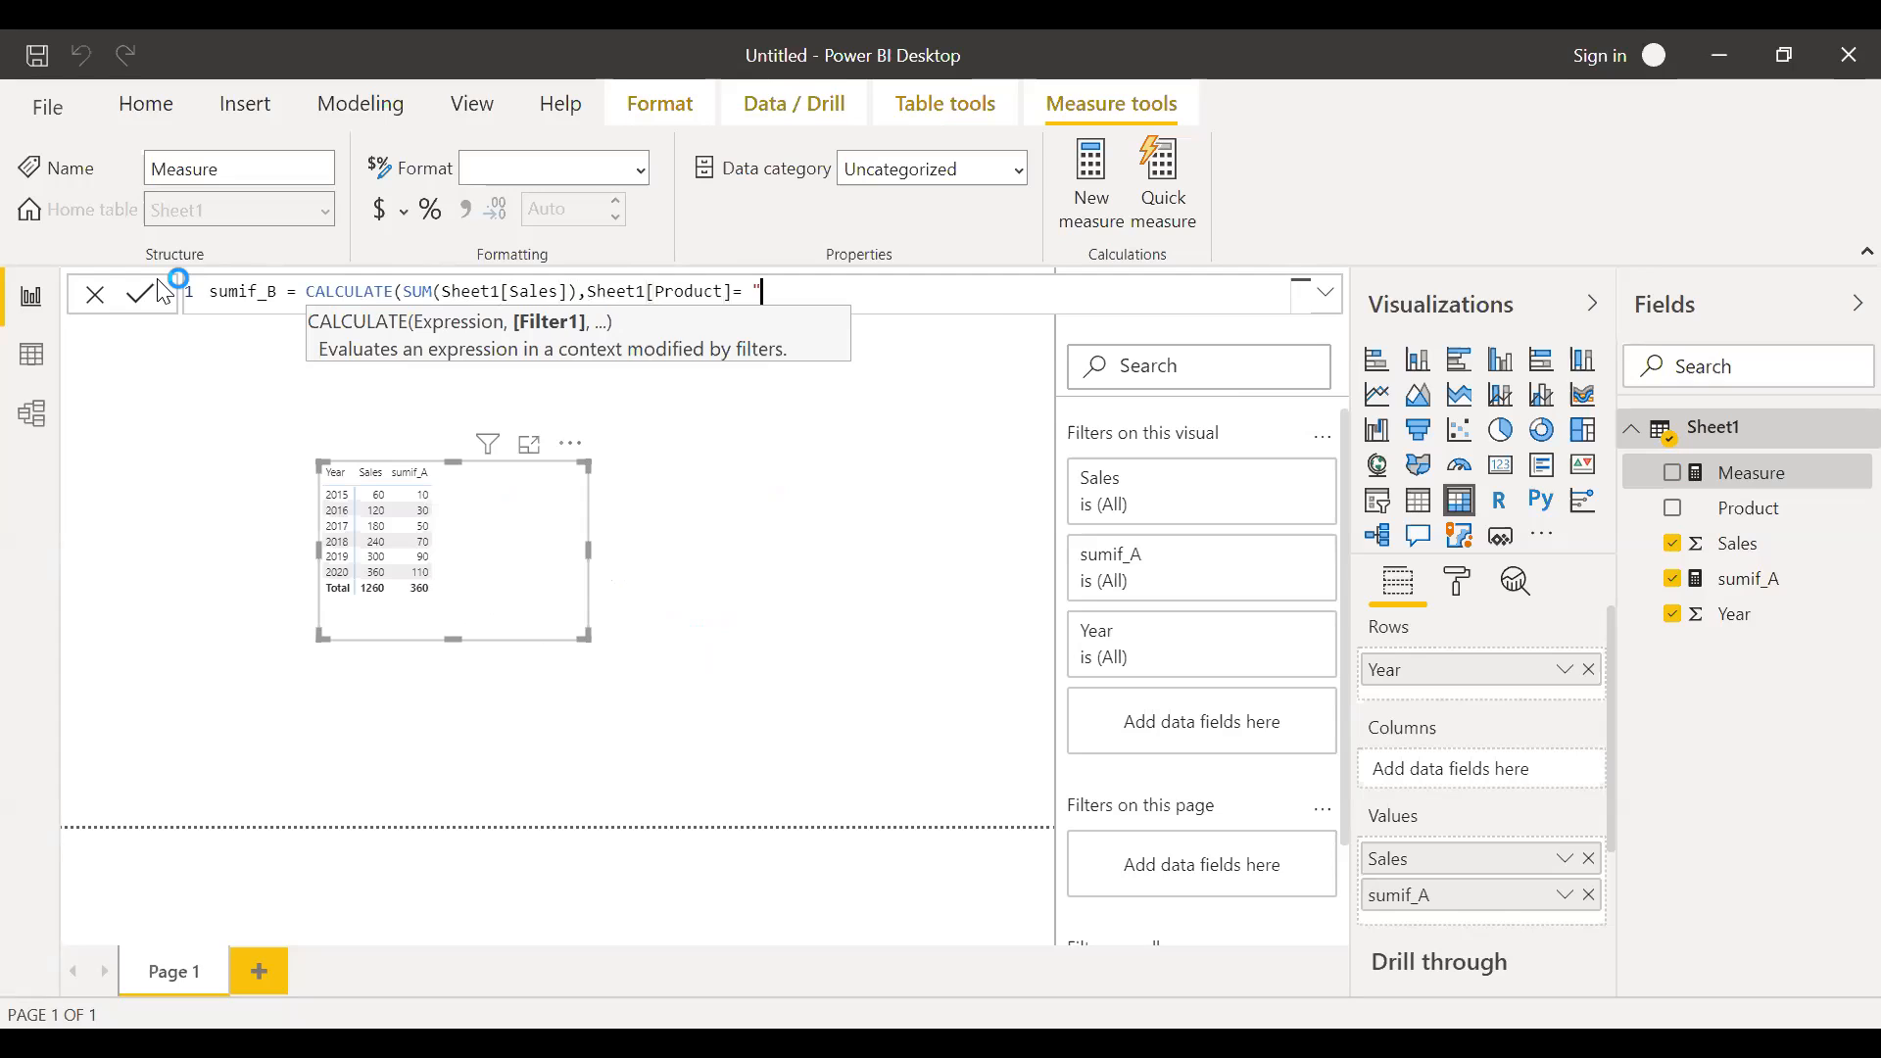
pyautogui.write('B")')
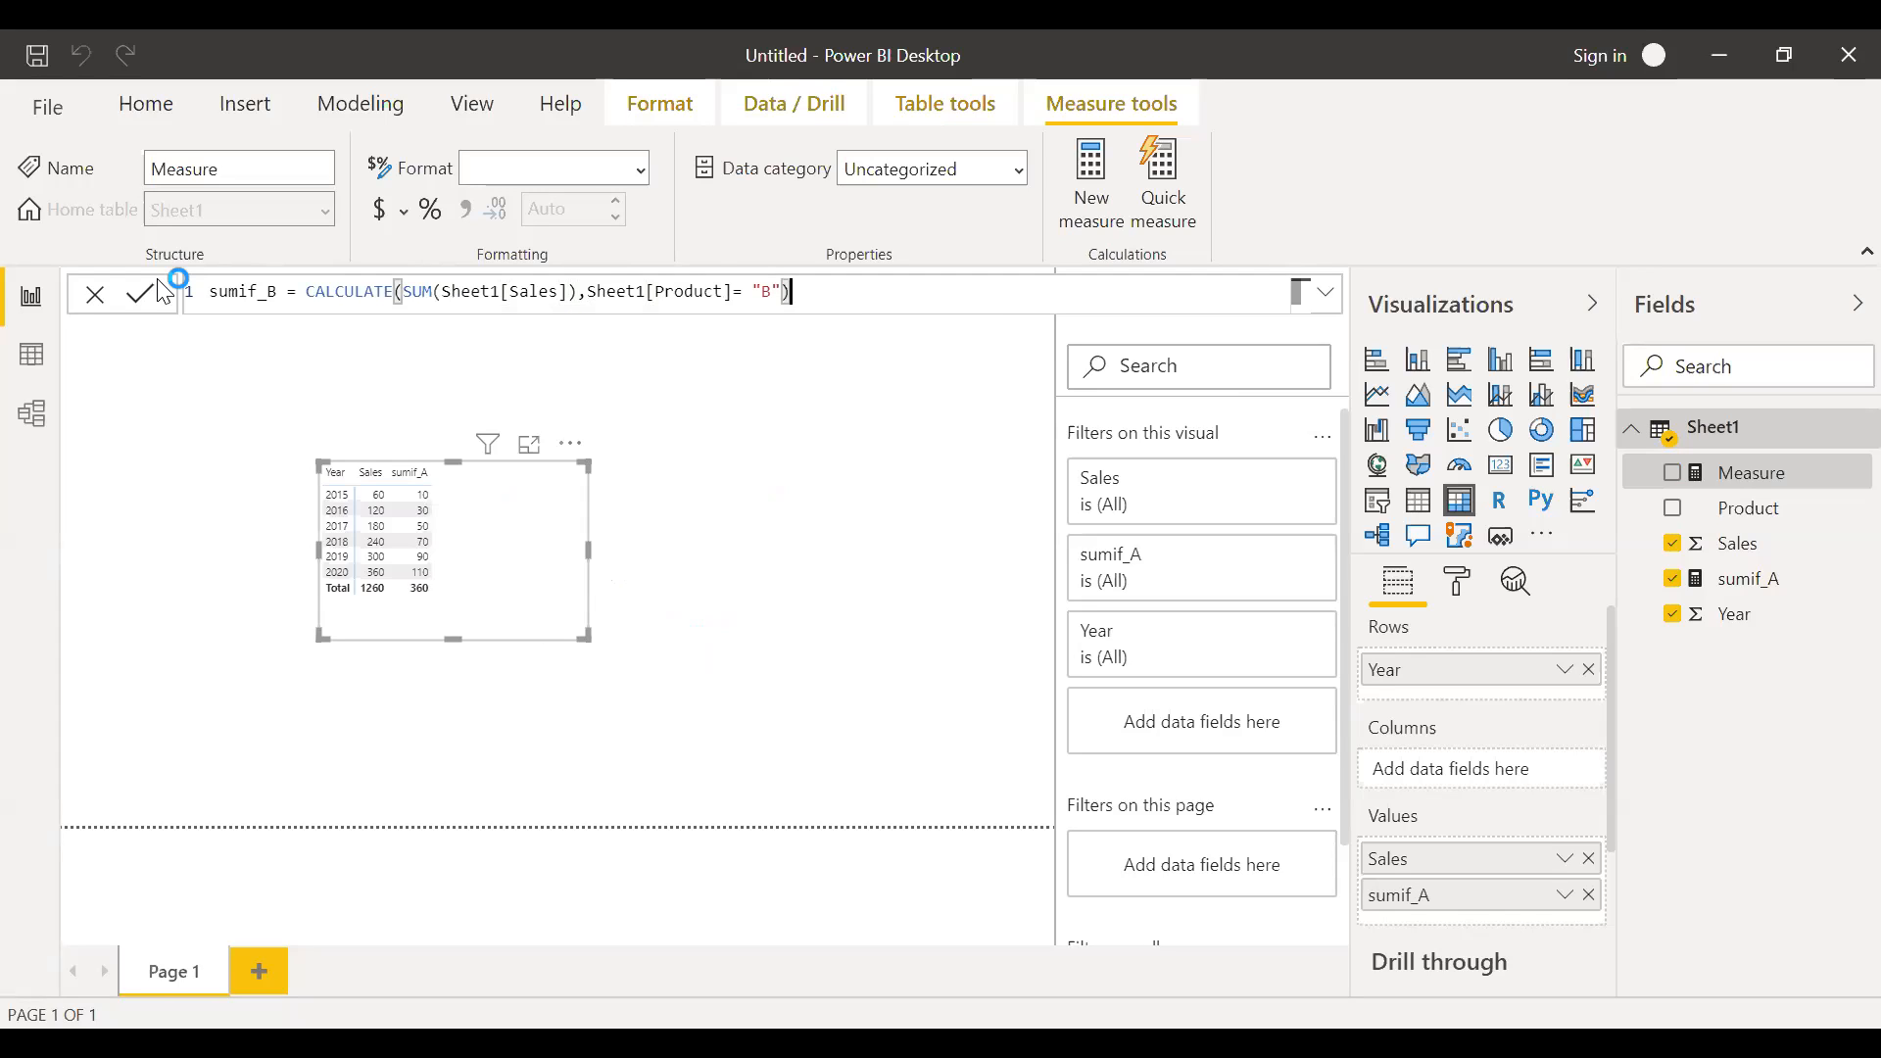
pyautogui.click(141, 294)
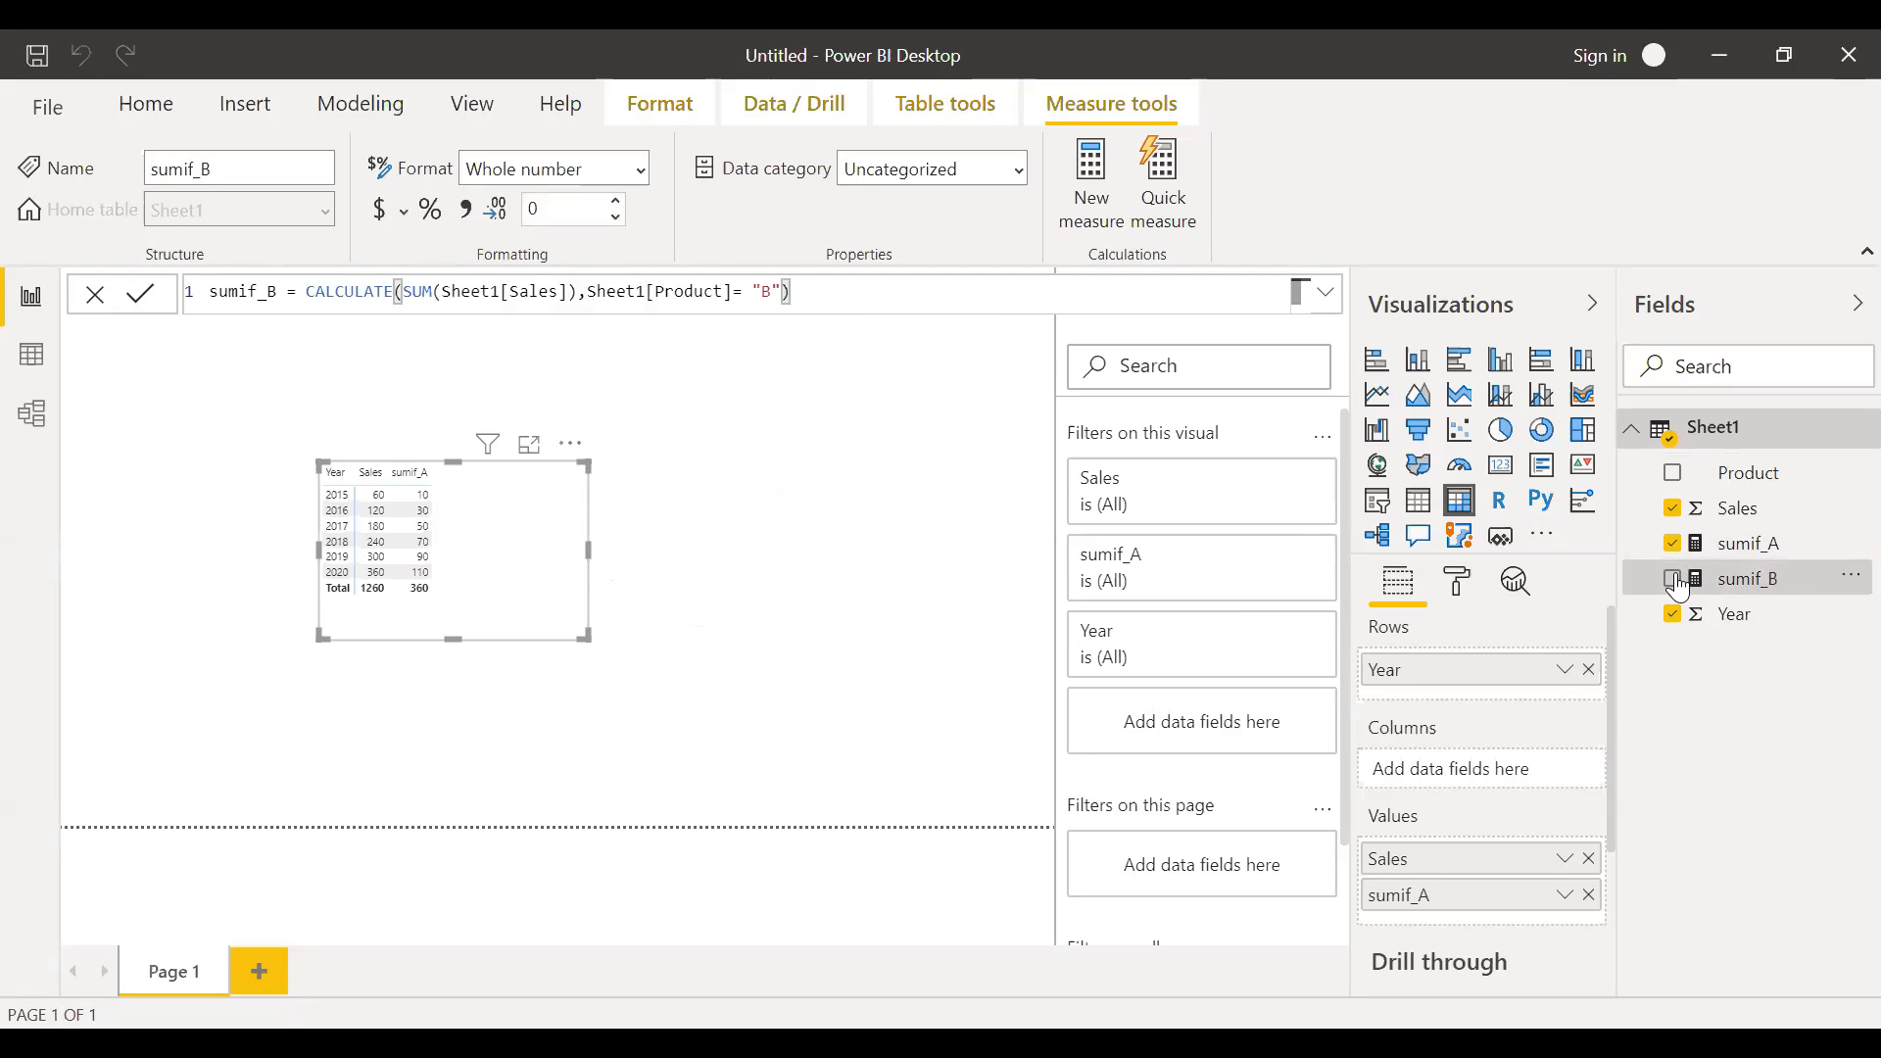
# - Add sumif_B as a matrix column beside sumif_A, totalling 420, and deselect
pyautogui.click(1671, 578)
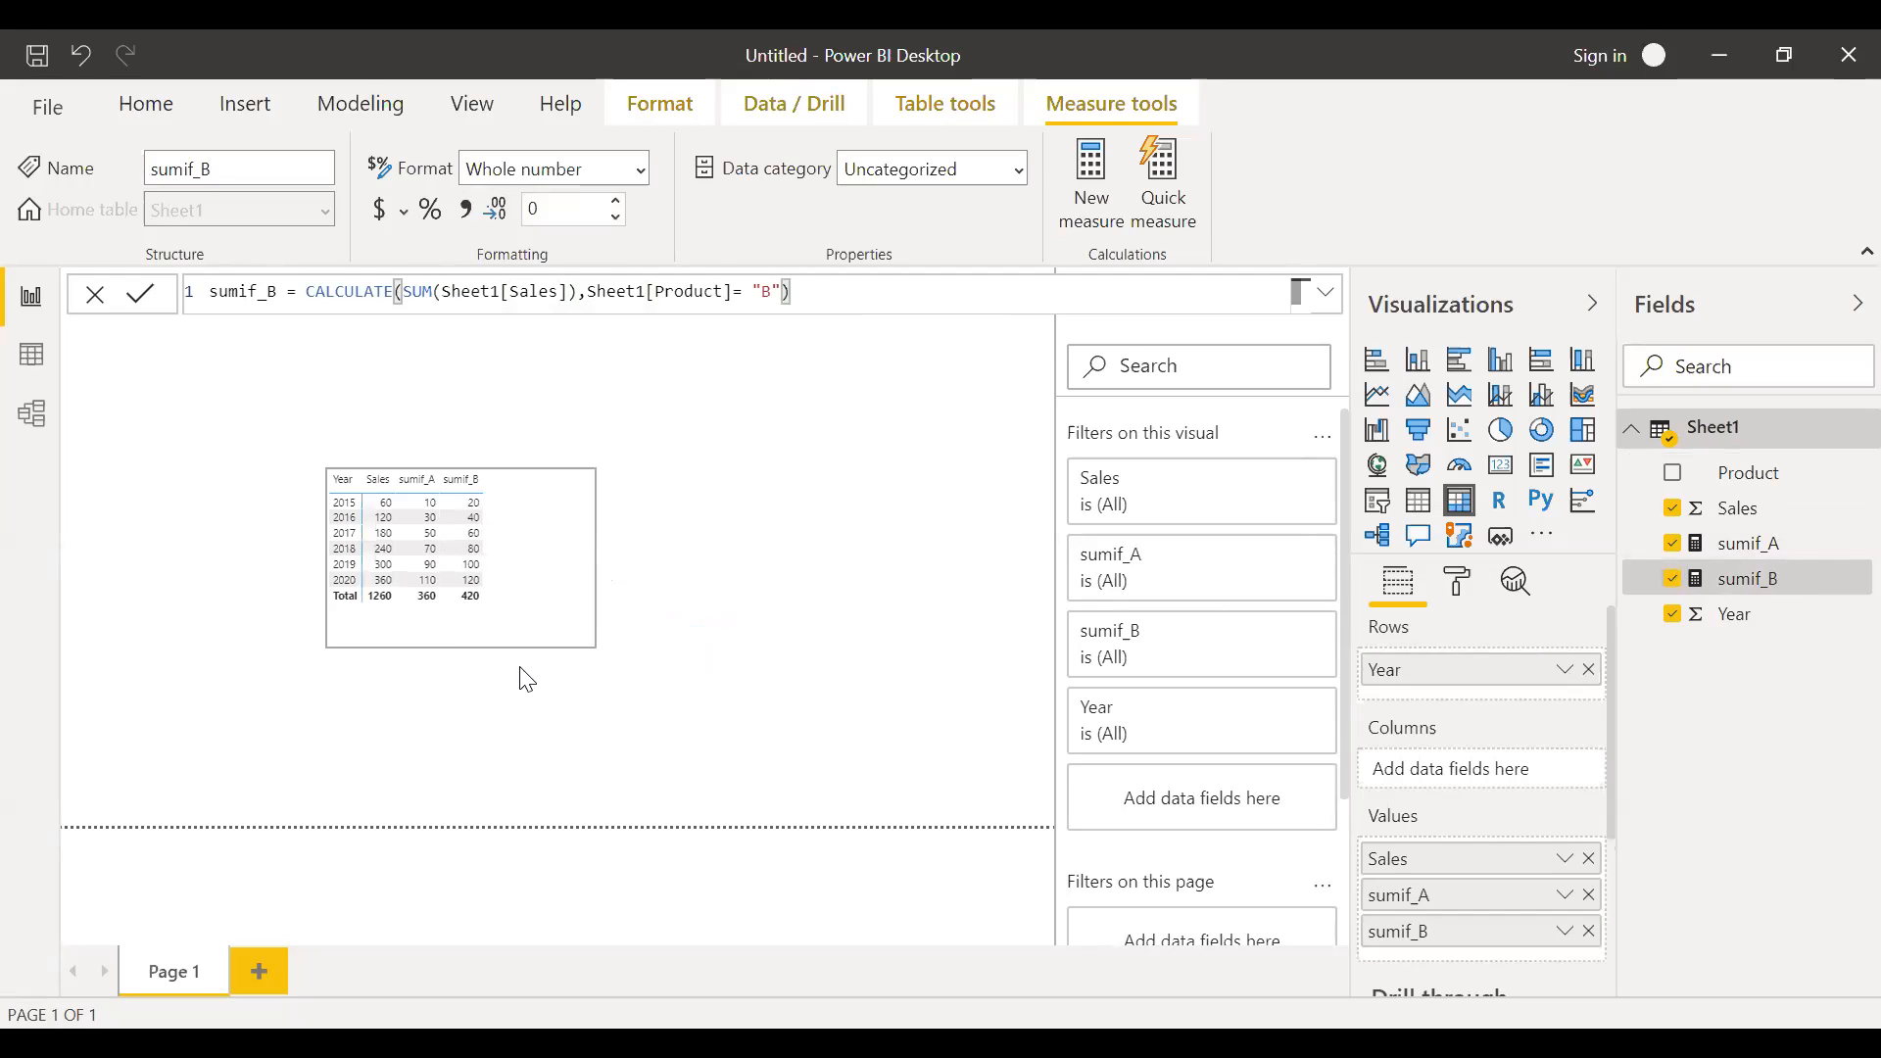
pyautogui.click(458, 559)
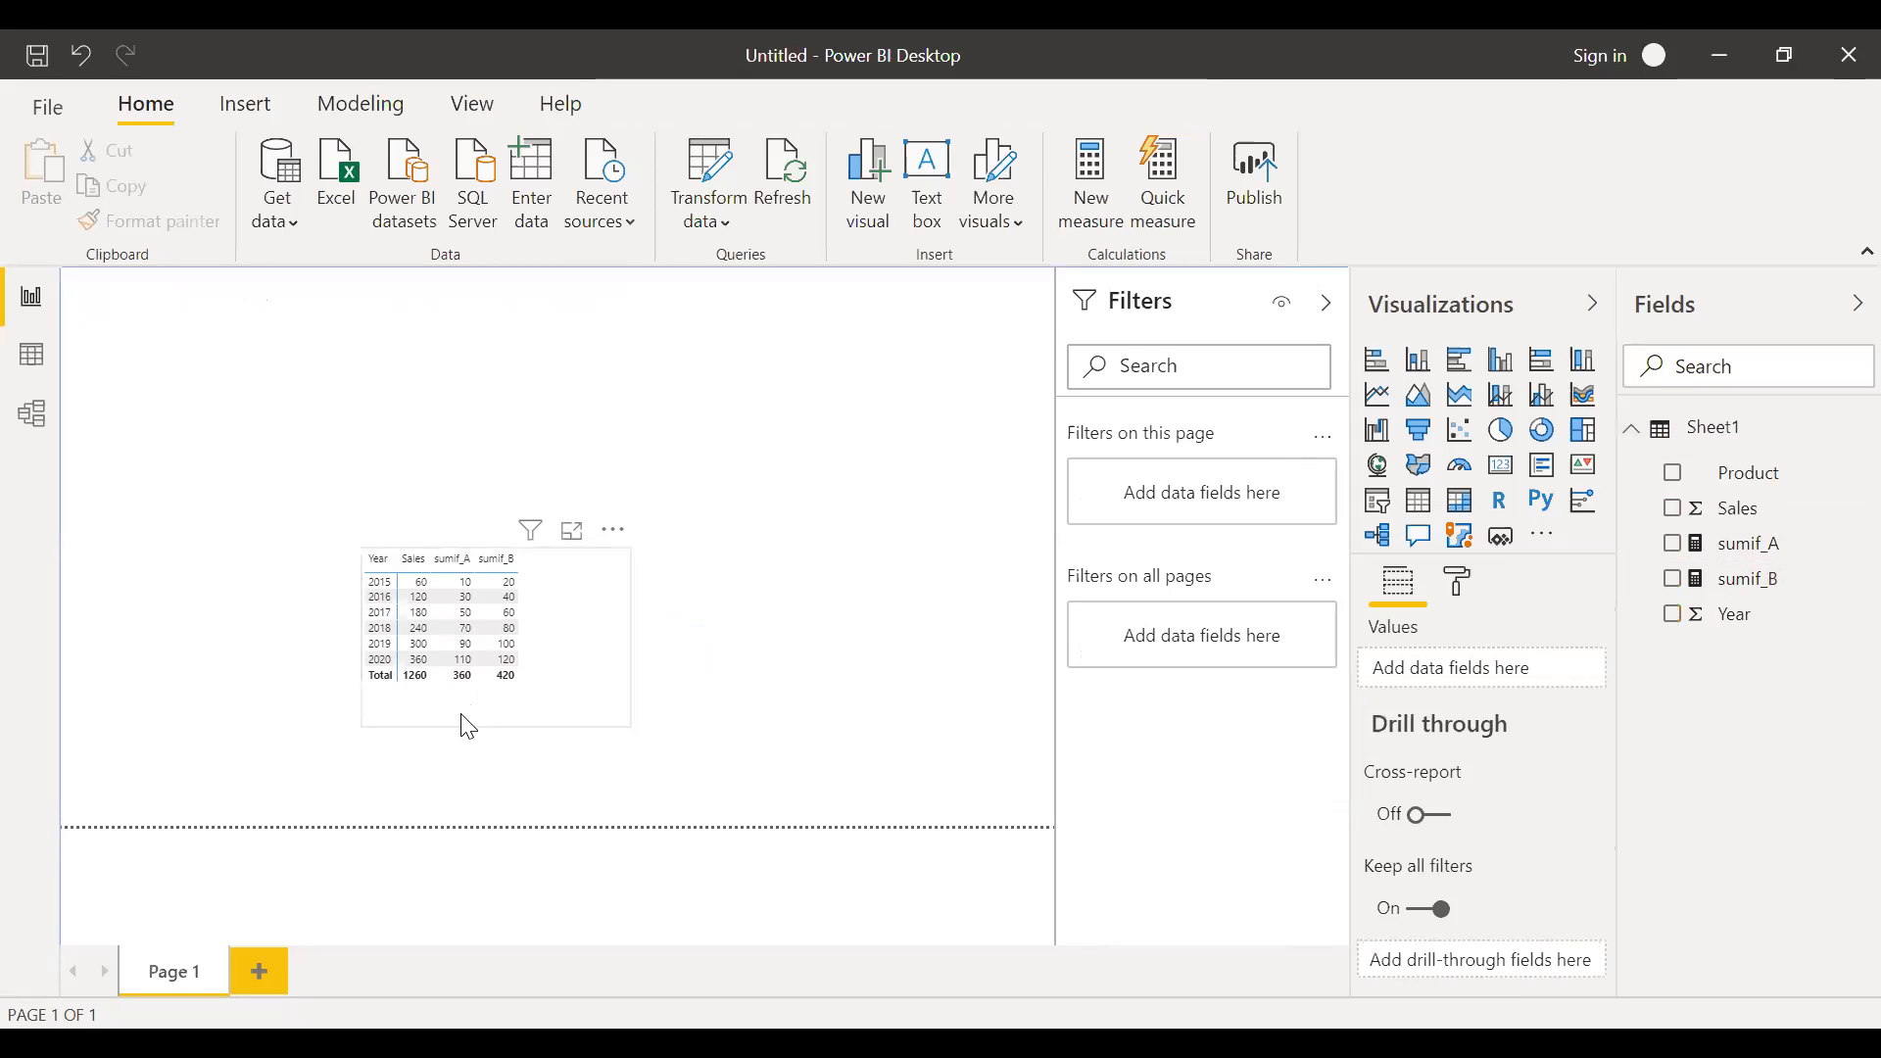
pyautogui.click(493, 634)
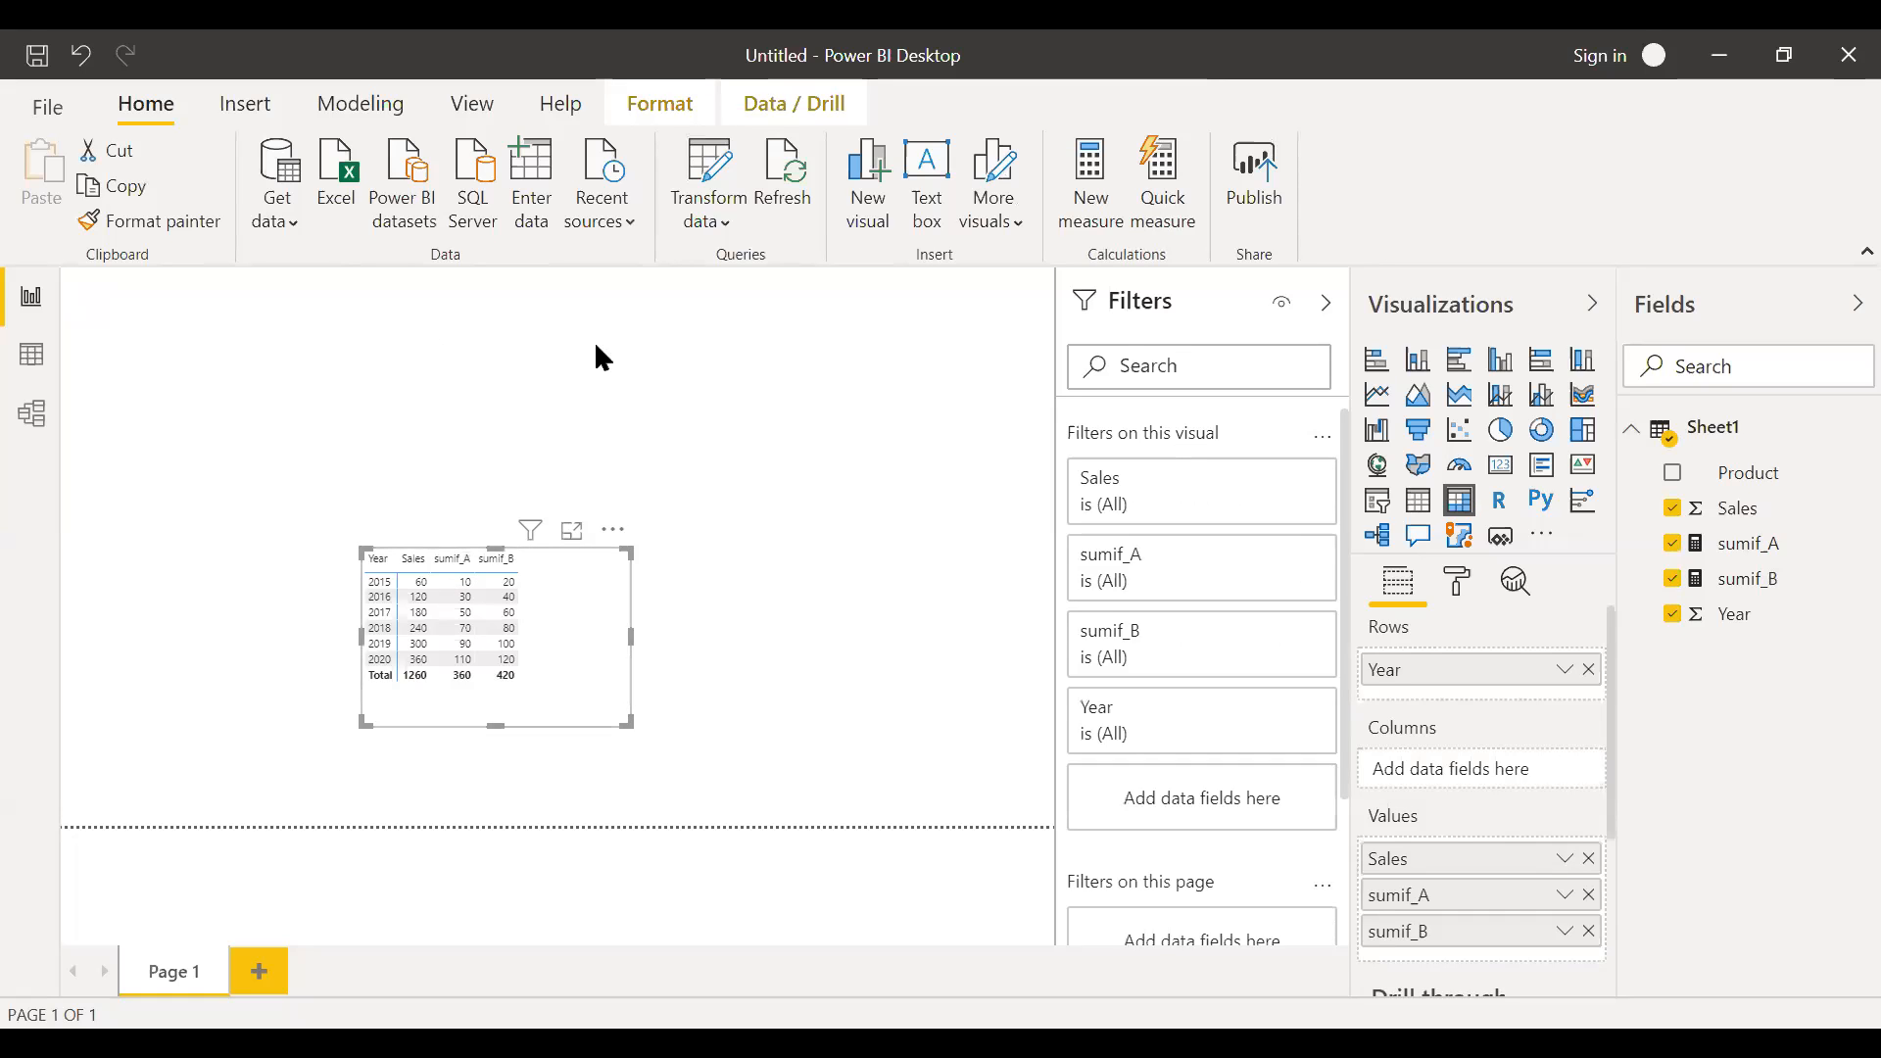
pyautogui.click(600, 360)
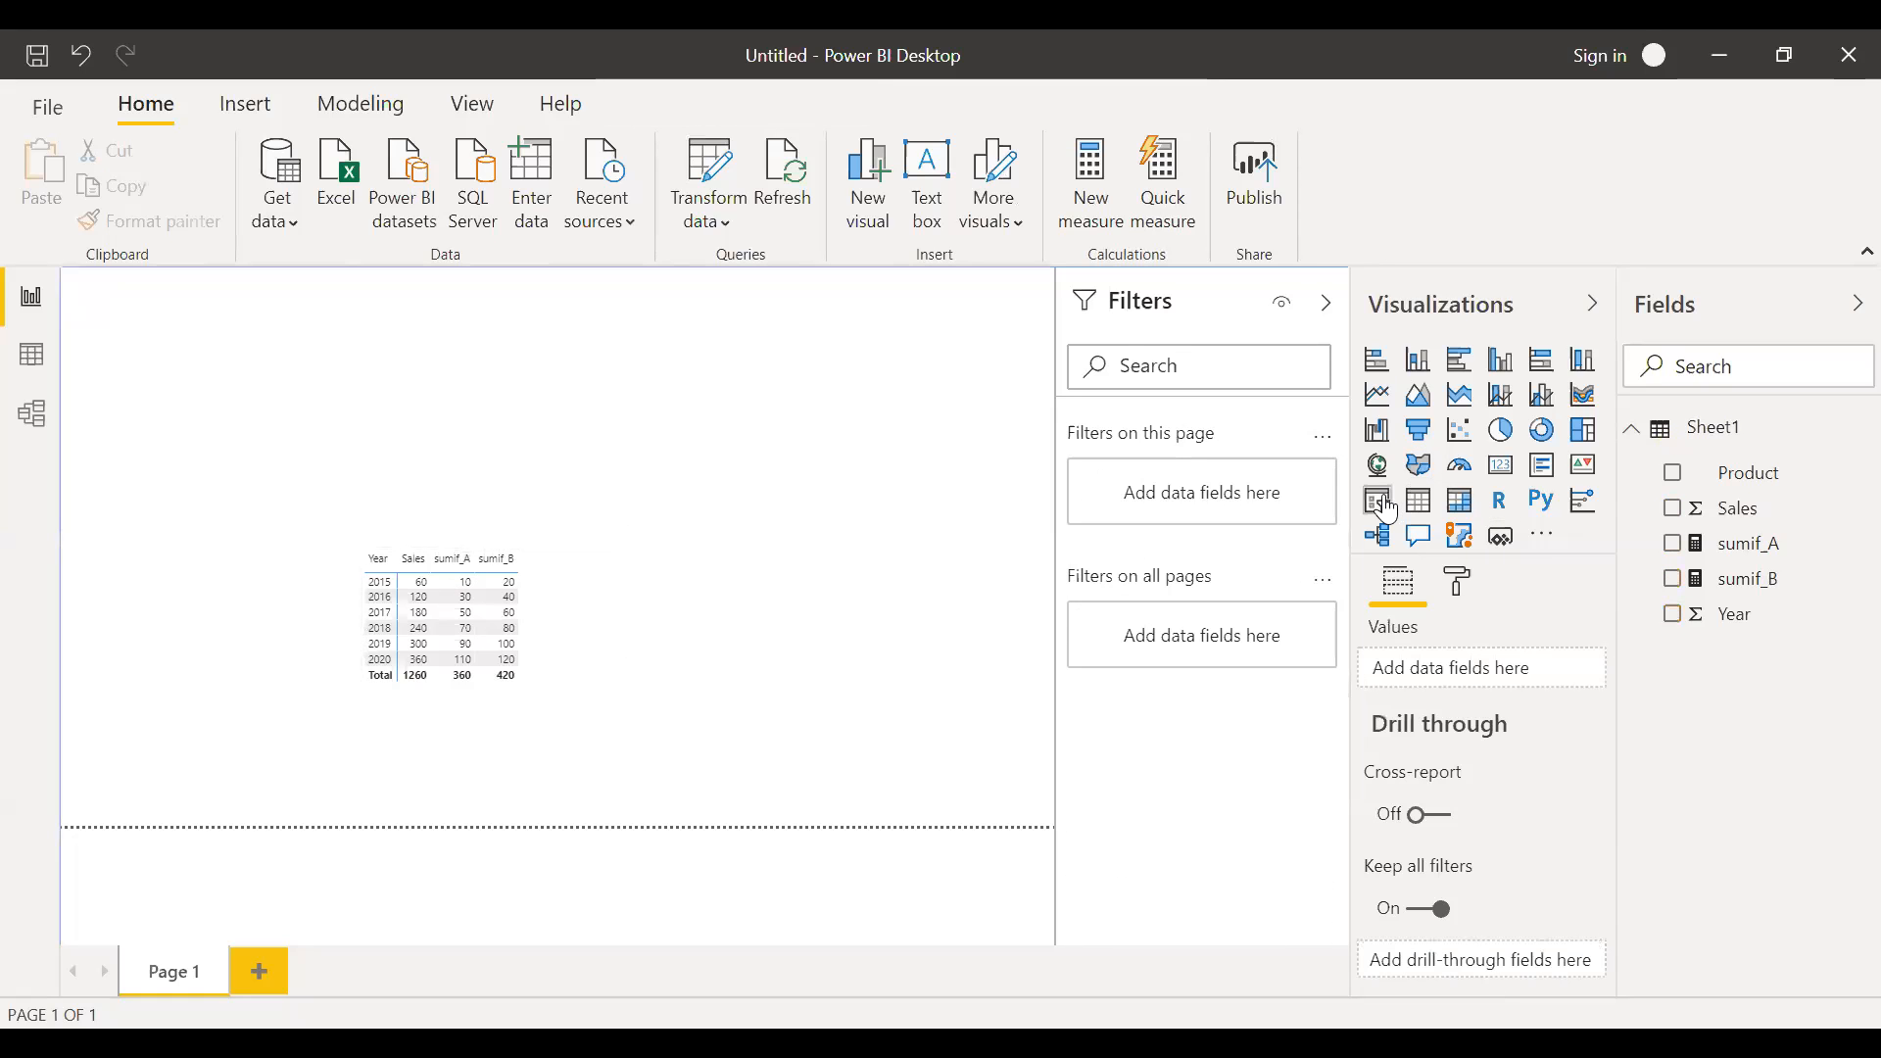
# - Insert a slicer above the matrix bound to the Product field
pyautogui.click(1377, 502)
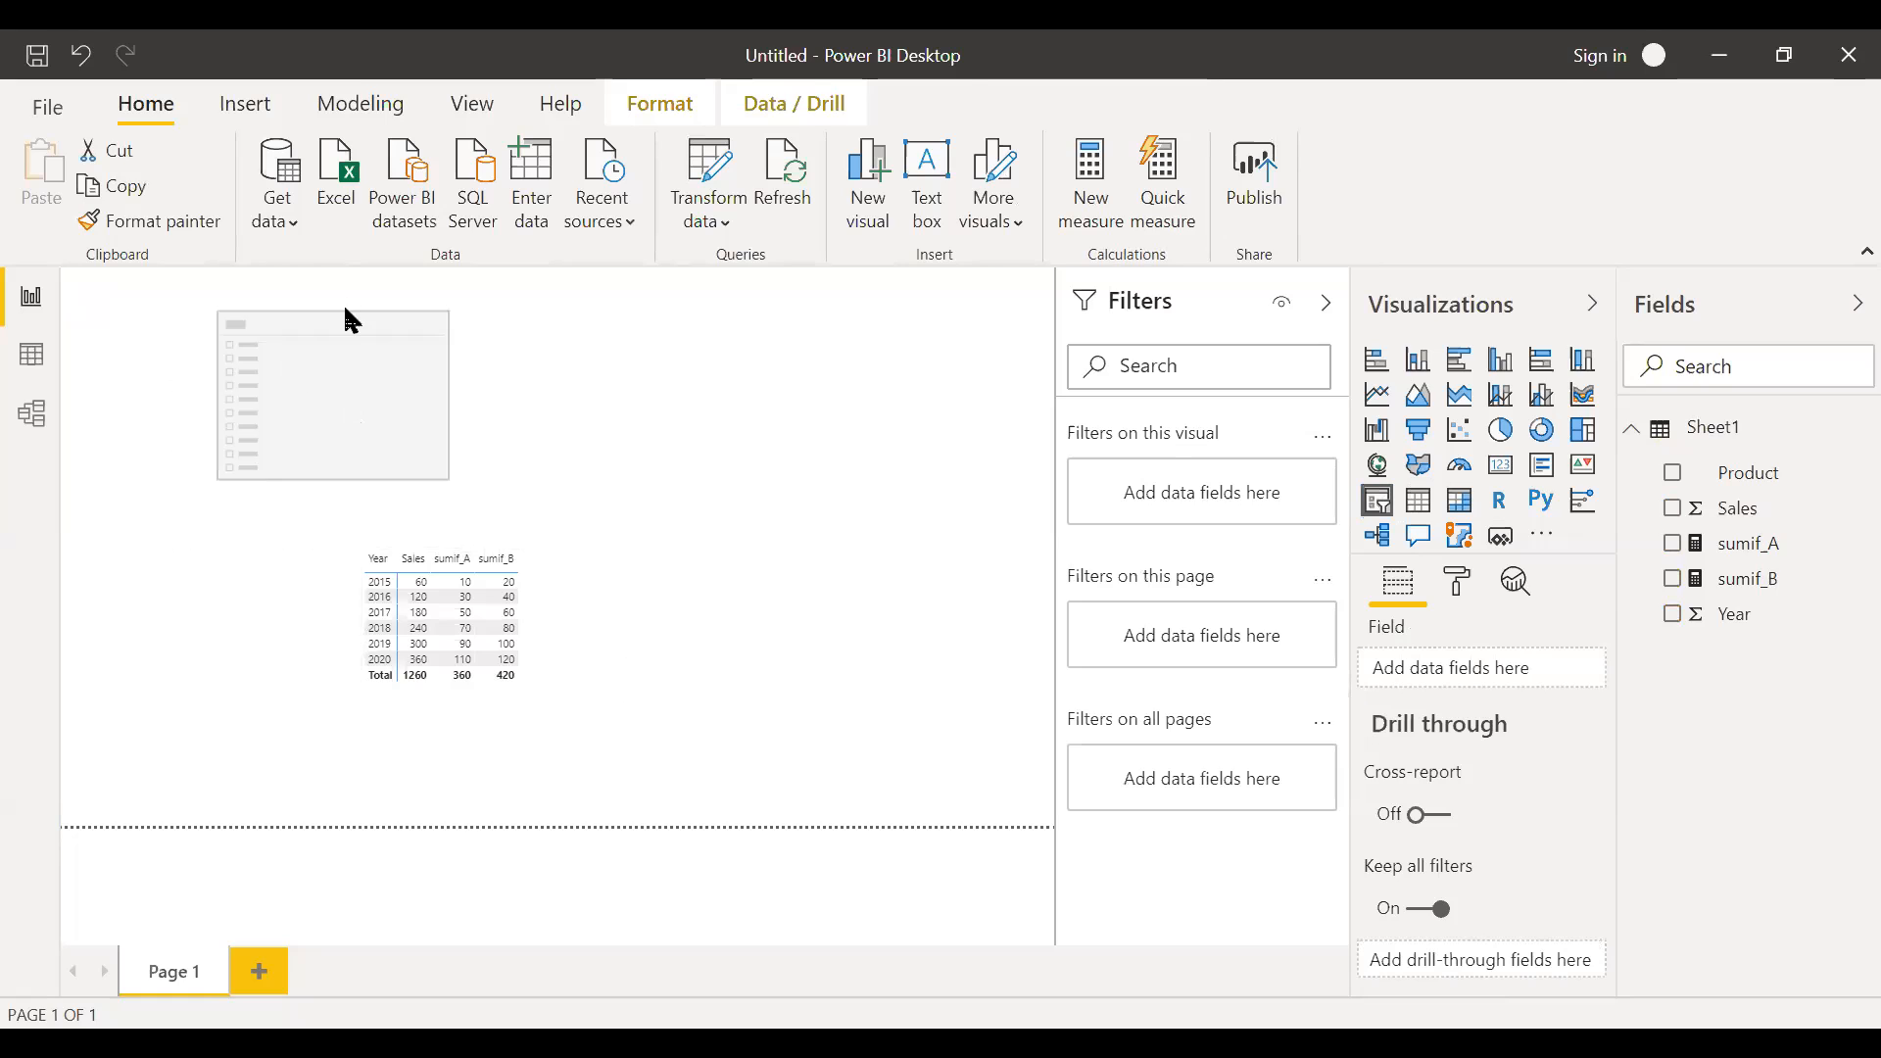
pyautogui.click(333, 396)
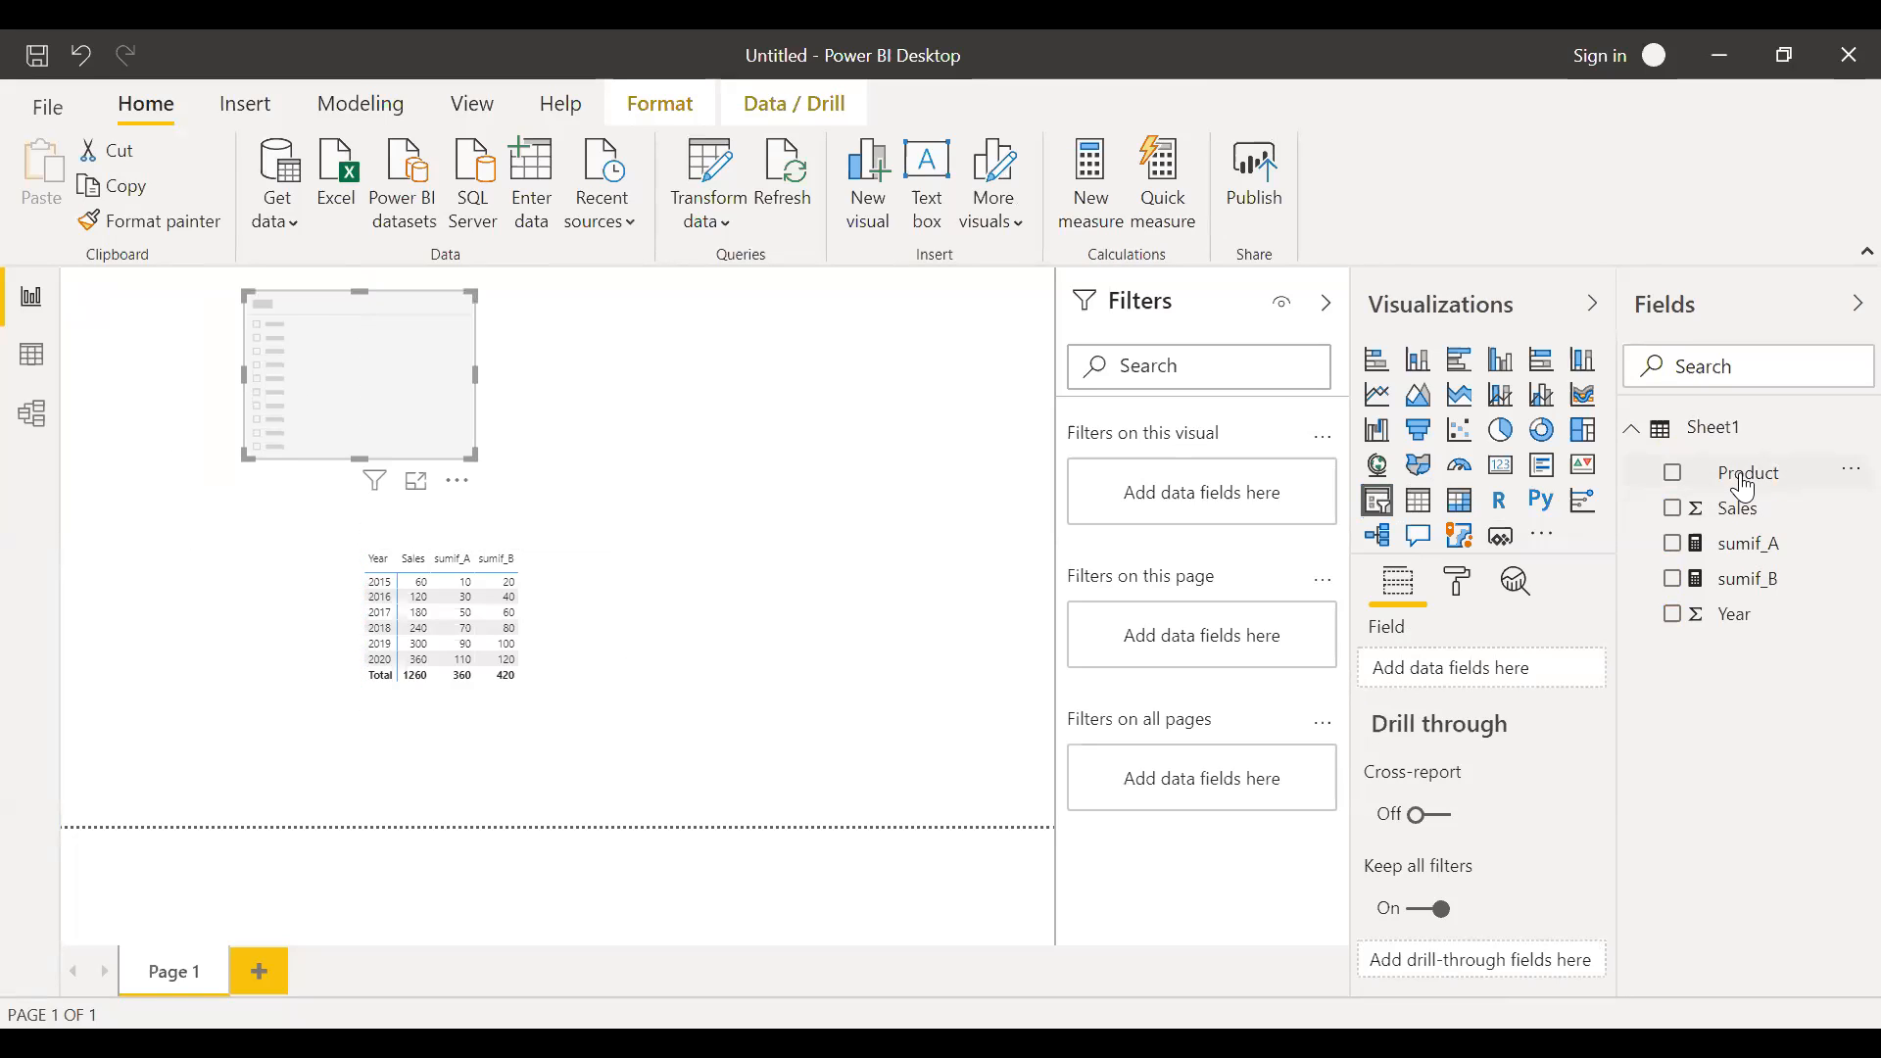
pyautogui.click(1671, 473)
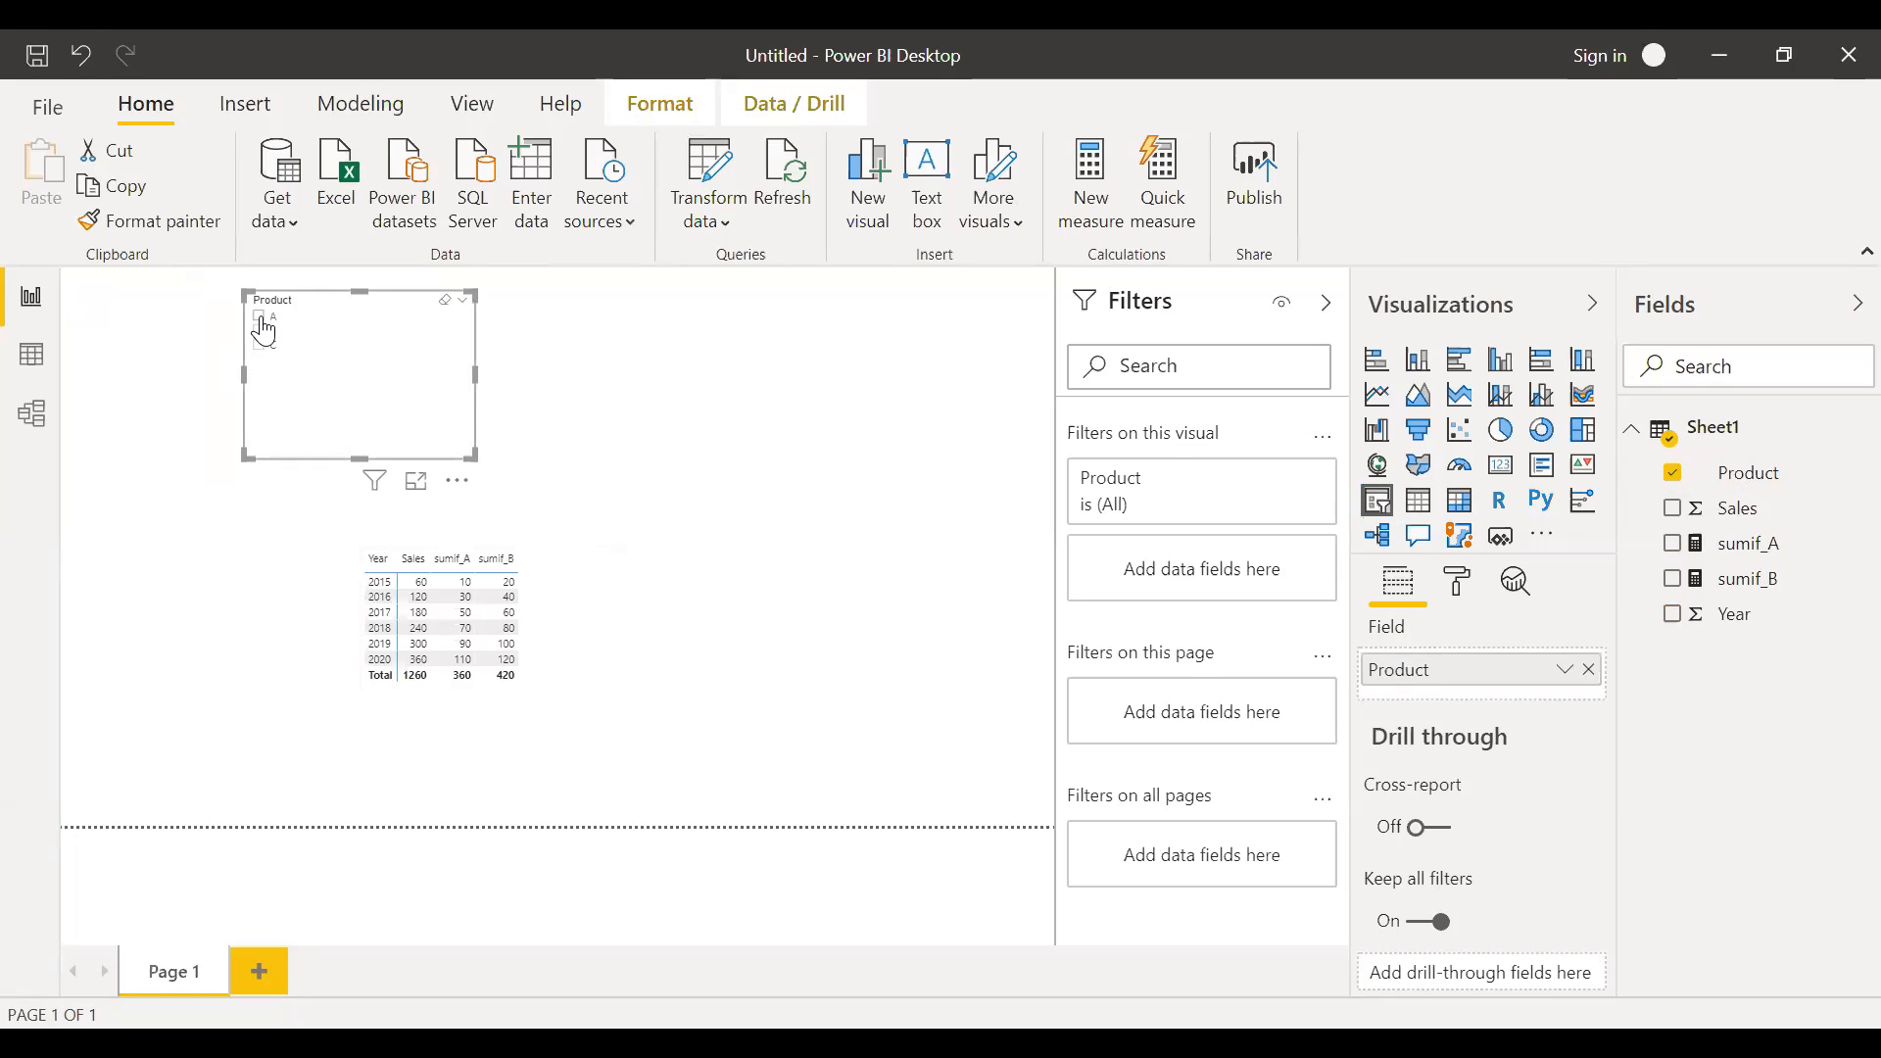
# - Filter the slicer to product A, then C, leaving Sales at 480
pyautogui.click(259, 314)
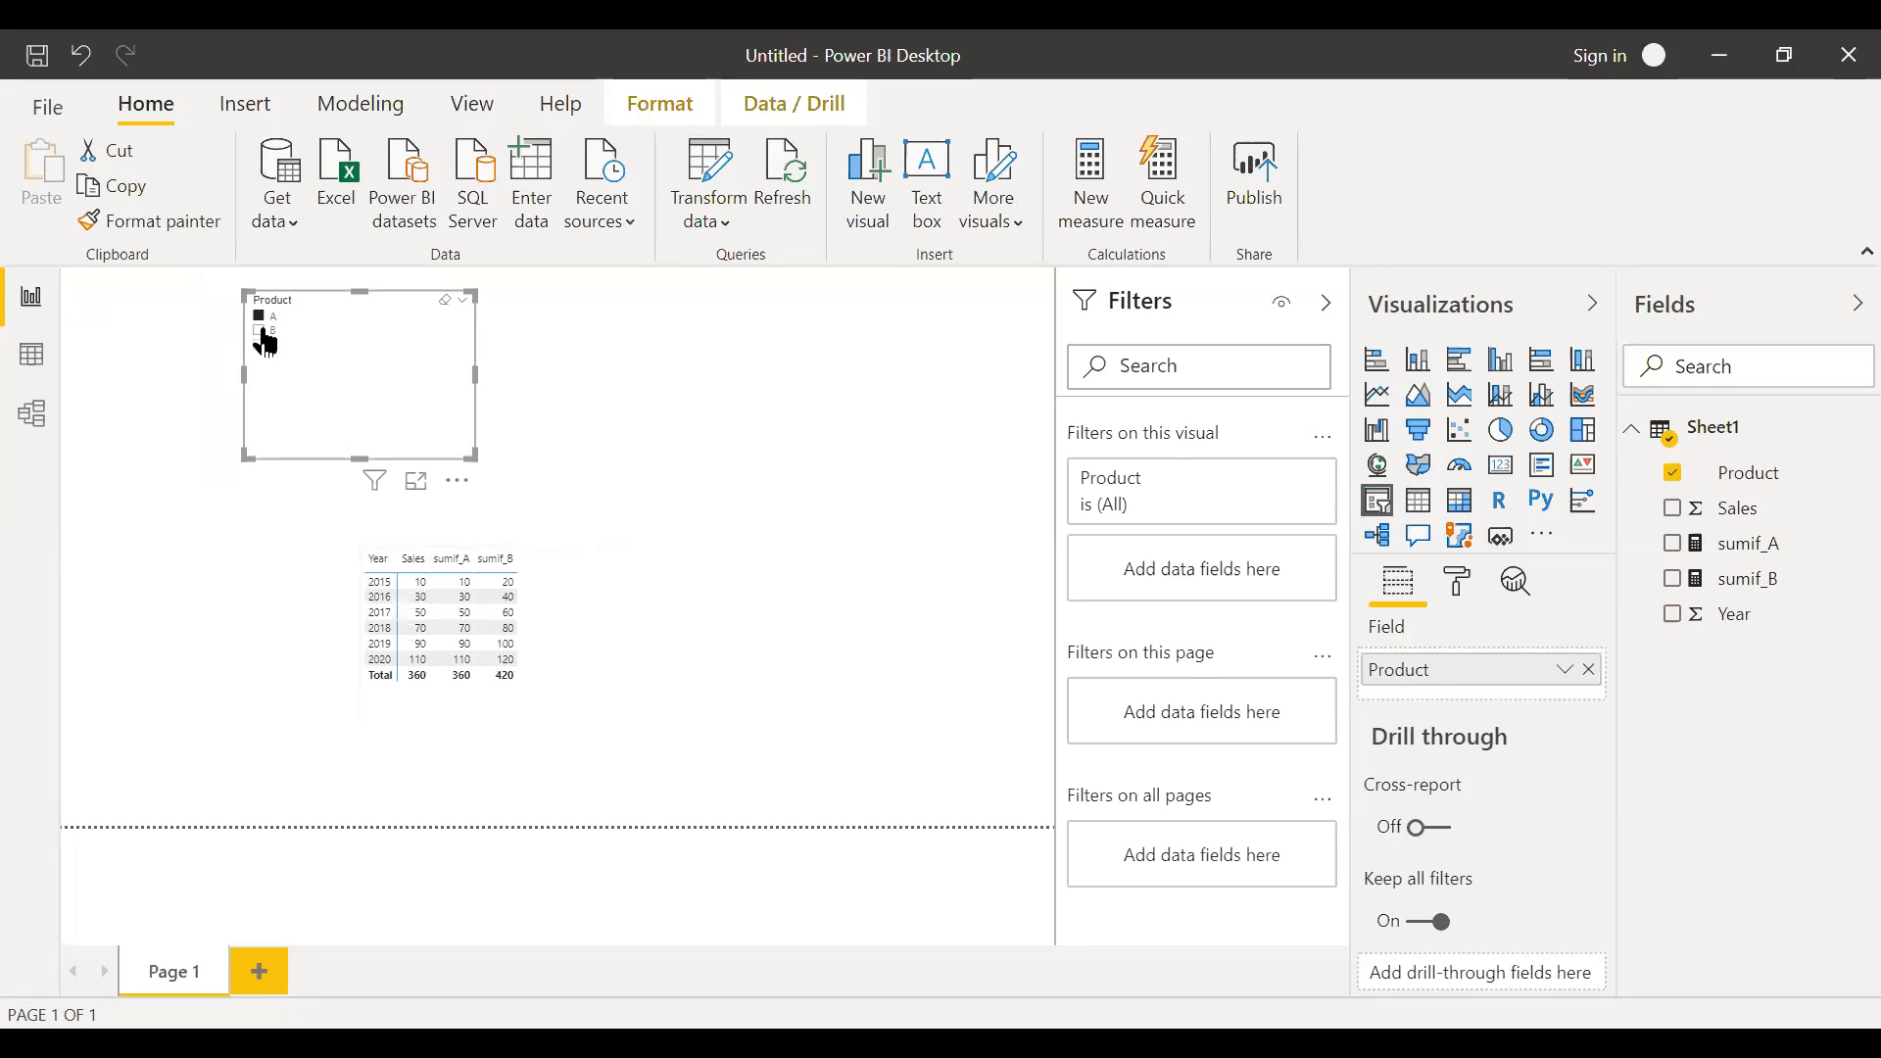
pyautogui.click(258, 330)
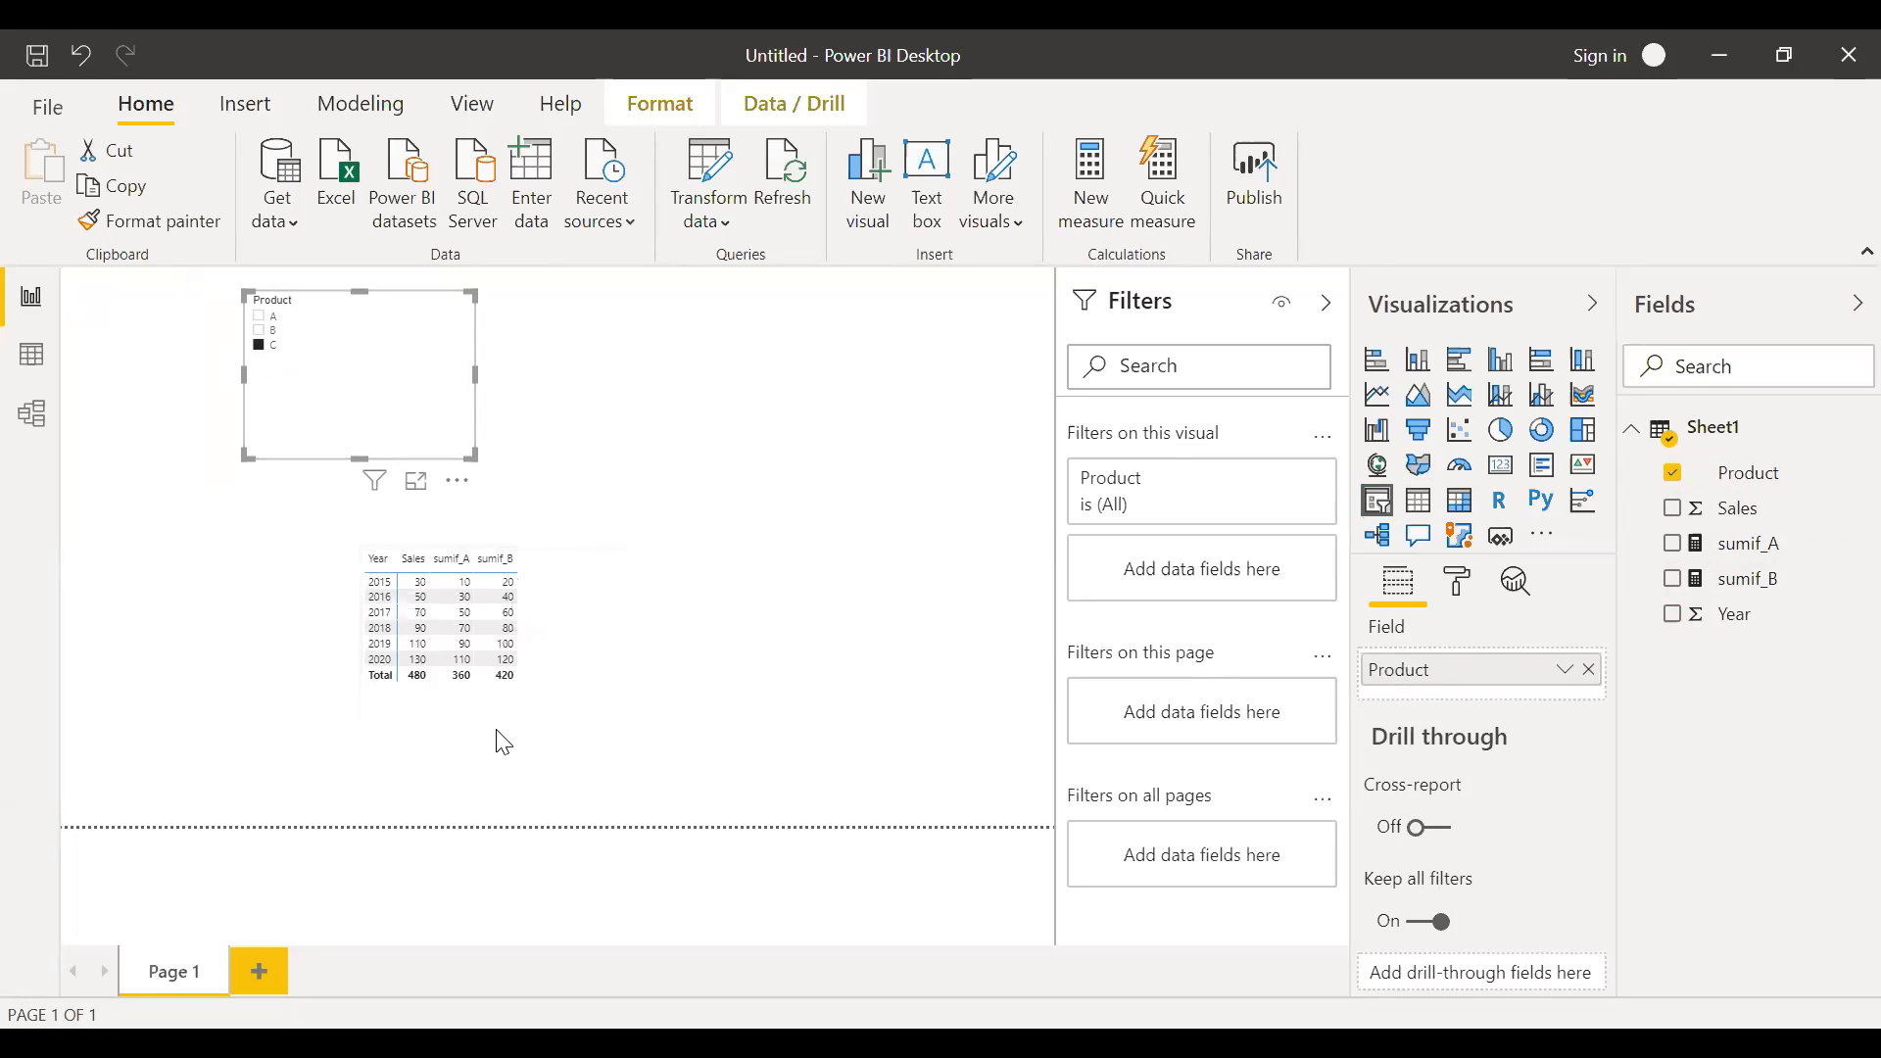
pyautogui.moveTo(709, 545)
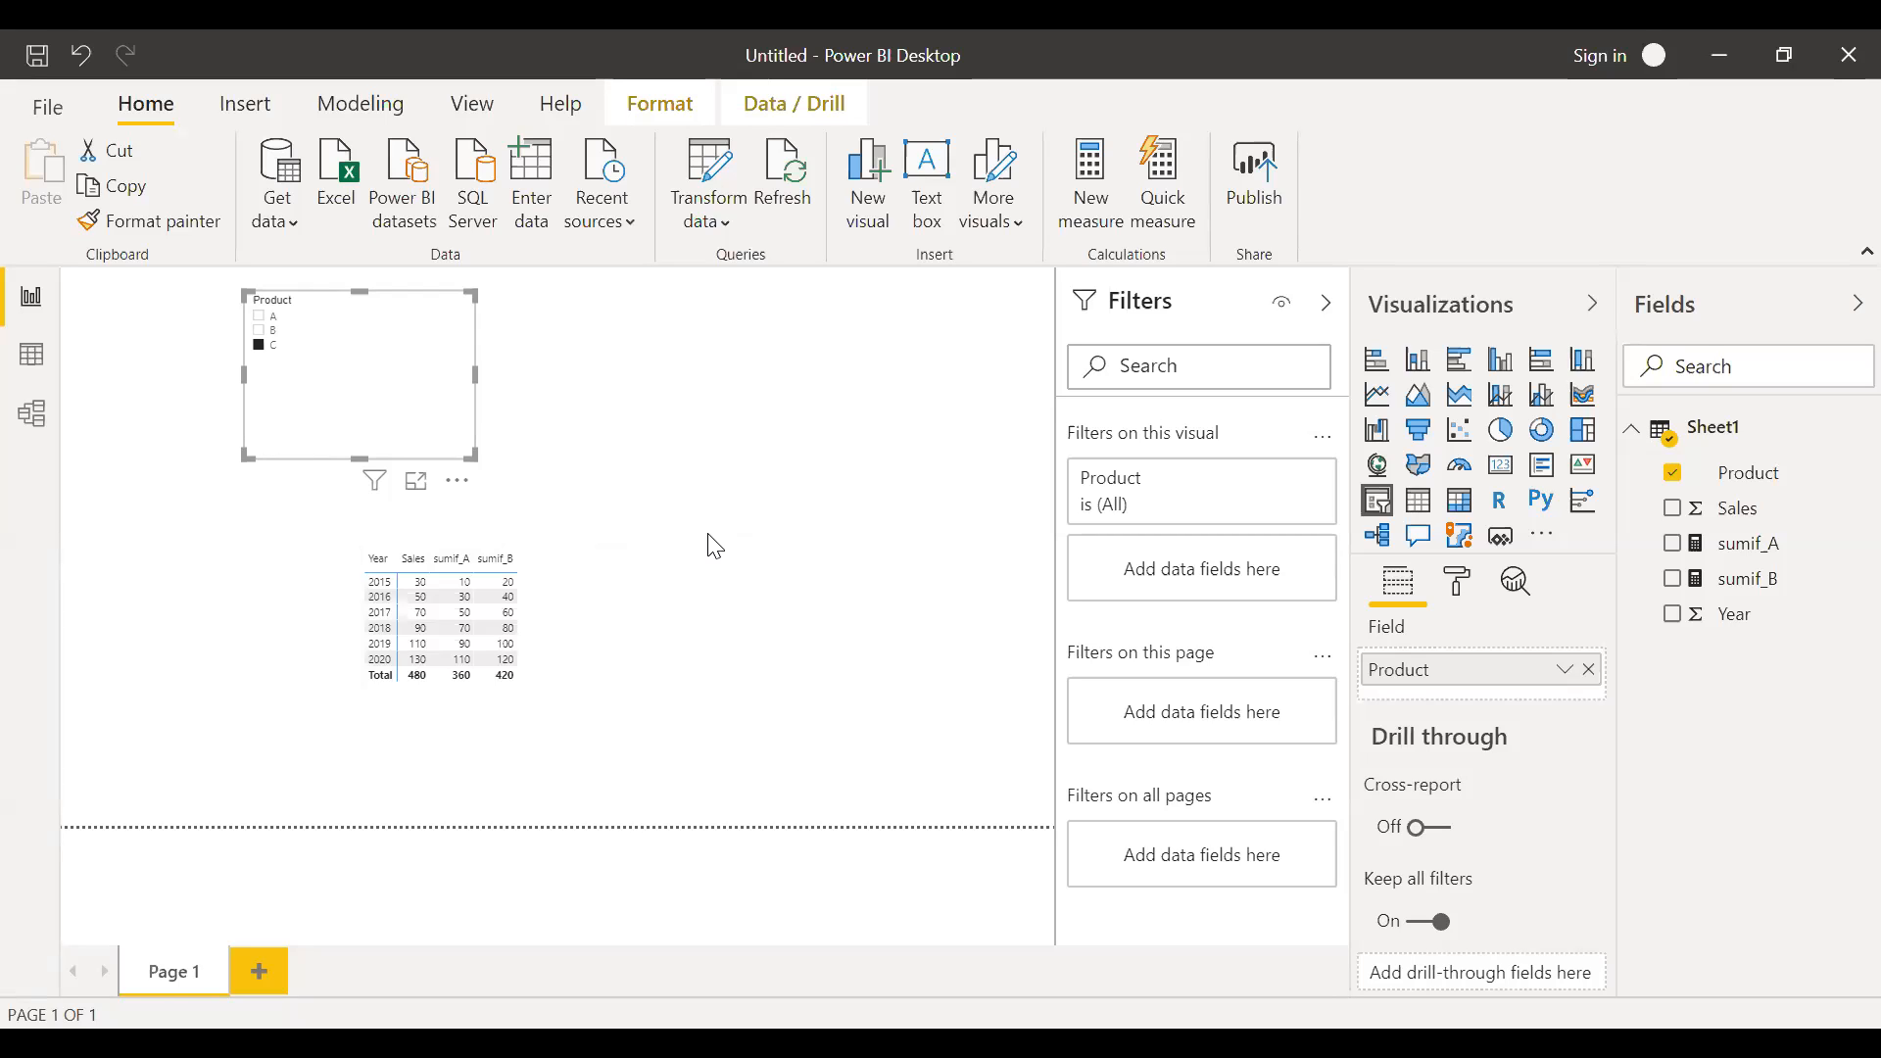
pyautogui.click(713, 543)
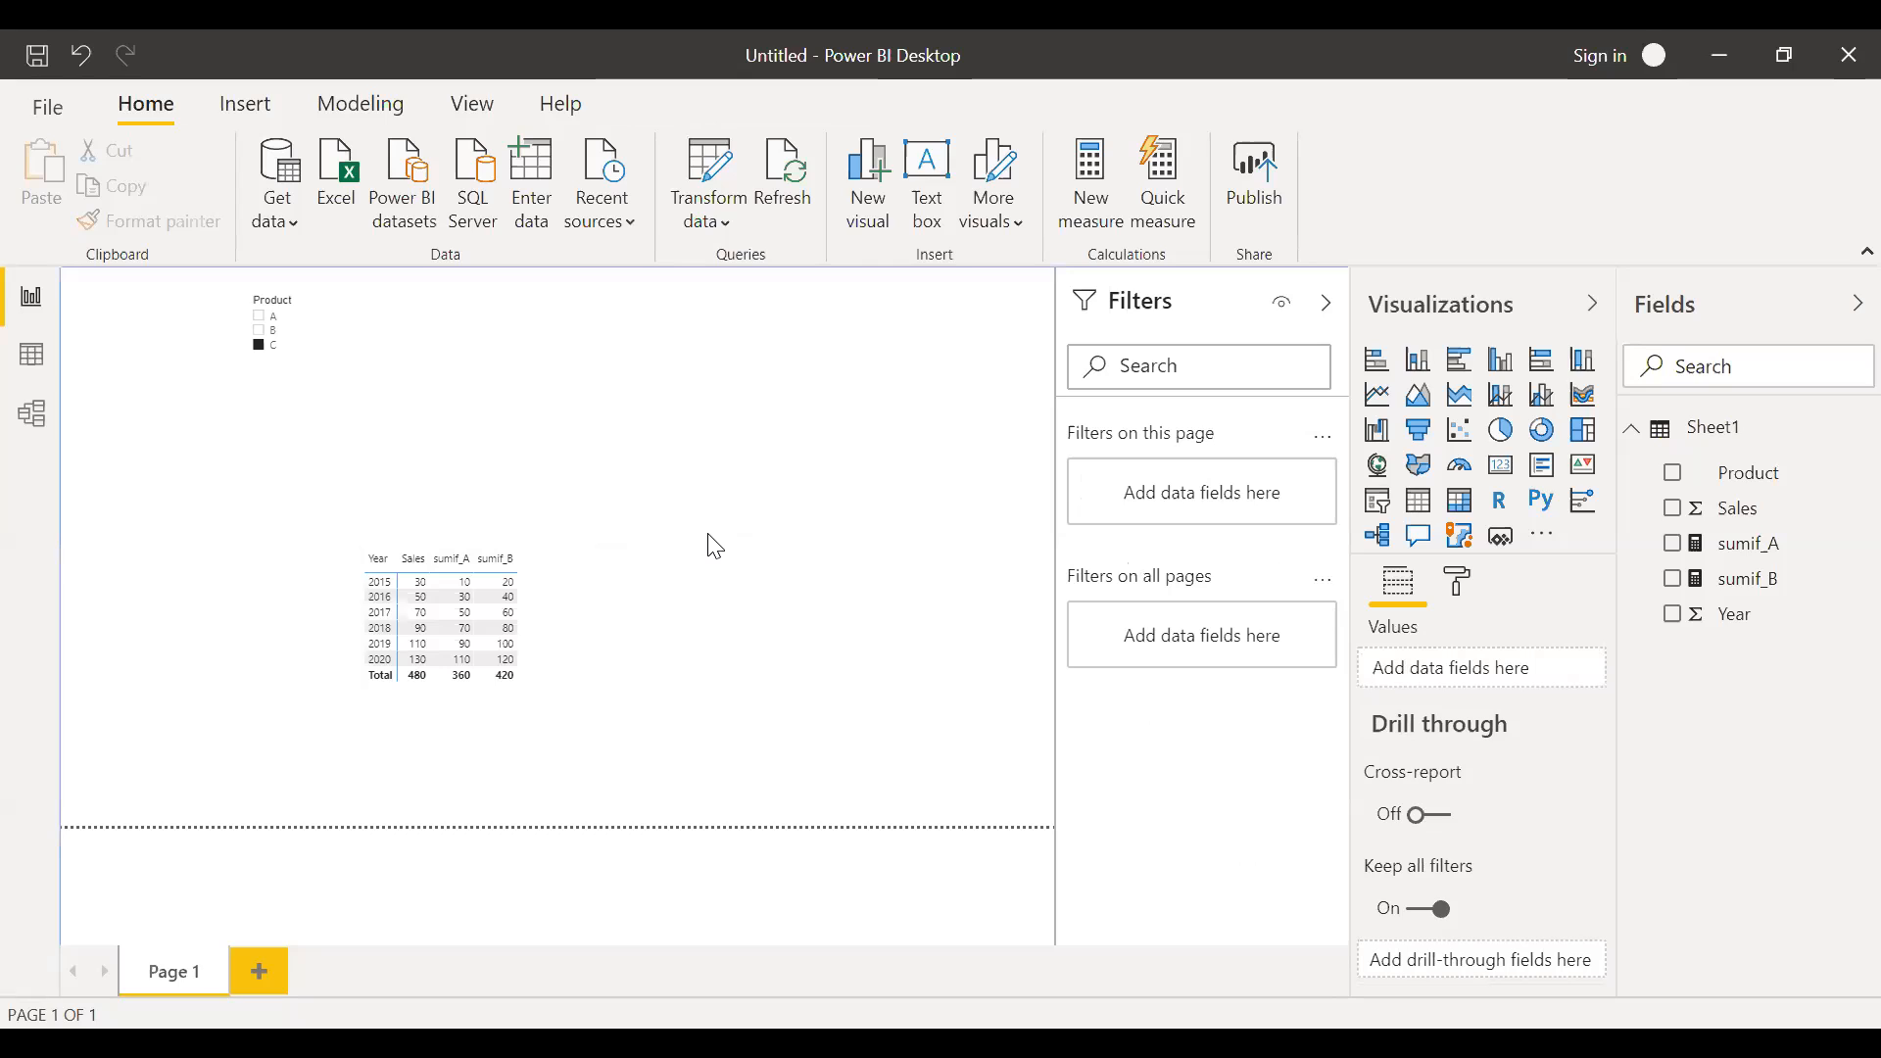
pyautogui.moveTo(836, 768)
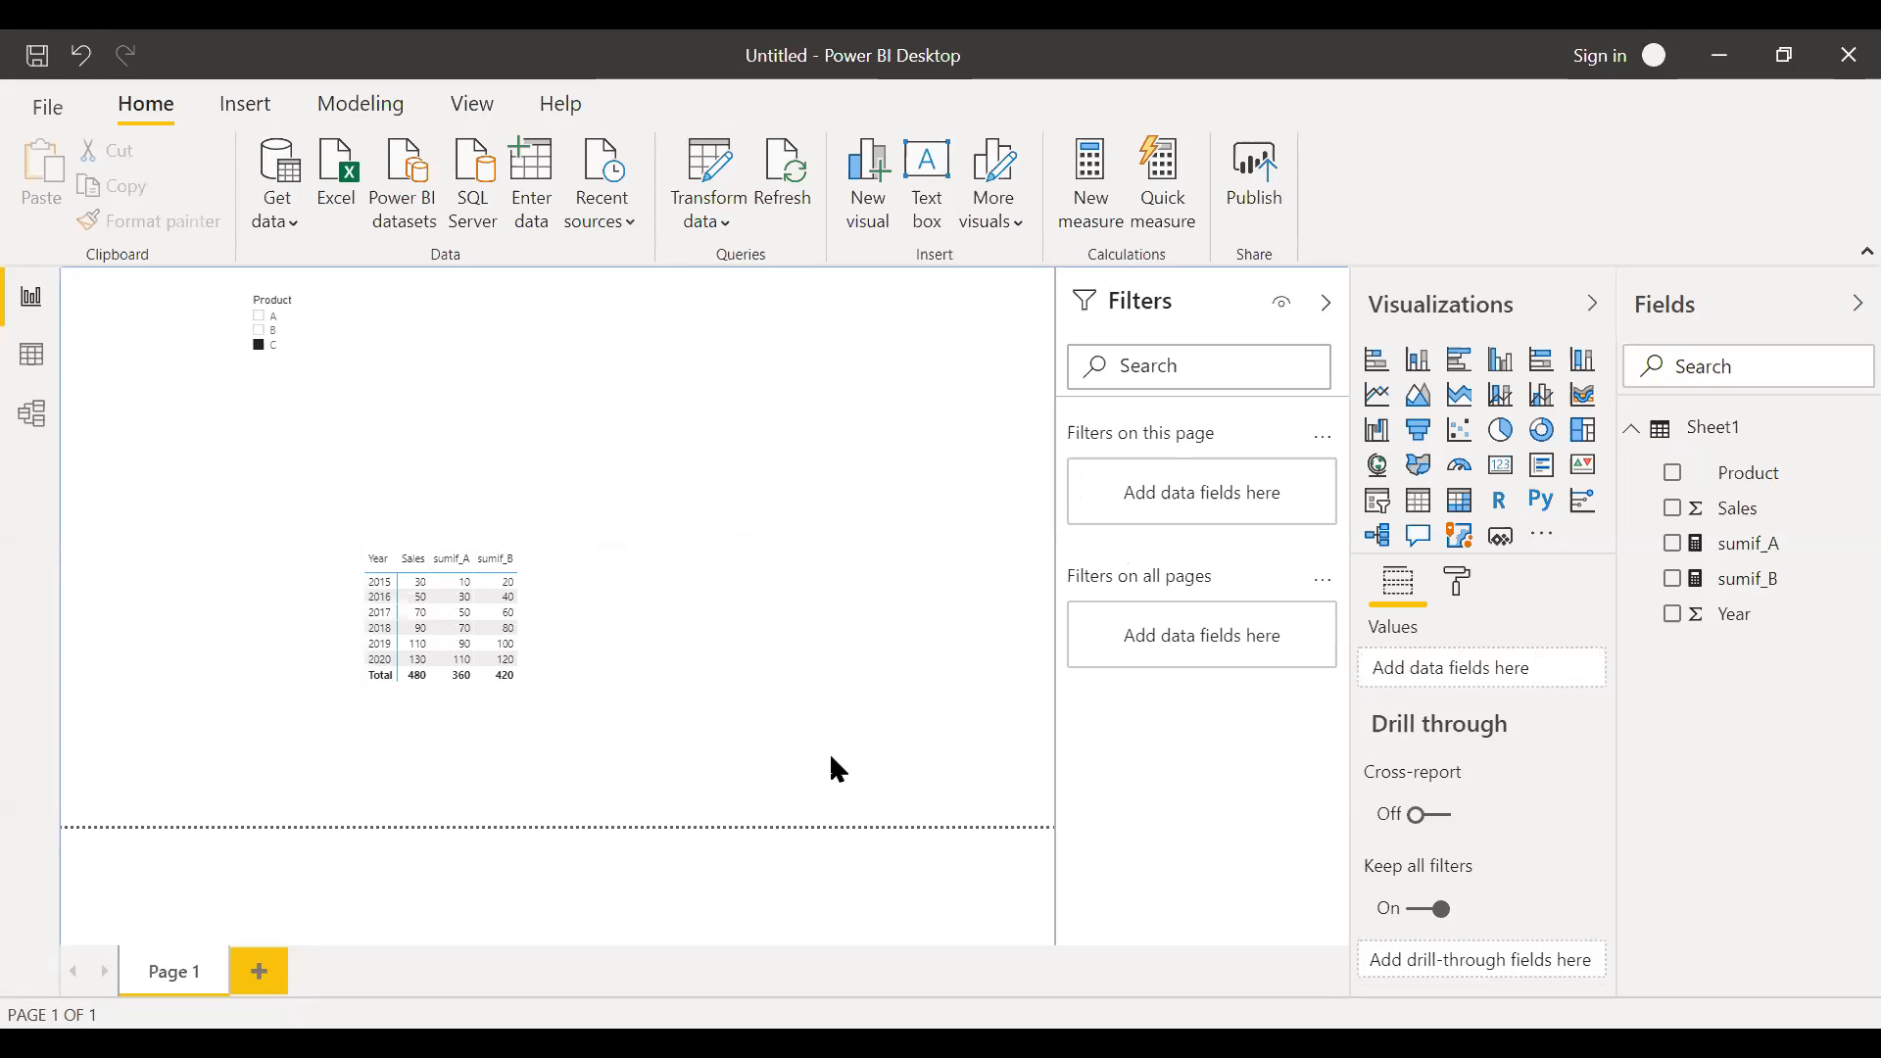